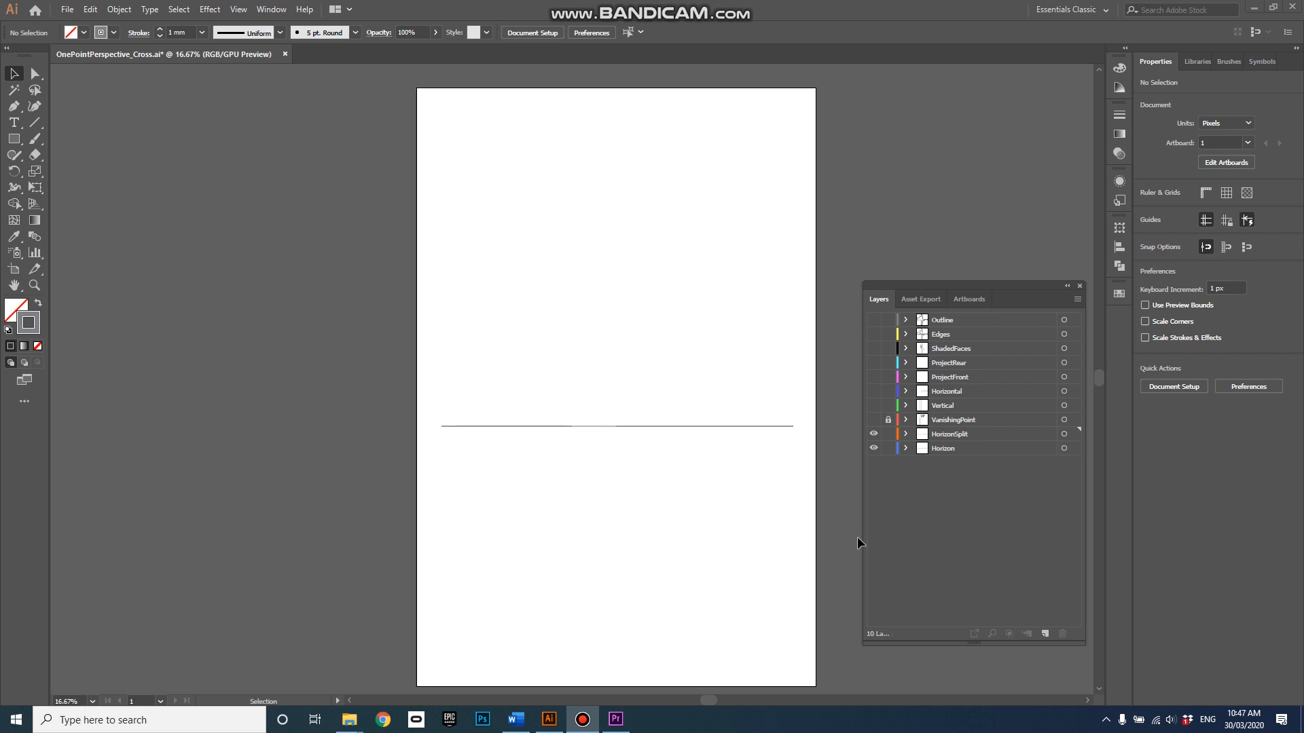
mouse_move(899, 538)
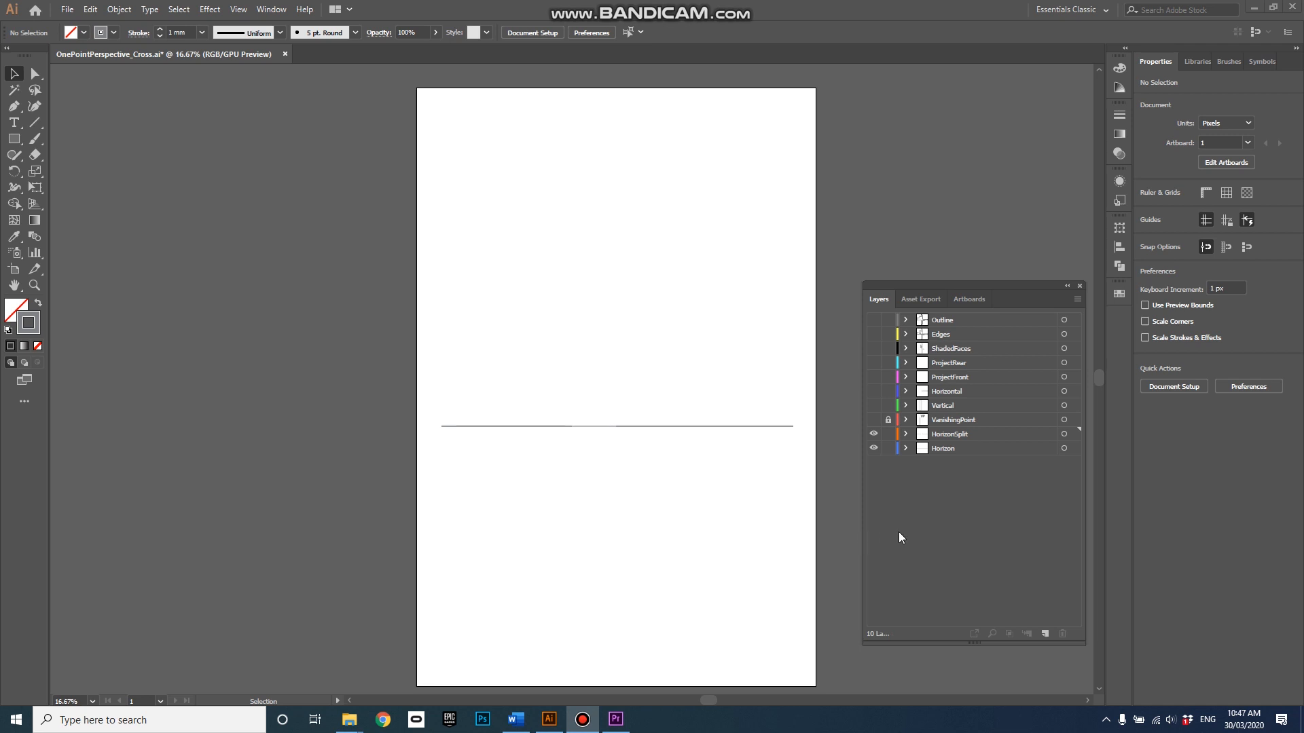
mouse_move(955, 542)
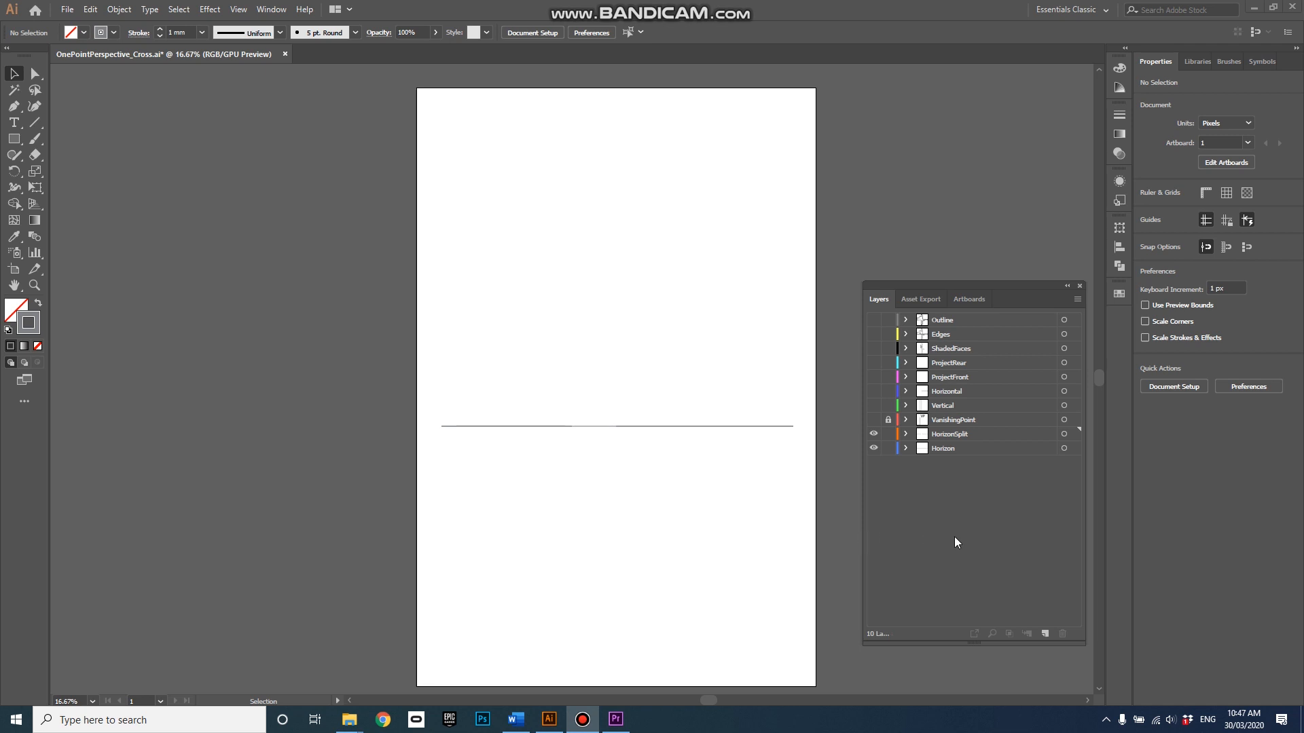
mouse_move(948, 609)
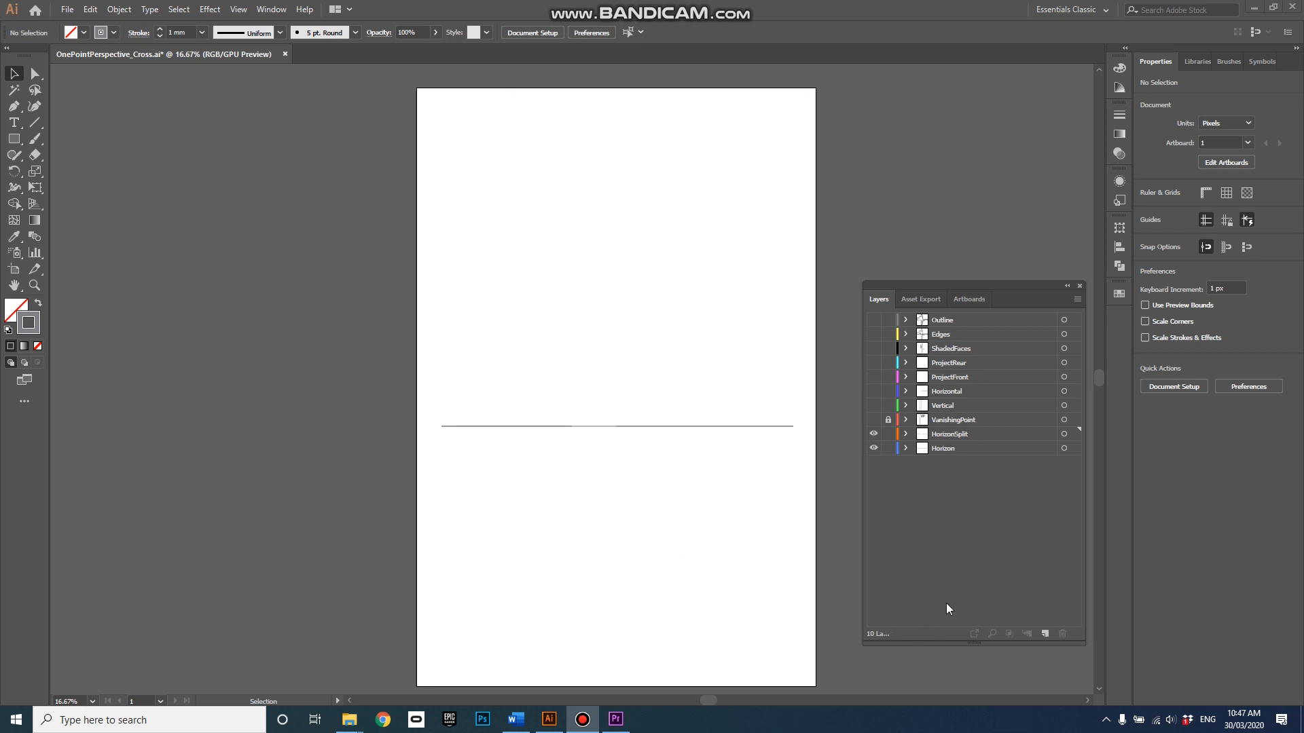
mouse_move(982, 590)
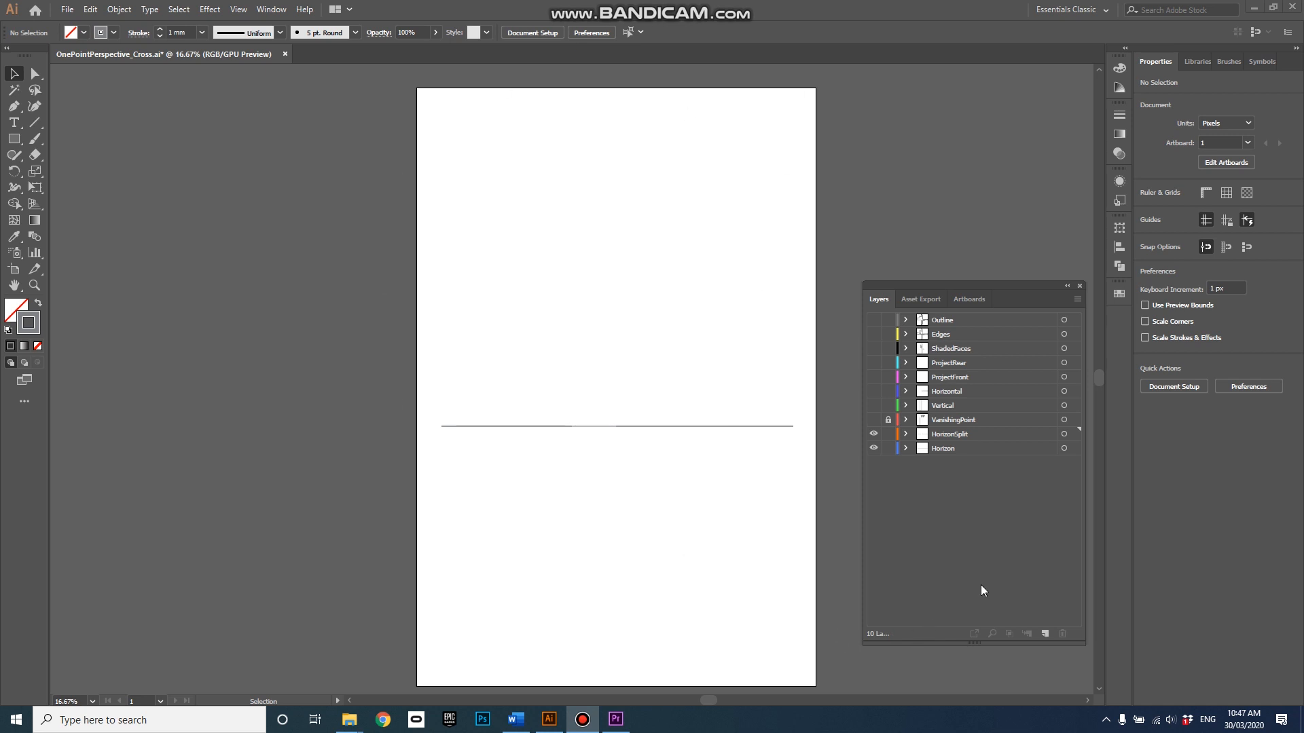
mouse_move(869, 551)
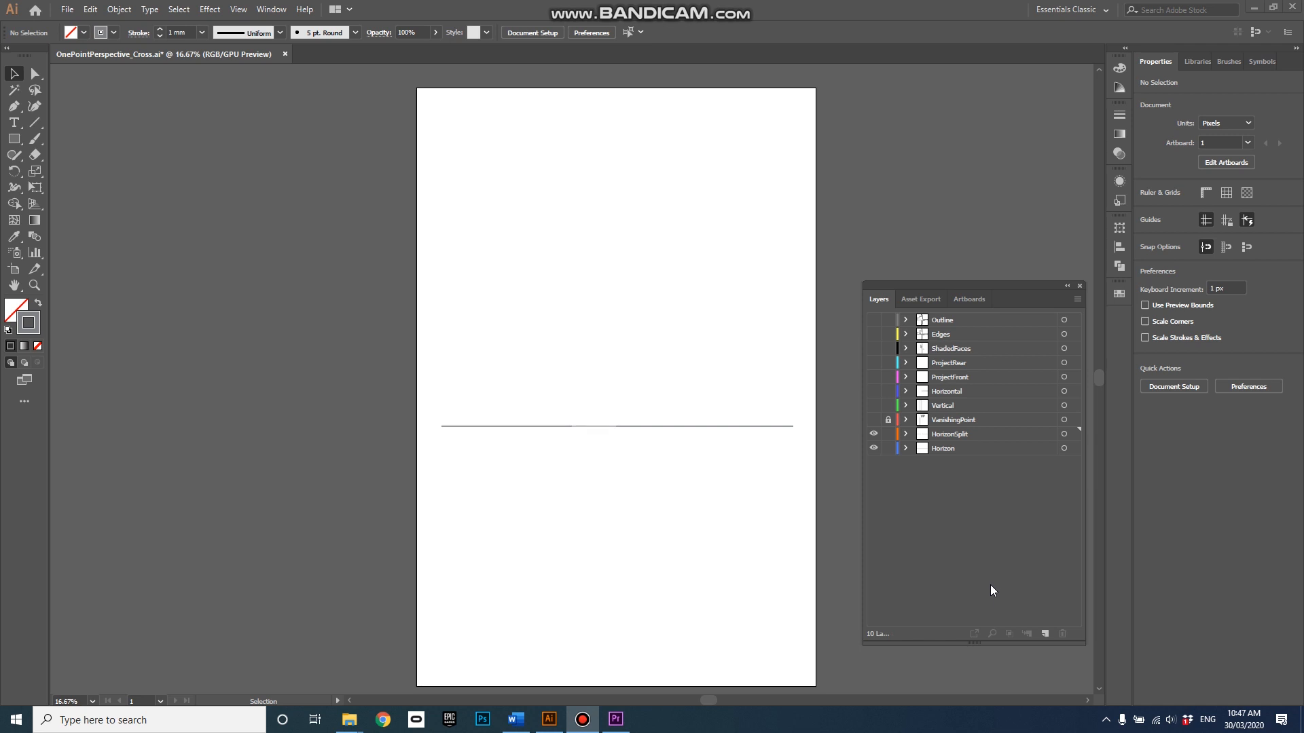
mouse_move(756, 424)
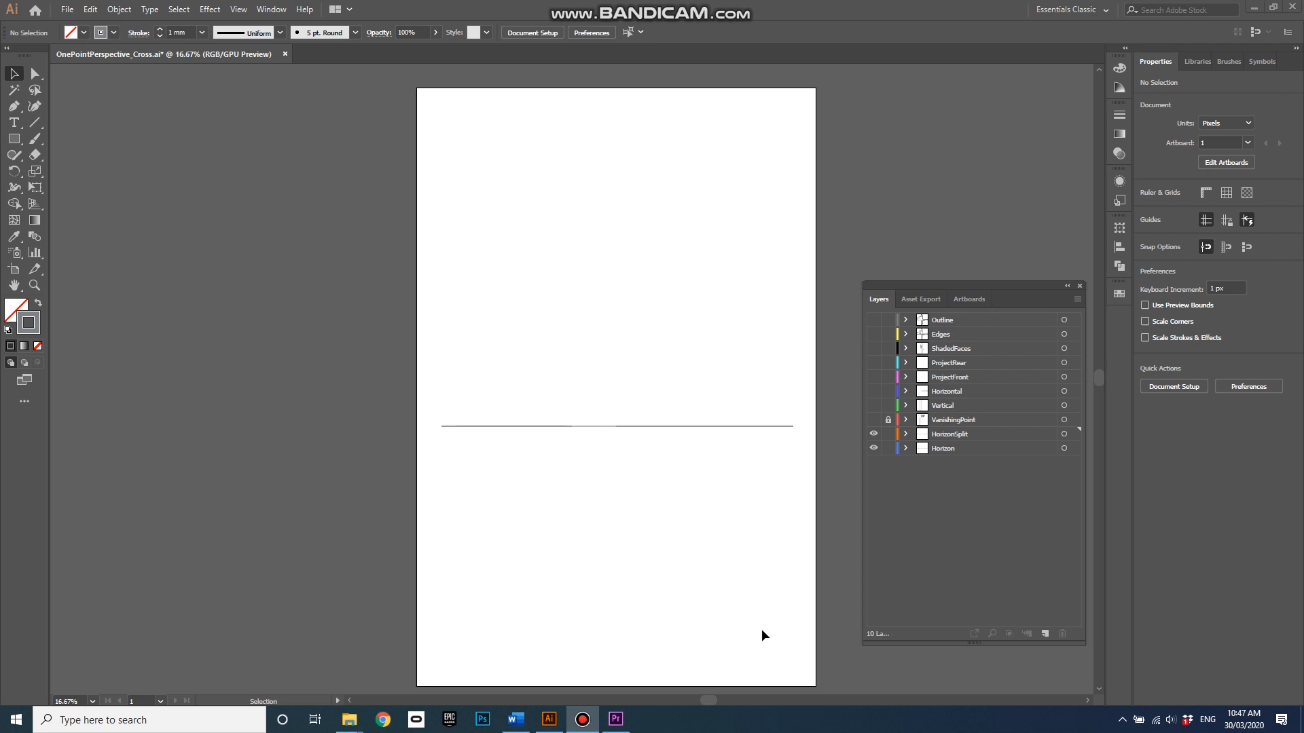
mouse_move(482, 149)
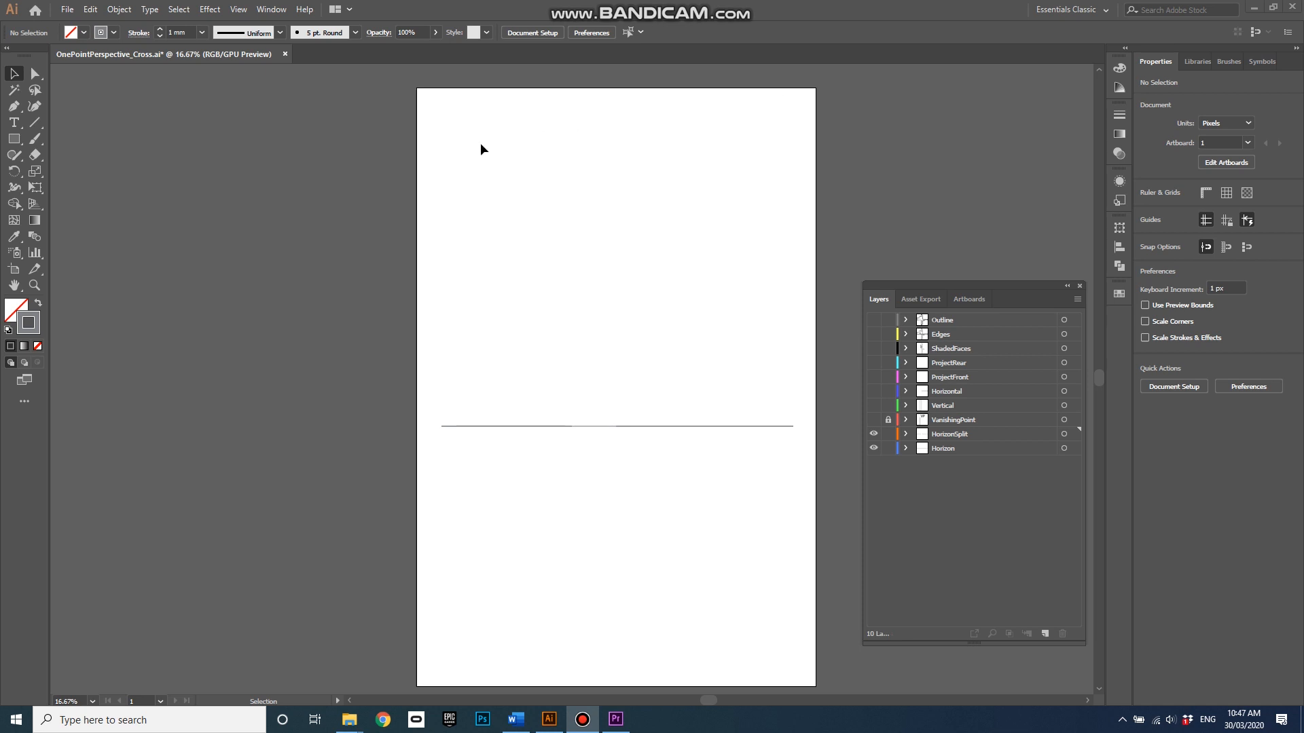
mouse_move(777, 214)
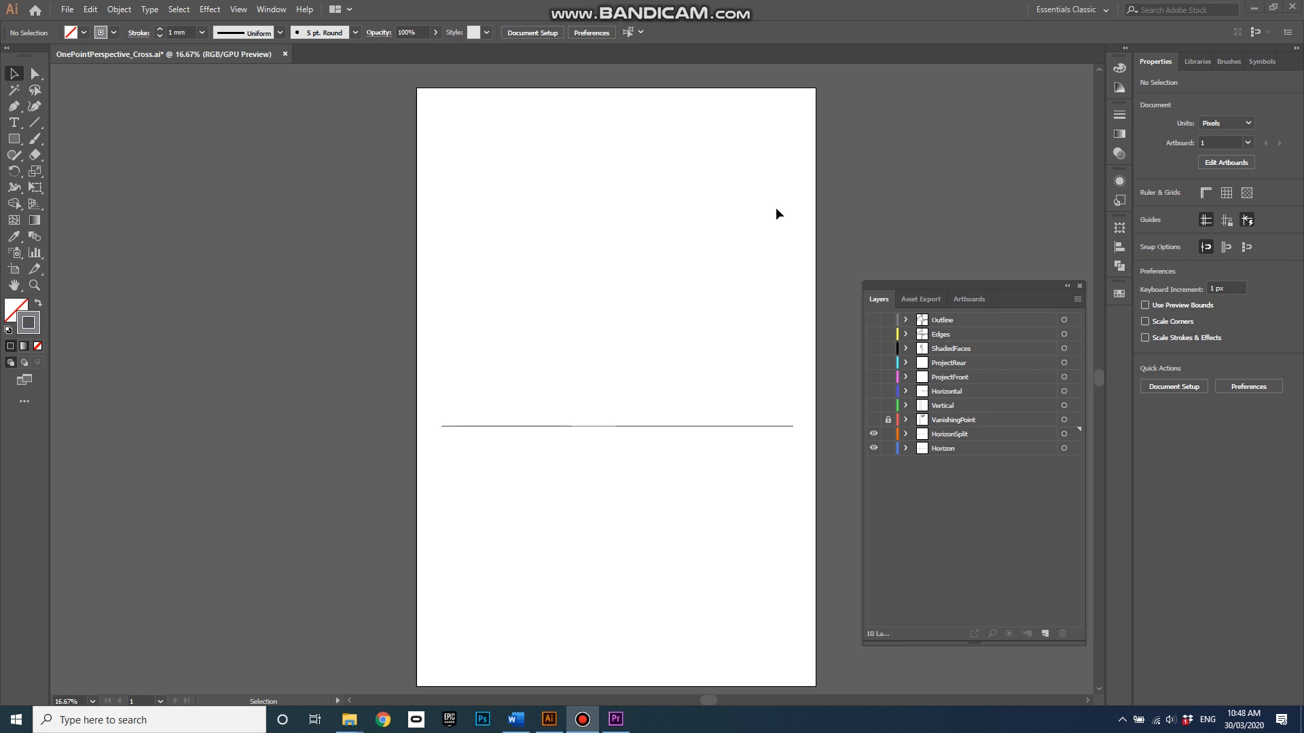
Show the VanishingPoint layer so the VP marker appears on the horizon
click(873, 420)
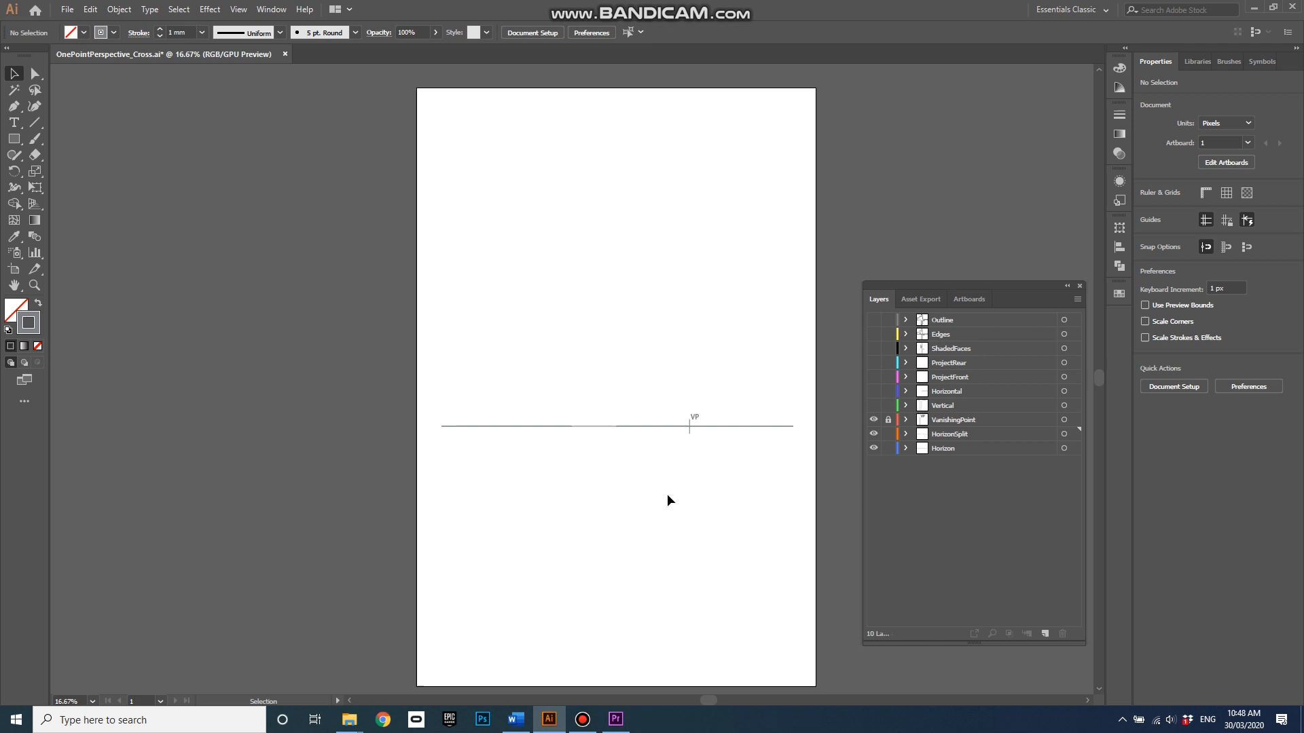
mouse_move(682, 451)
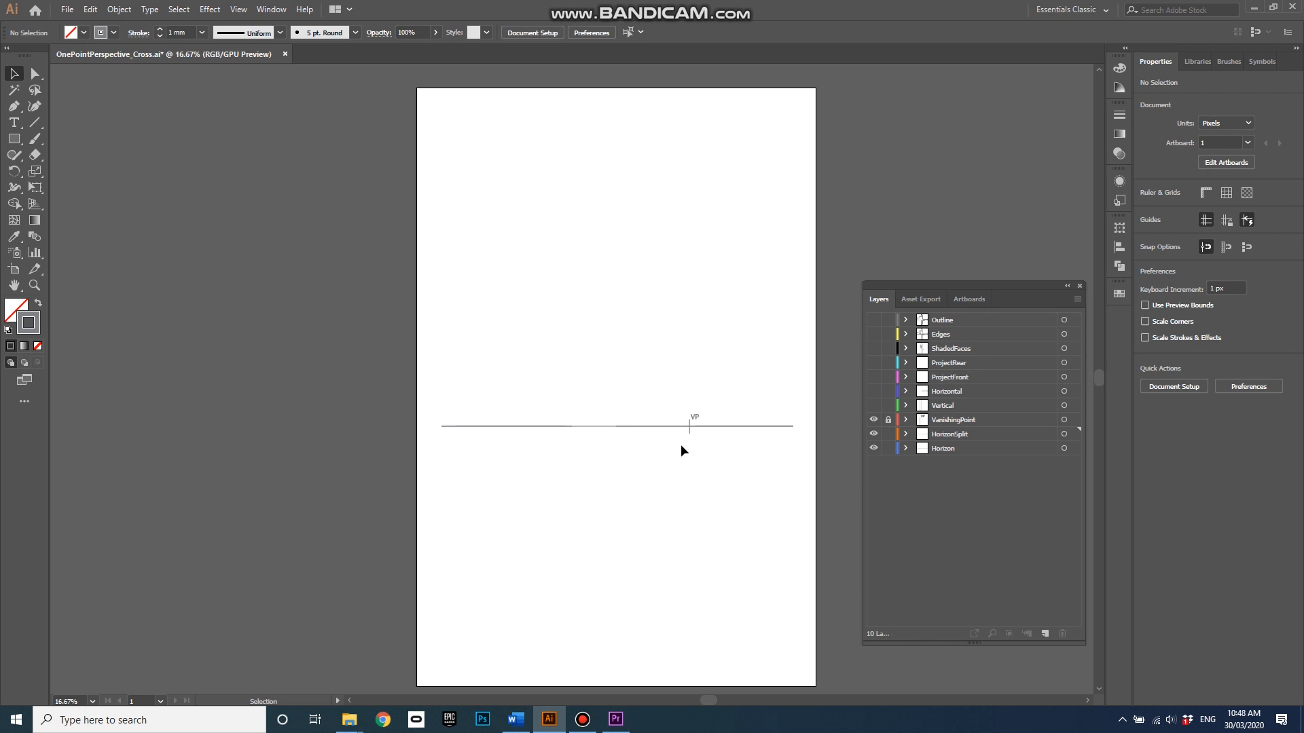
mouse_move(698, 522)
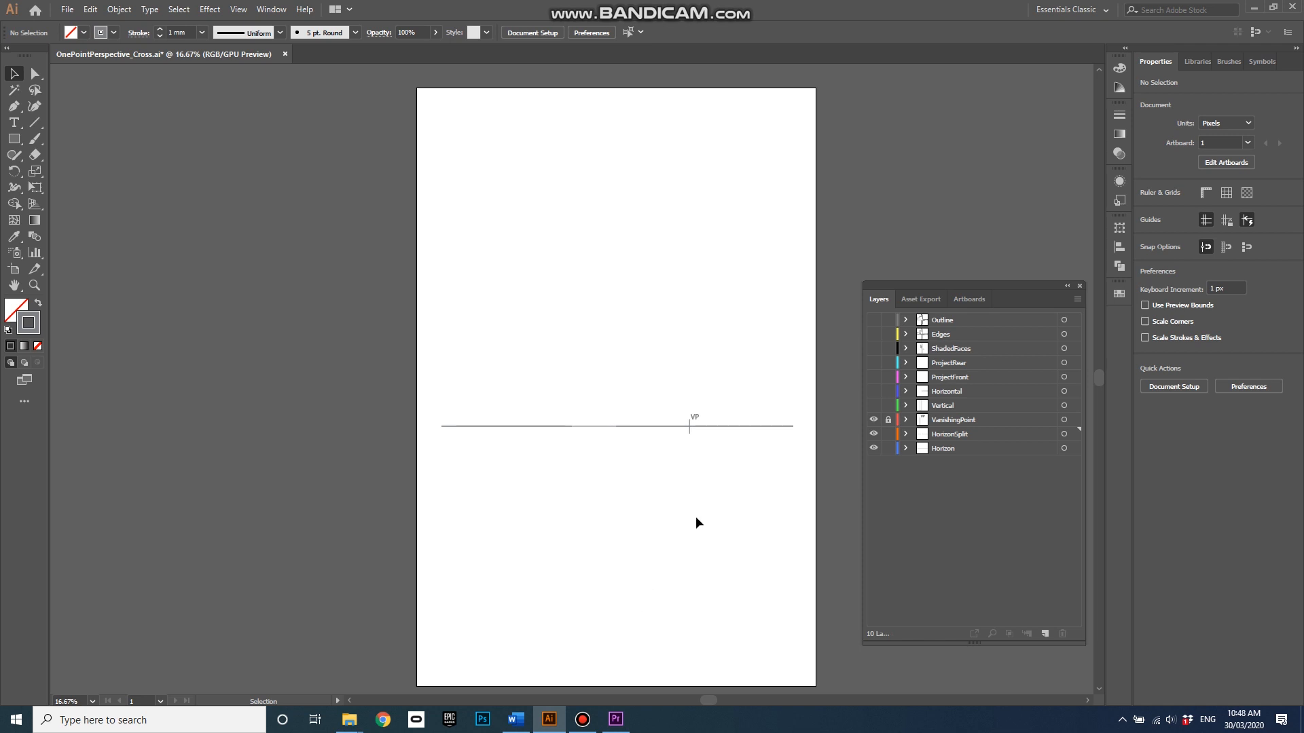
mouse_move(660, 490)
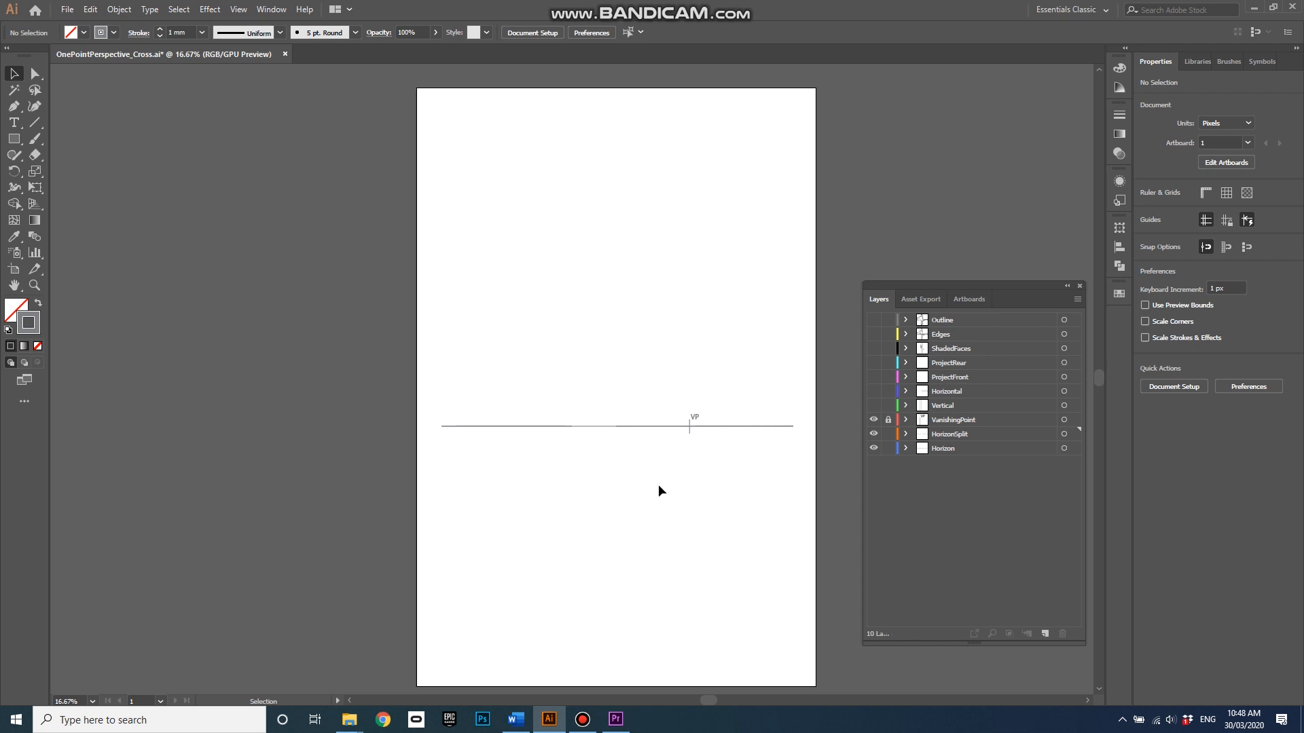
mouse_move(708, 496)
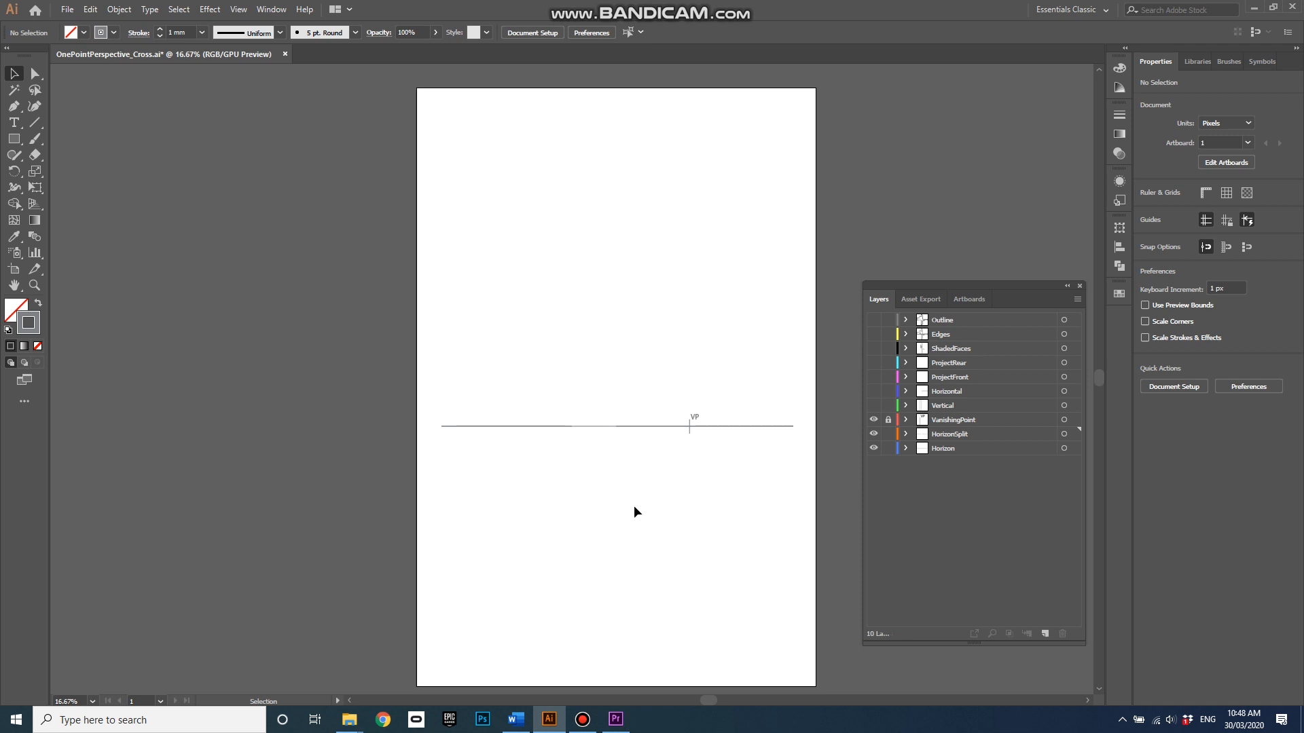
mouse_move(627, 561)
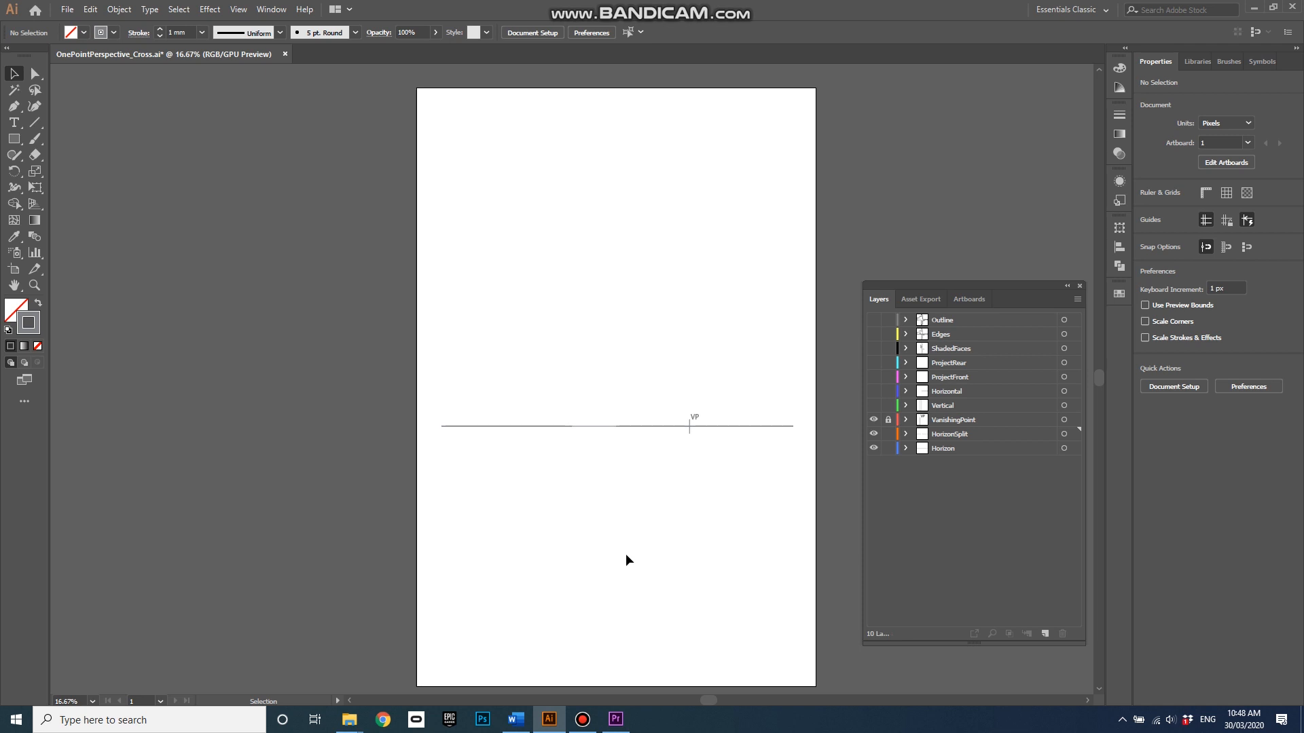
mouse_move(689, 502)
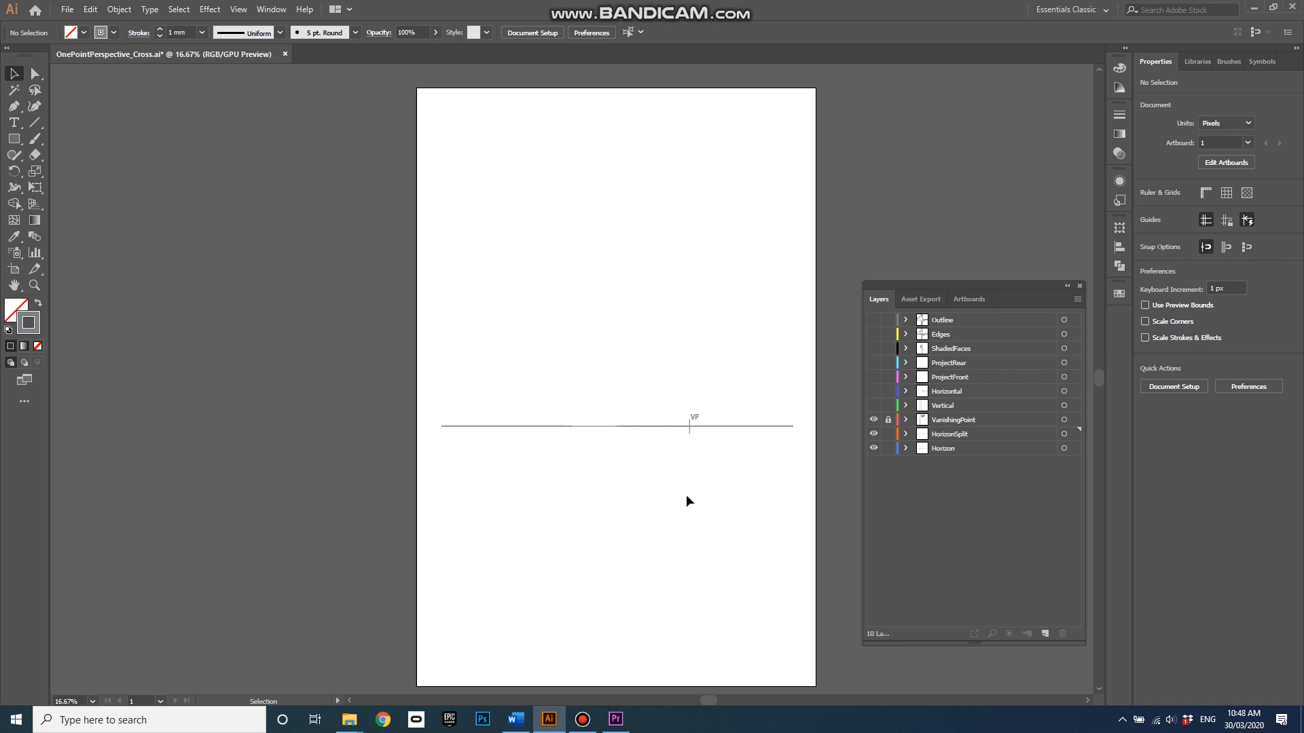
mouse_move(771, 483)
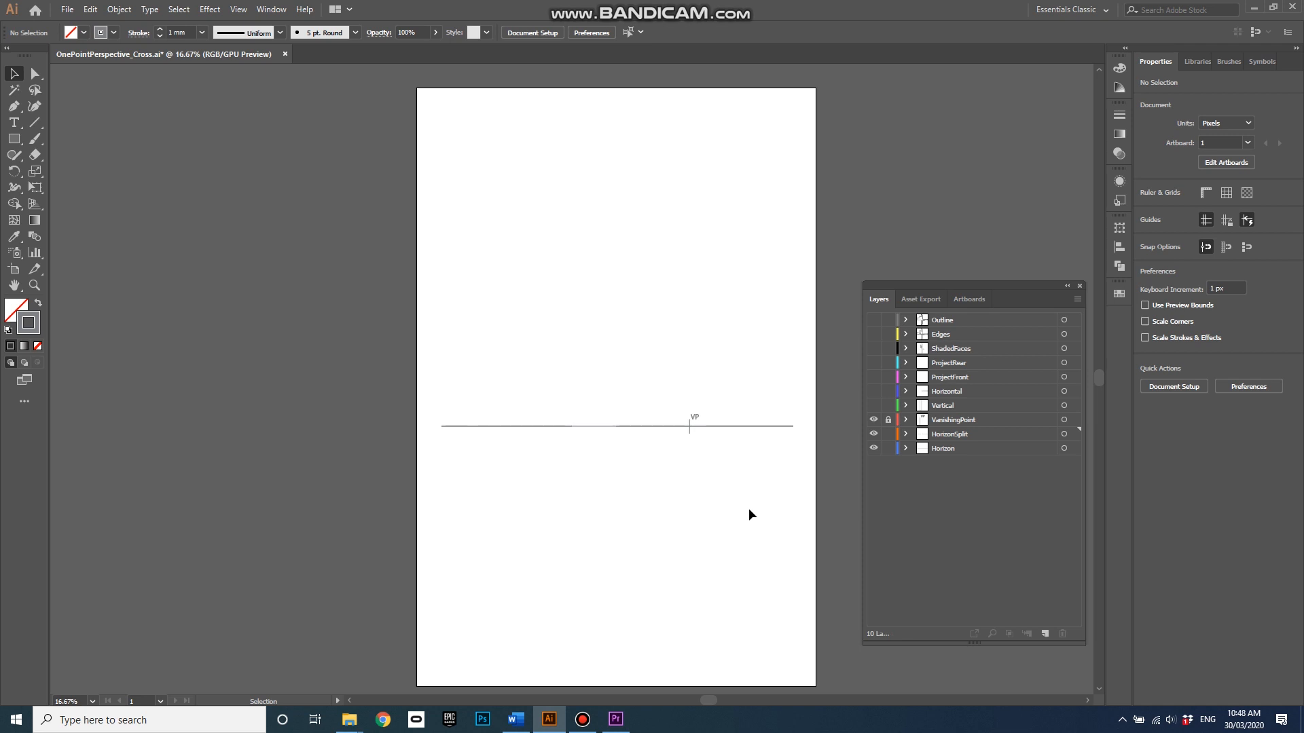
mouse_move(874, 415)
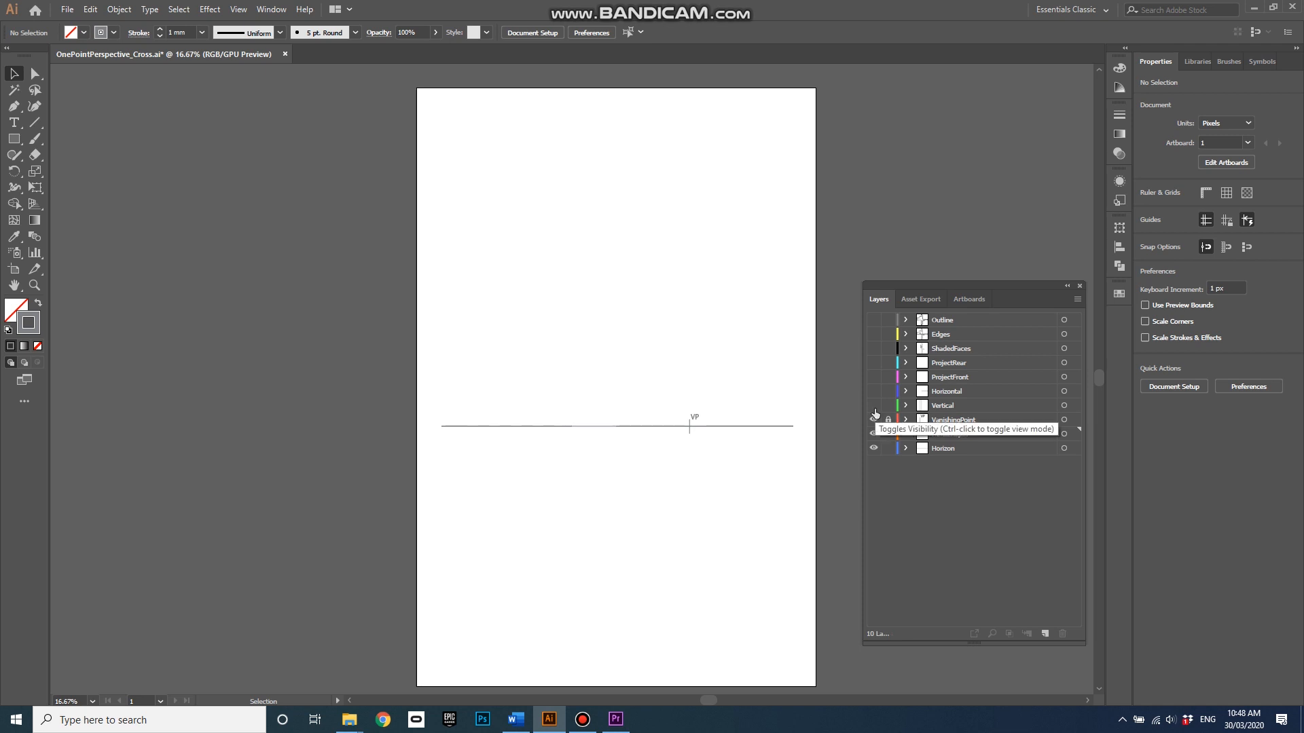
Show the Vertical layer's tall rectangle and its line 5 projecting corners to VP
click(874, 406)
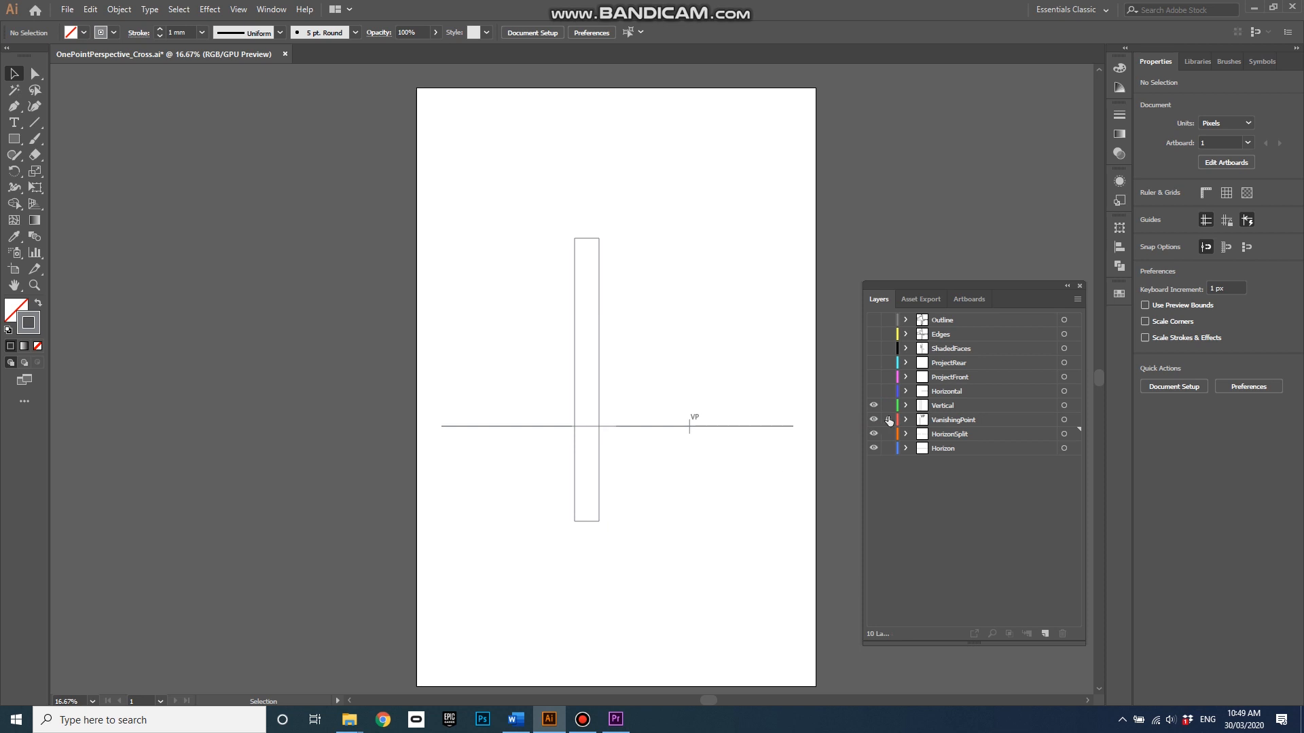
click(905, 404)
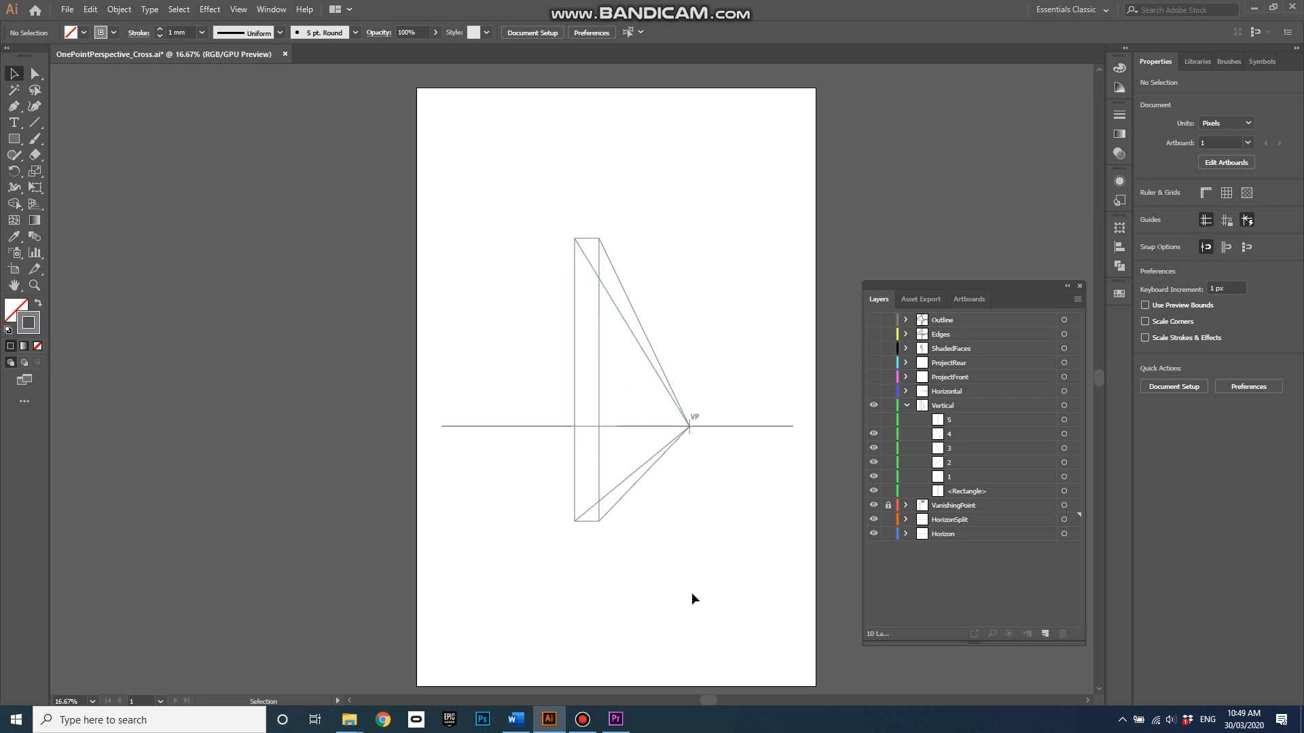
mouse_move(690, 566)
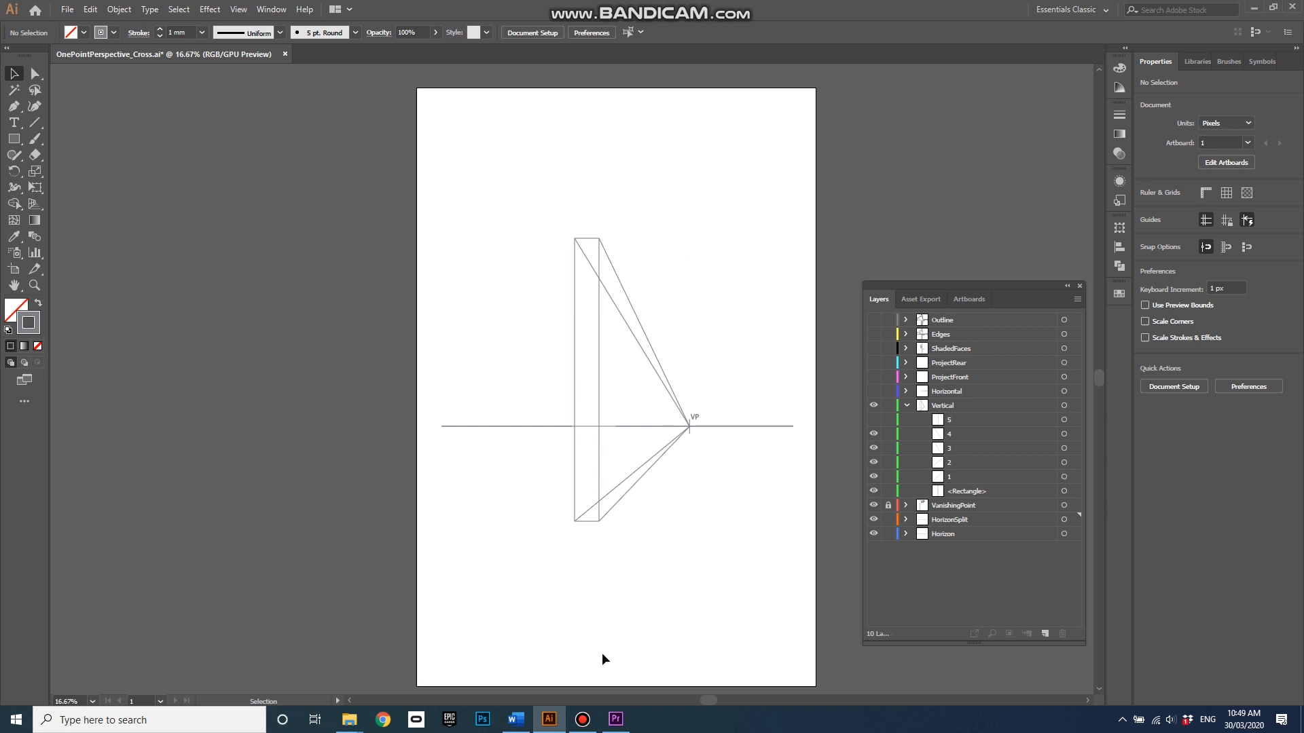
mouse_move(616, 662)
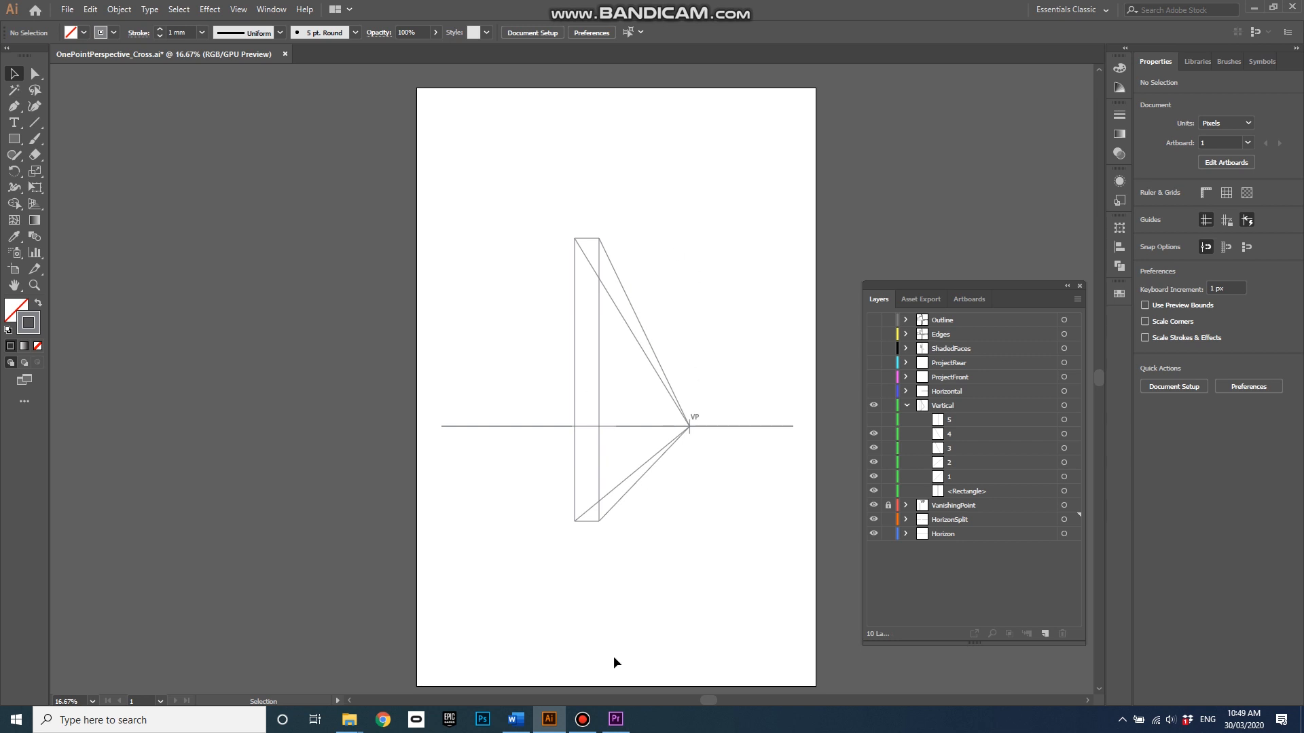
mouse_move(690, 440)
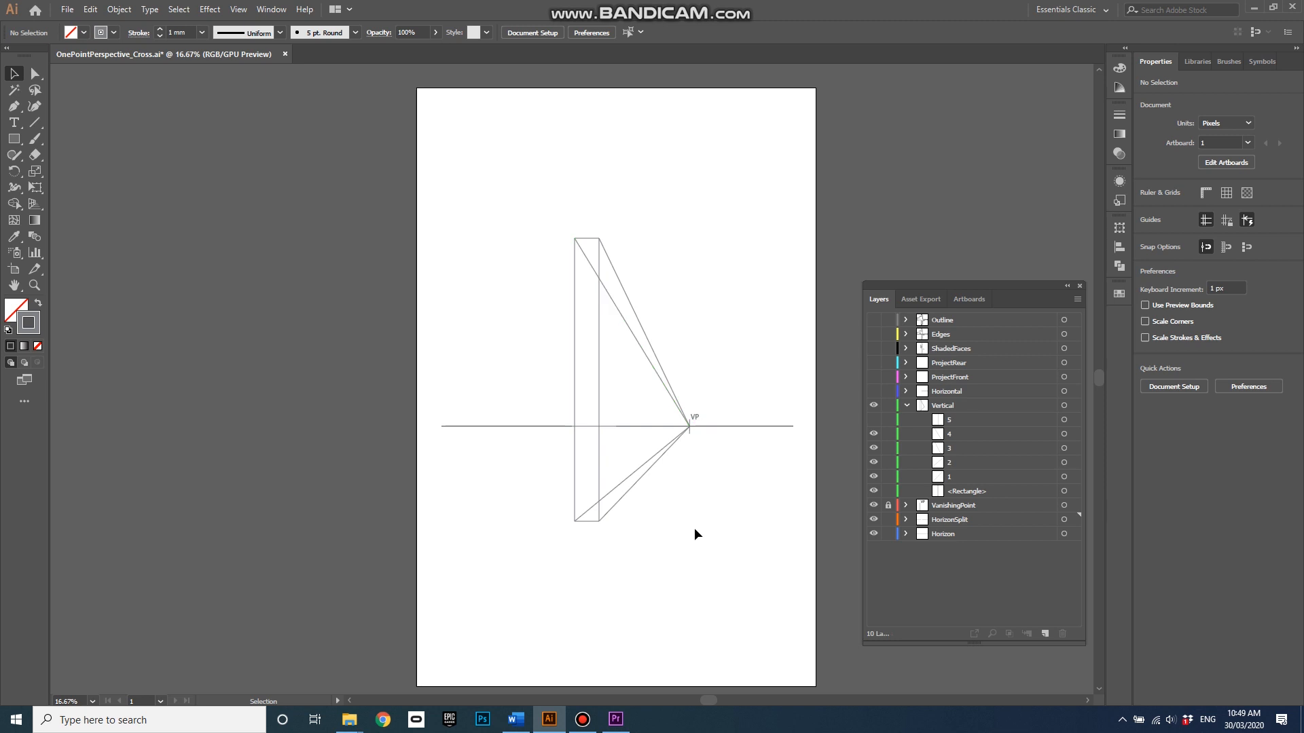
mouse_move(703, 397)
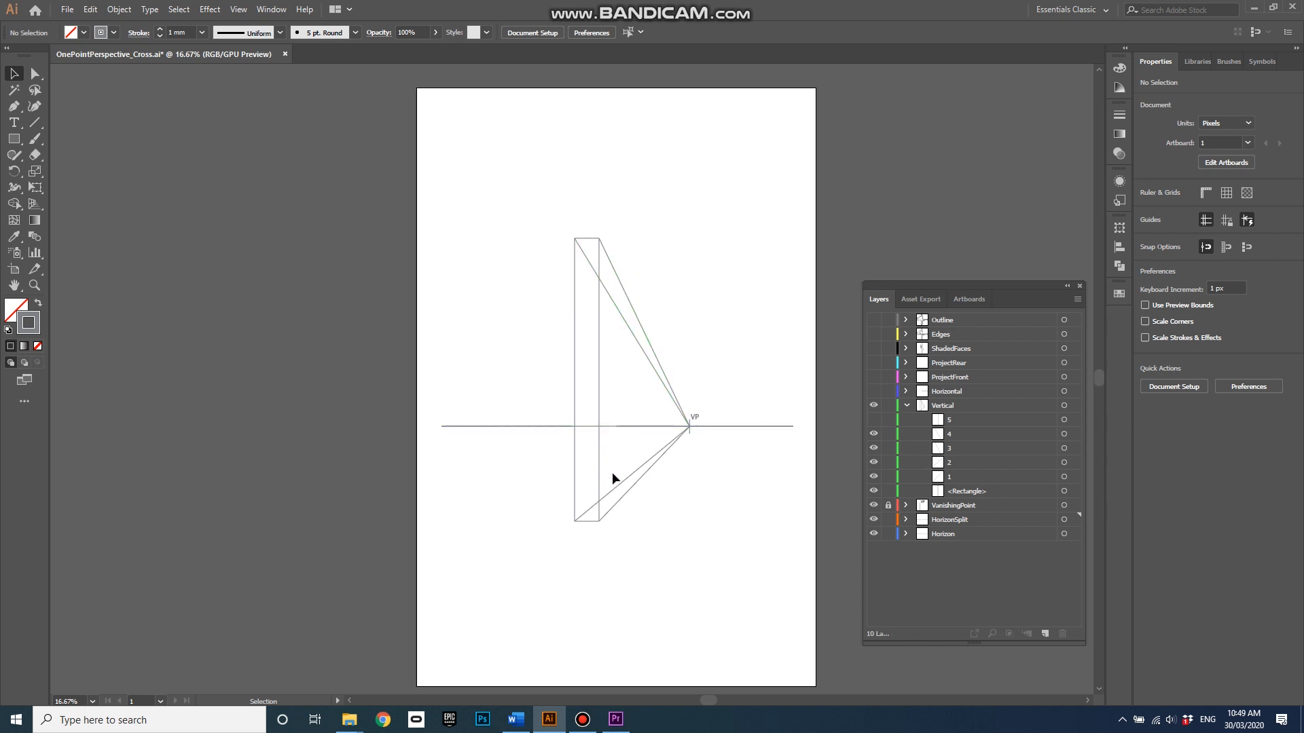
click(873, 419)
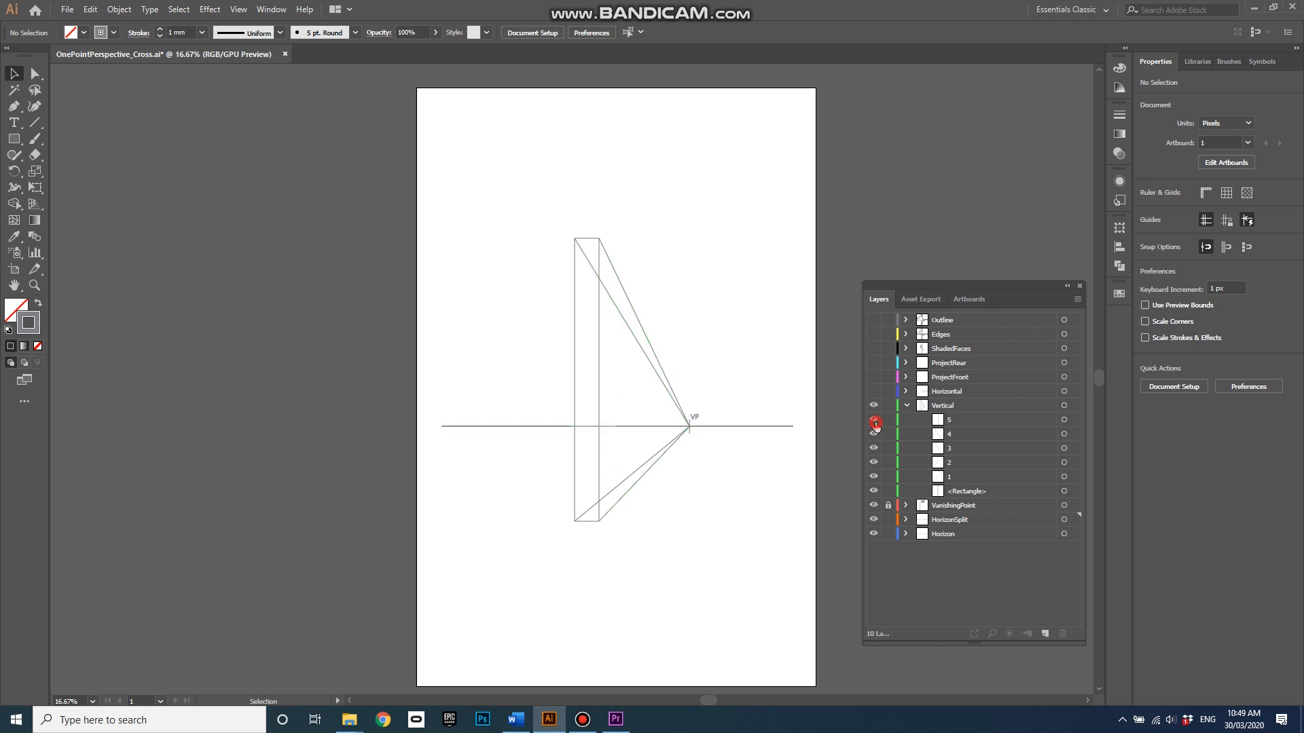
click(874, 419)
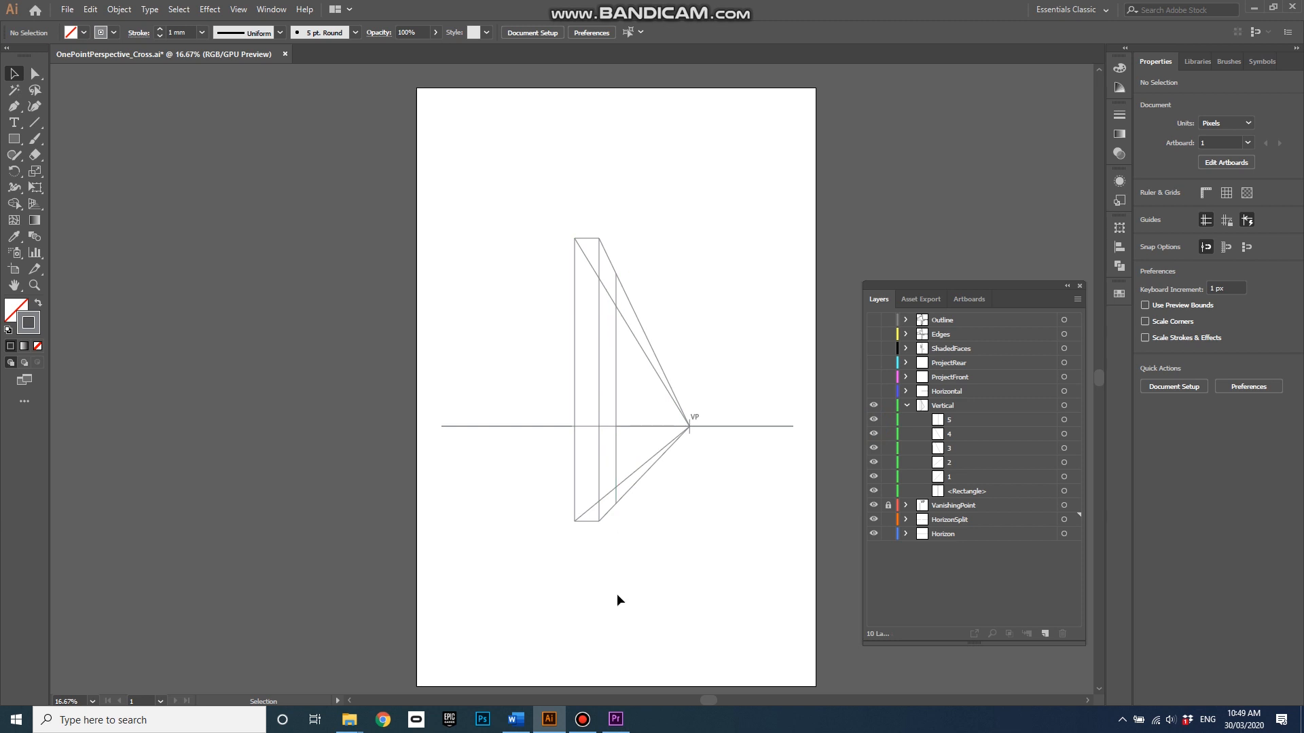
mouse_move(613, 278)
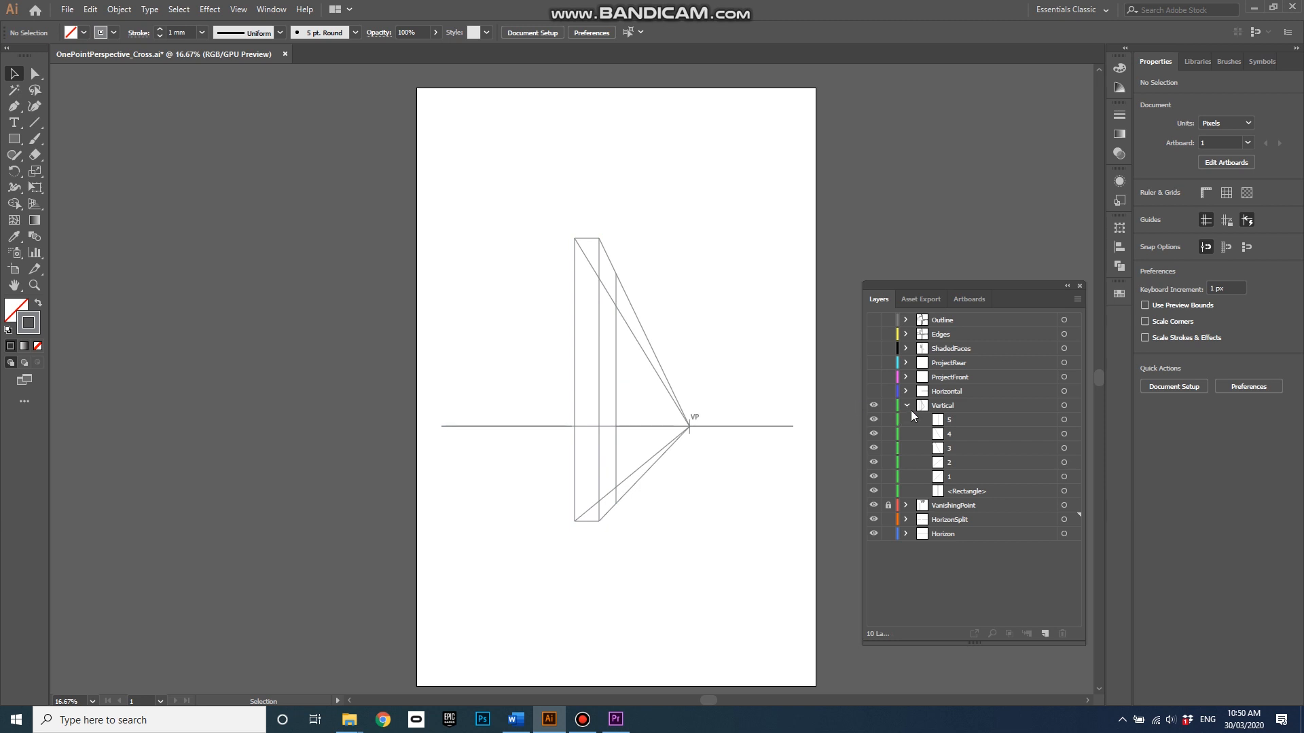
Collapse the Vertical layer and reveal the Horizontal layer's right arm with VP lines
click(905, 405)
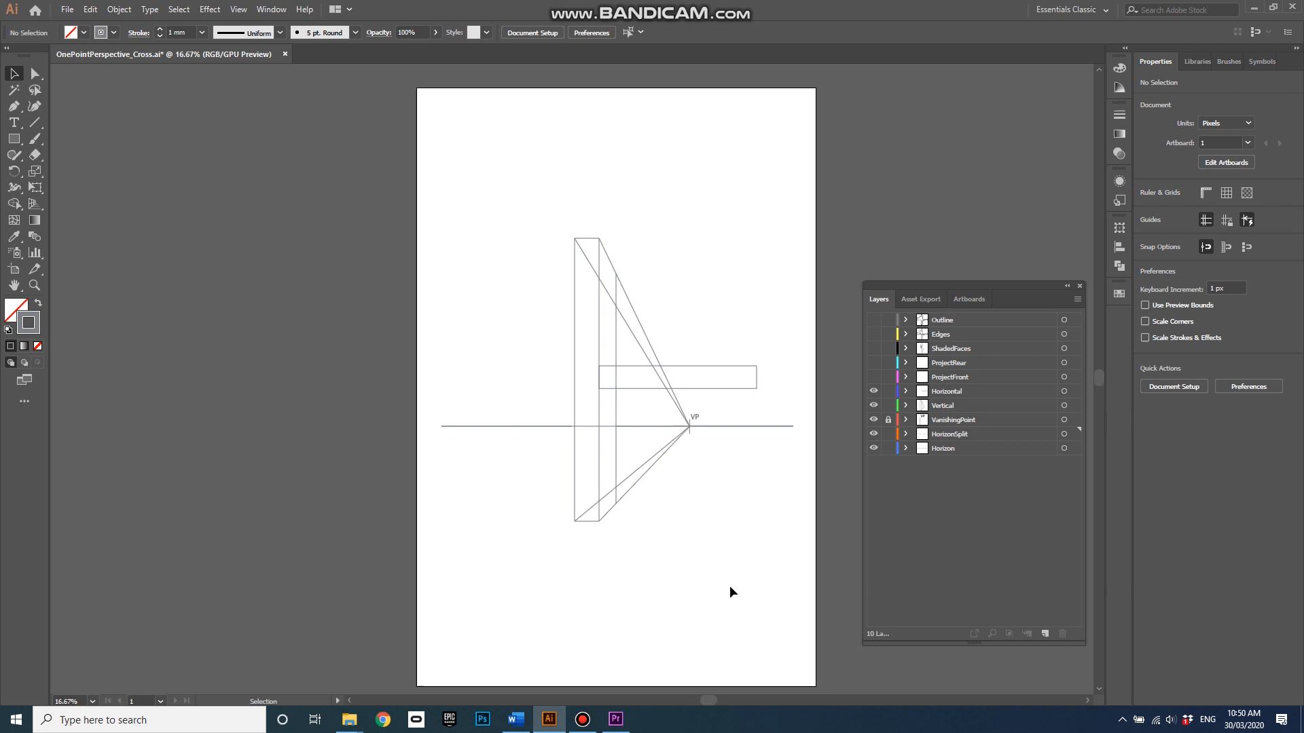
mouse_move(596, 388)
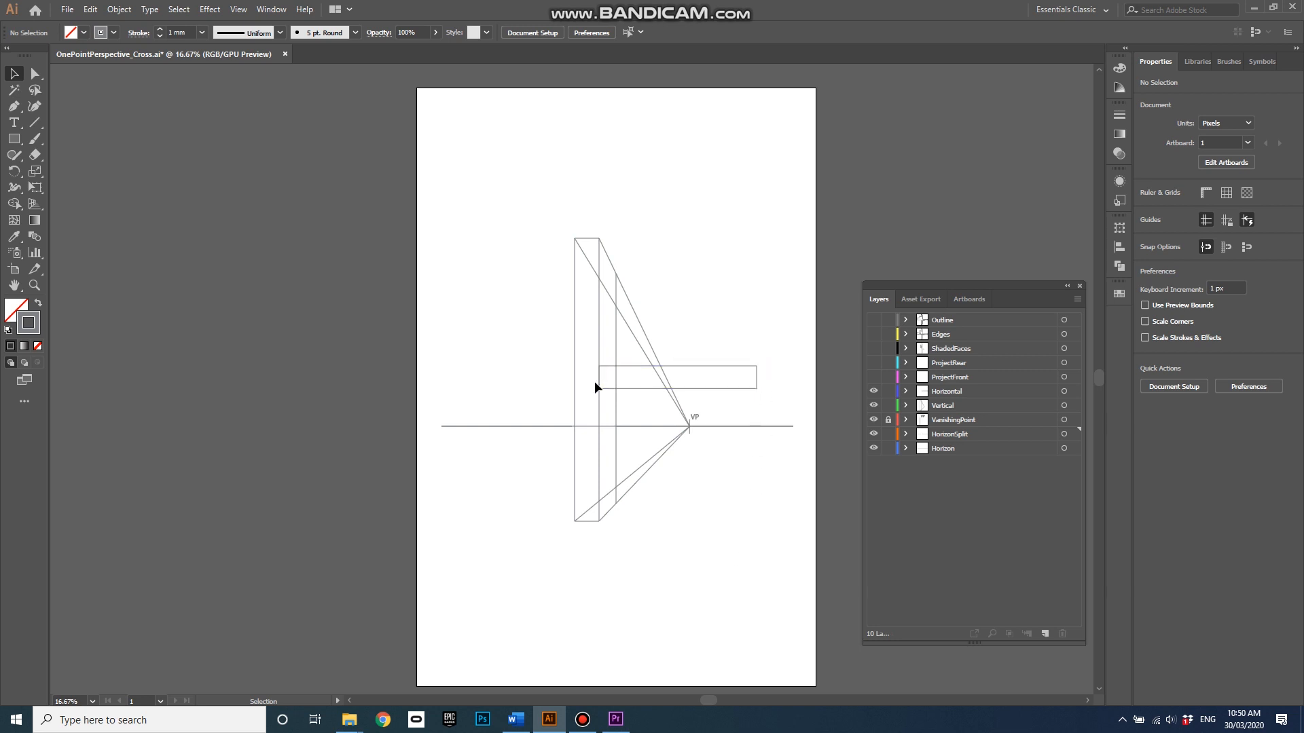
mouse_move(590, 386)
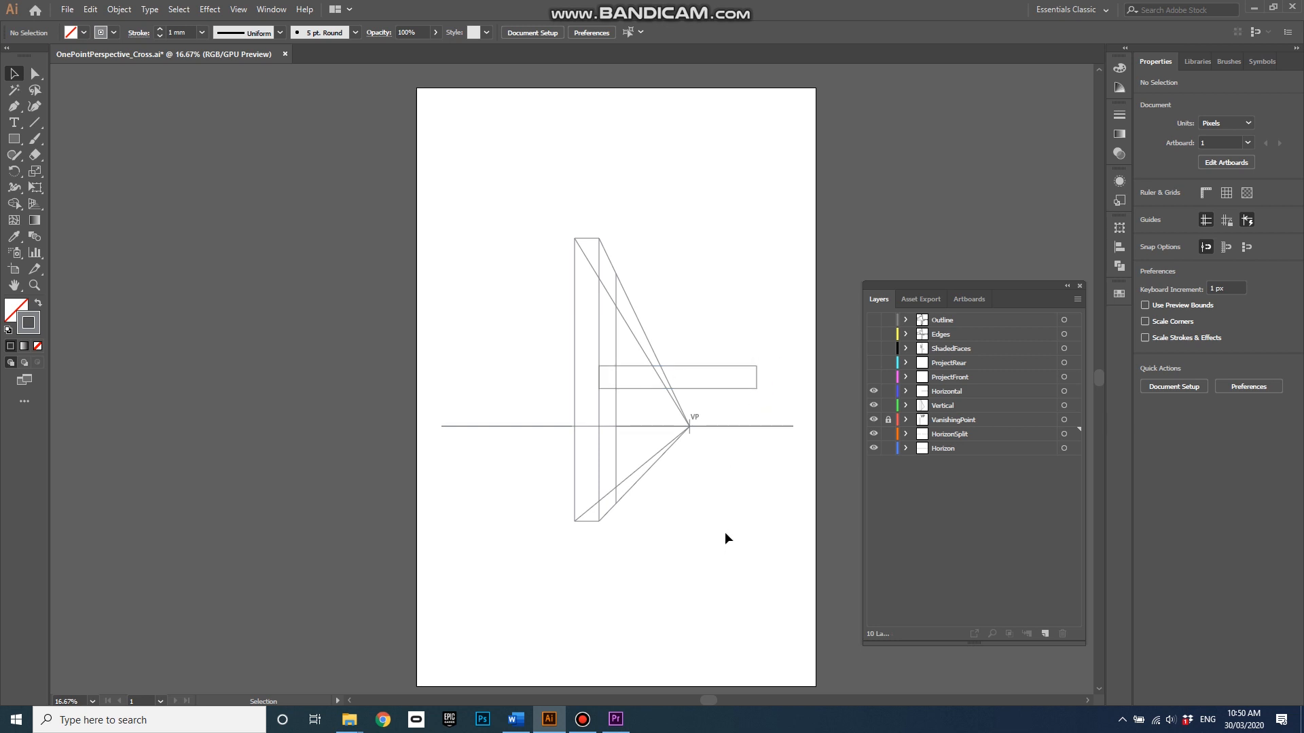
click(905, 392)
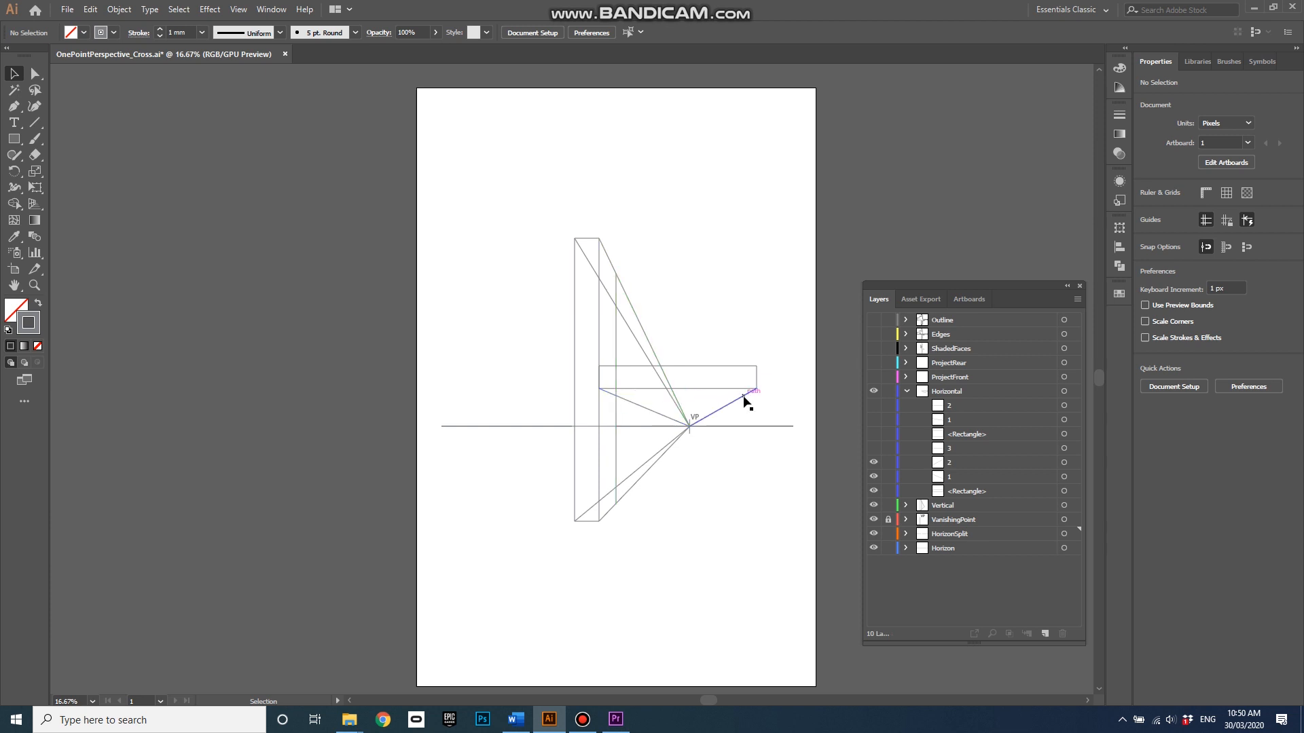
click(738, 377)
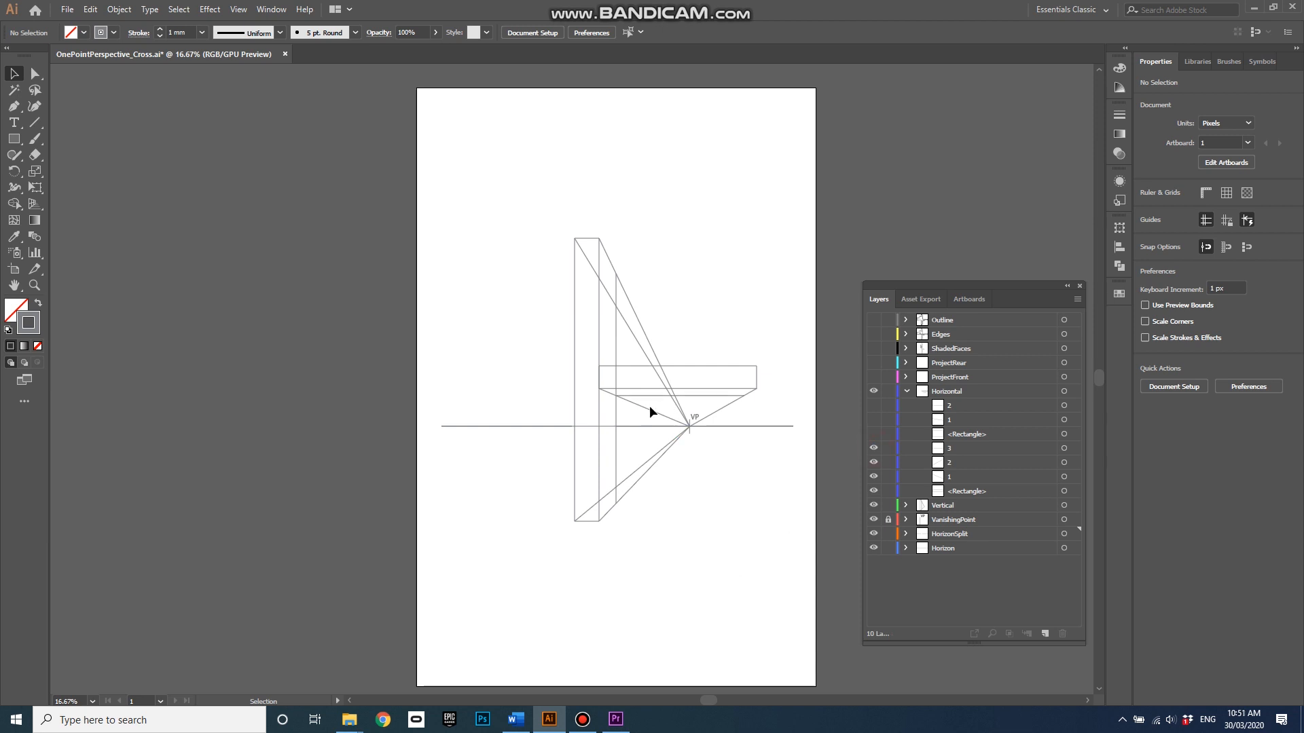
mouse_move(723, 415)
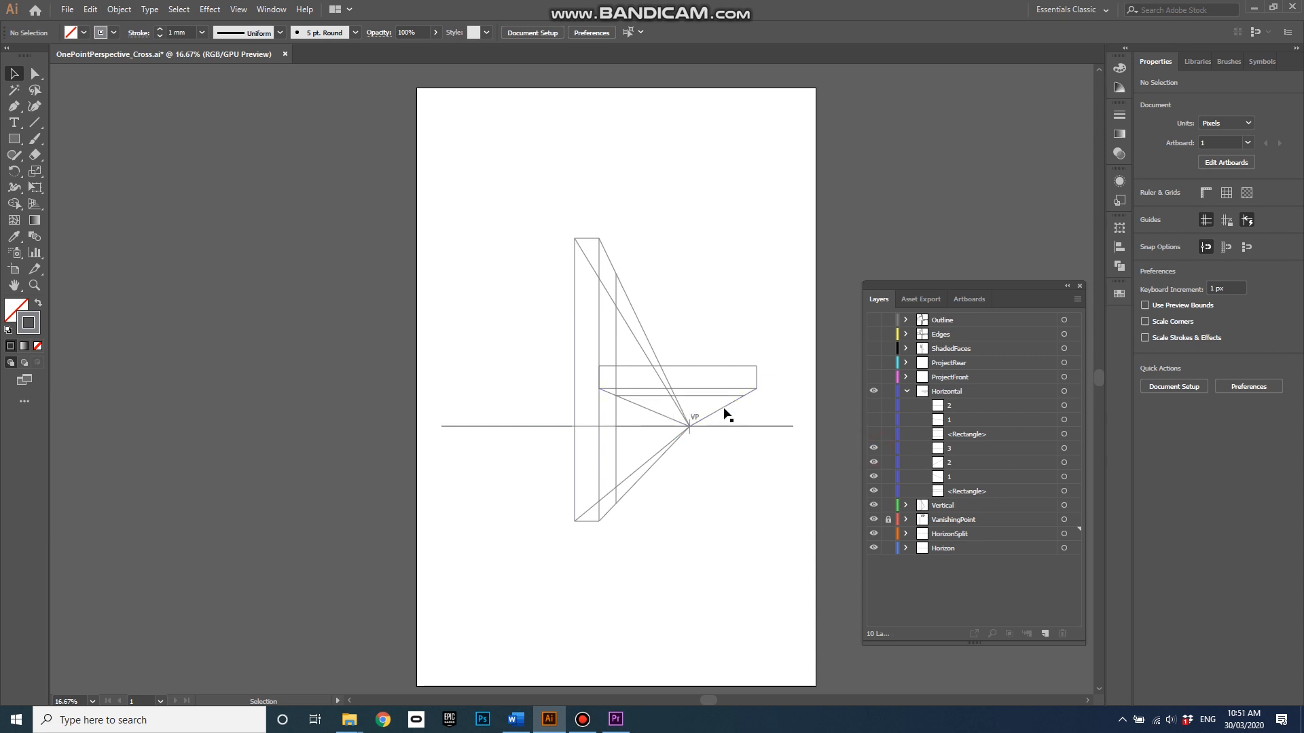
mouse_move(722, 385)
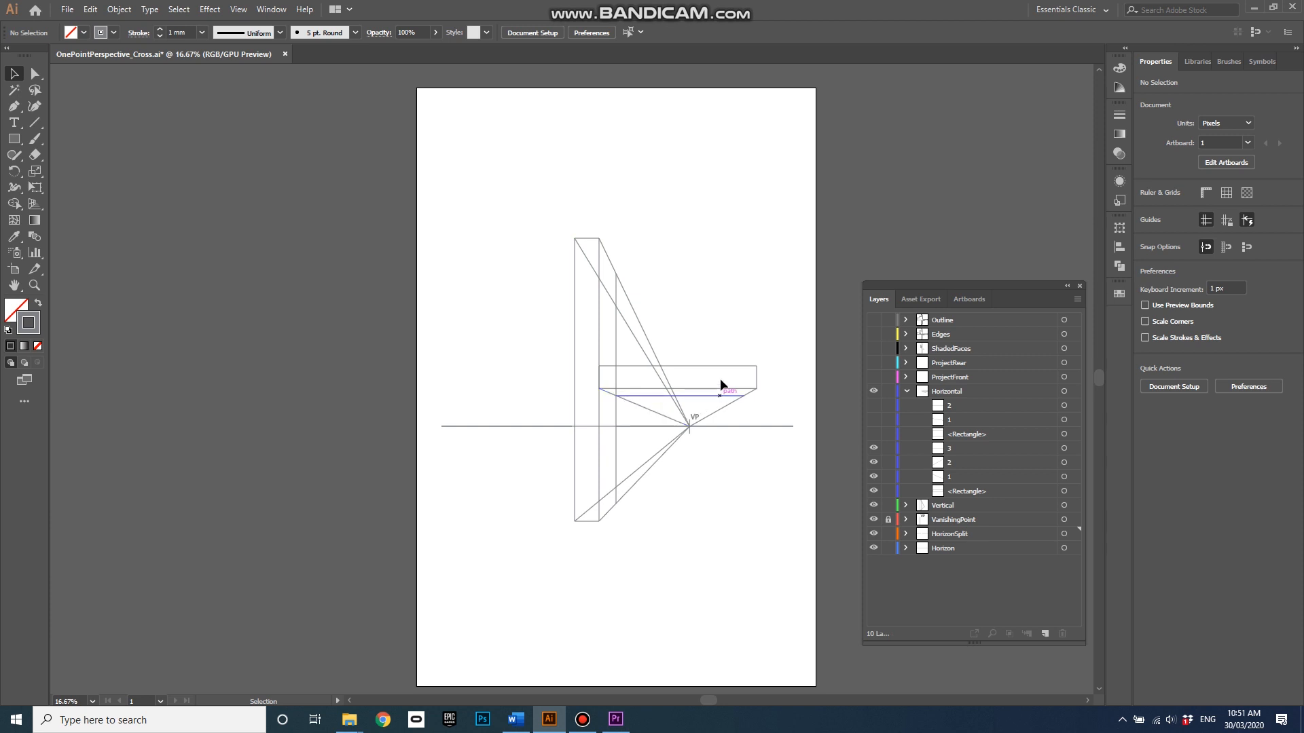
mouse_move(599, 451)
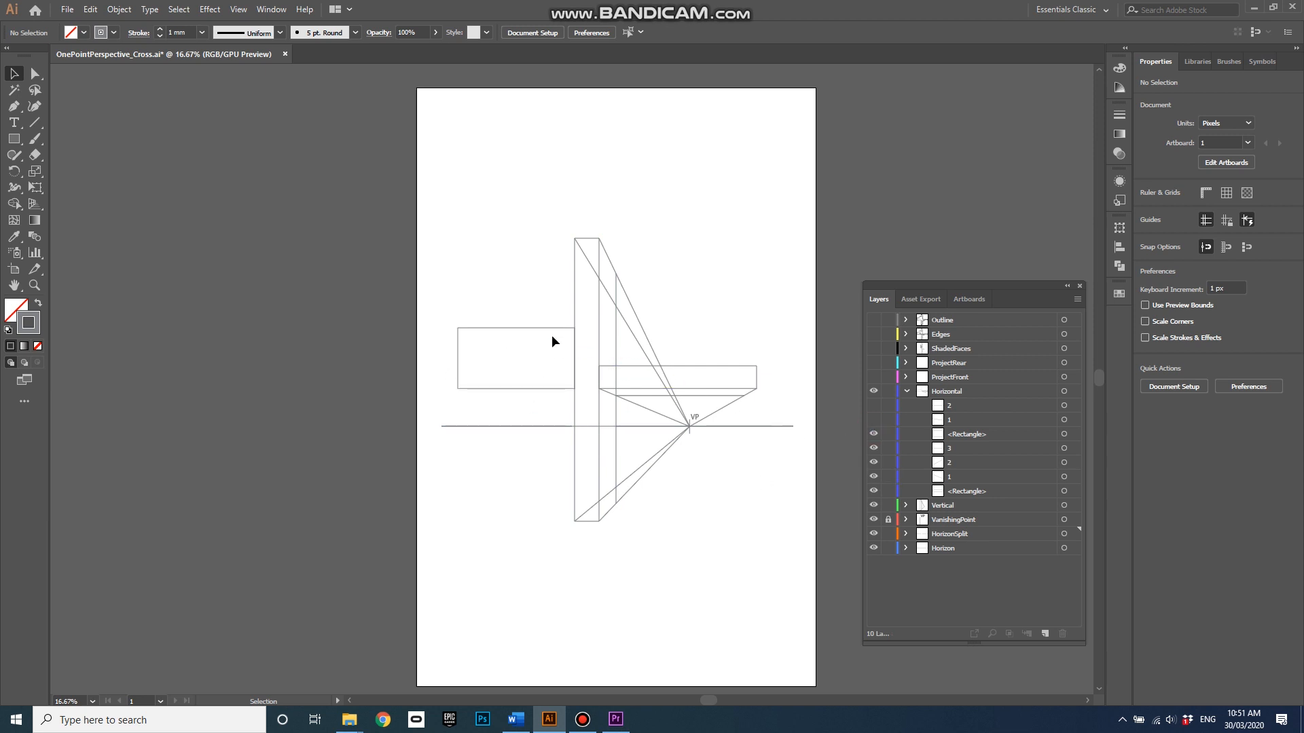
mouse_move(651, 522)
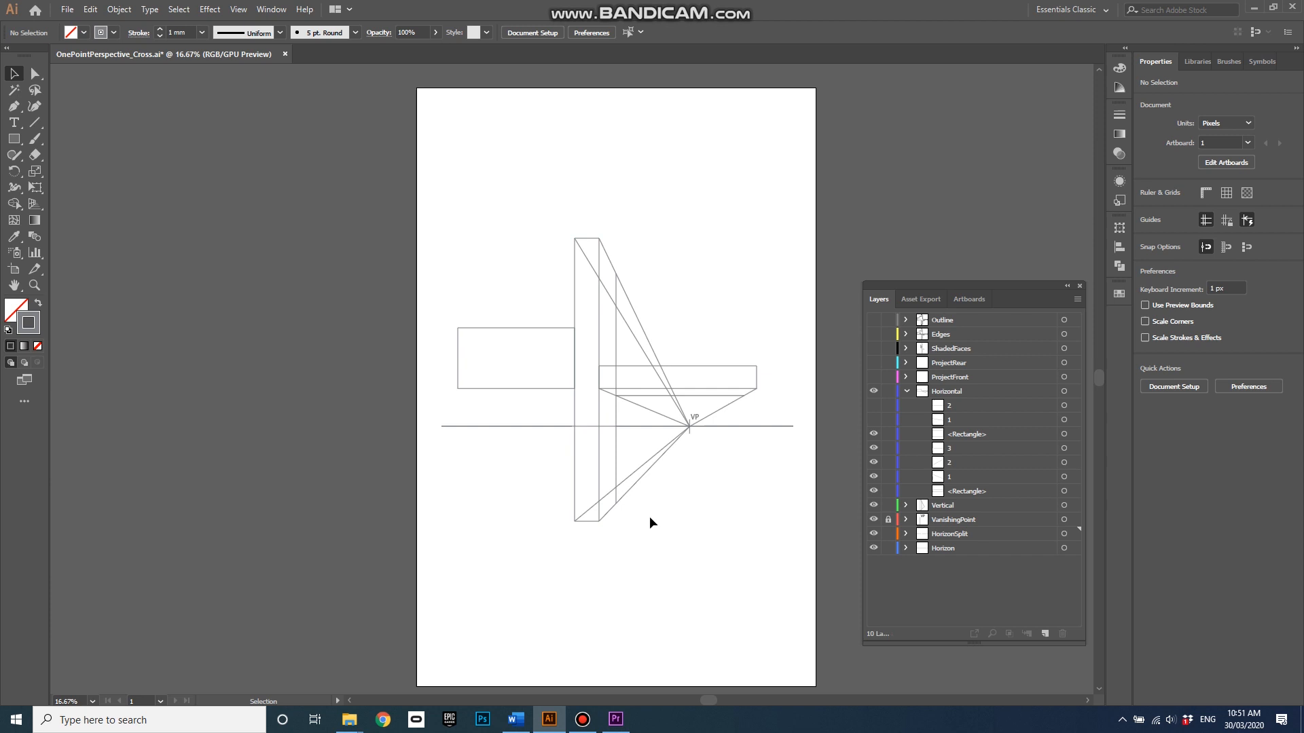
mouse_move(862, 427)
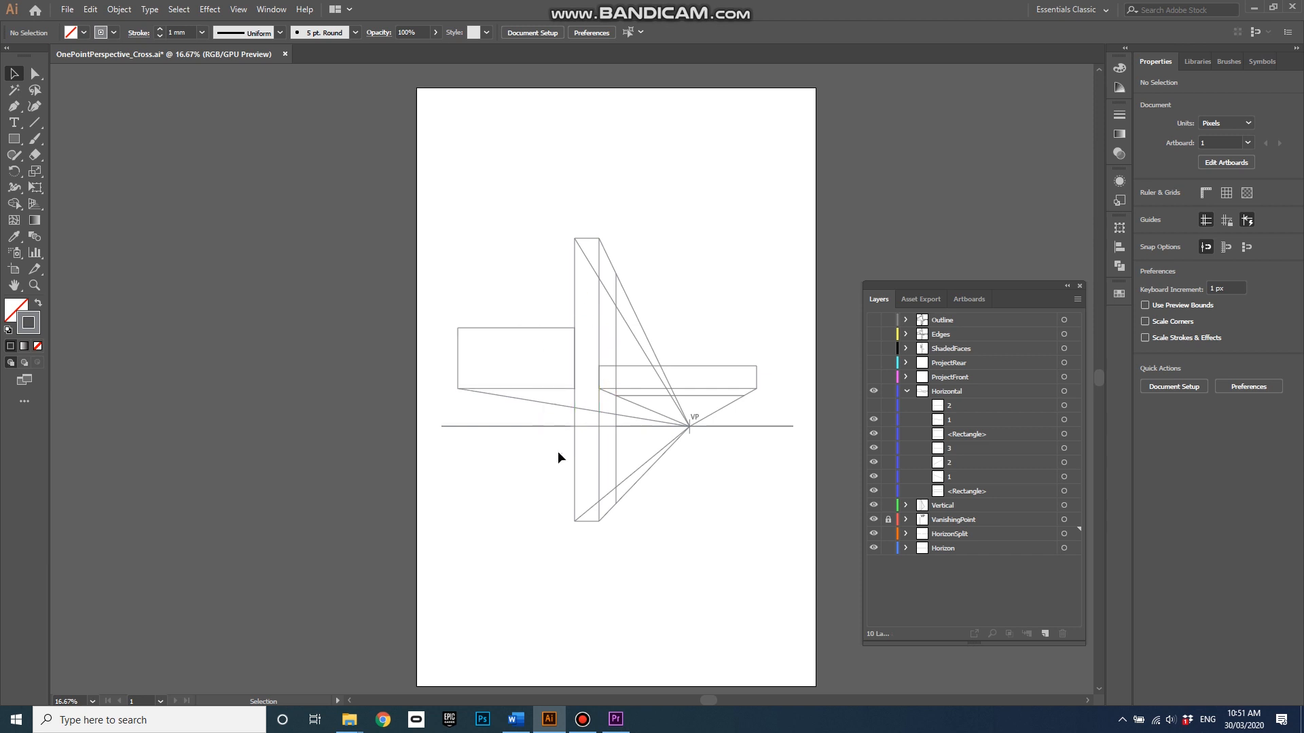
mouse_move(544, 400)
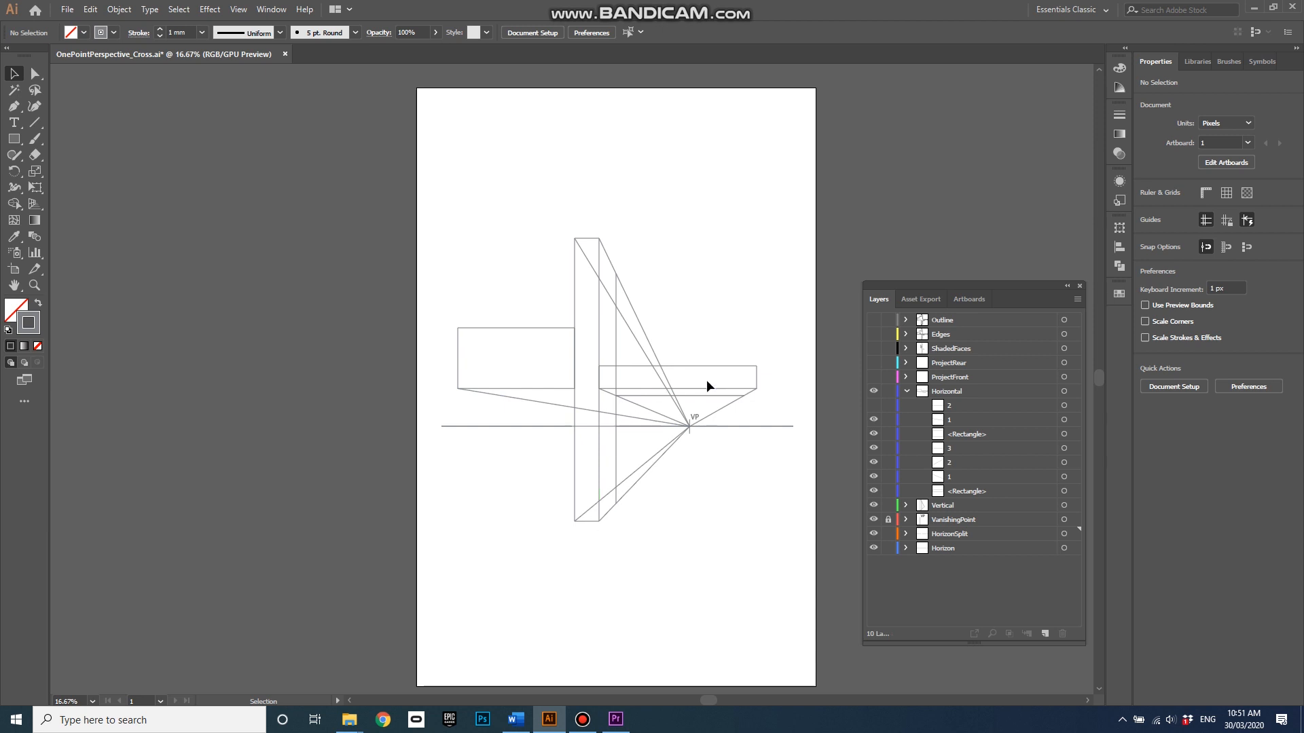
mouse_move(545, 406)
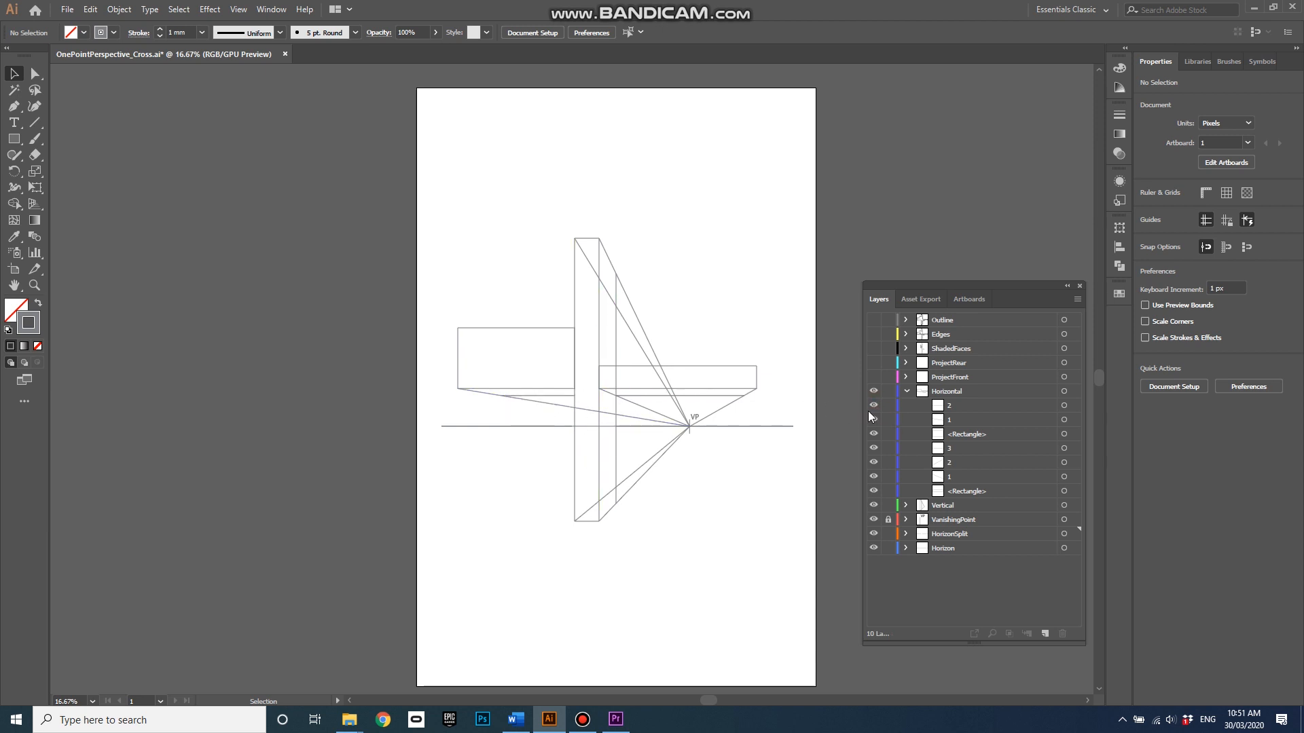
mouse_move(770, 505)
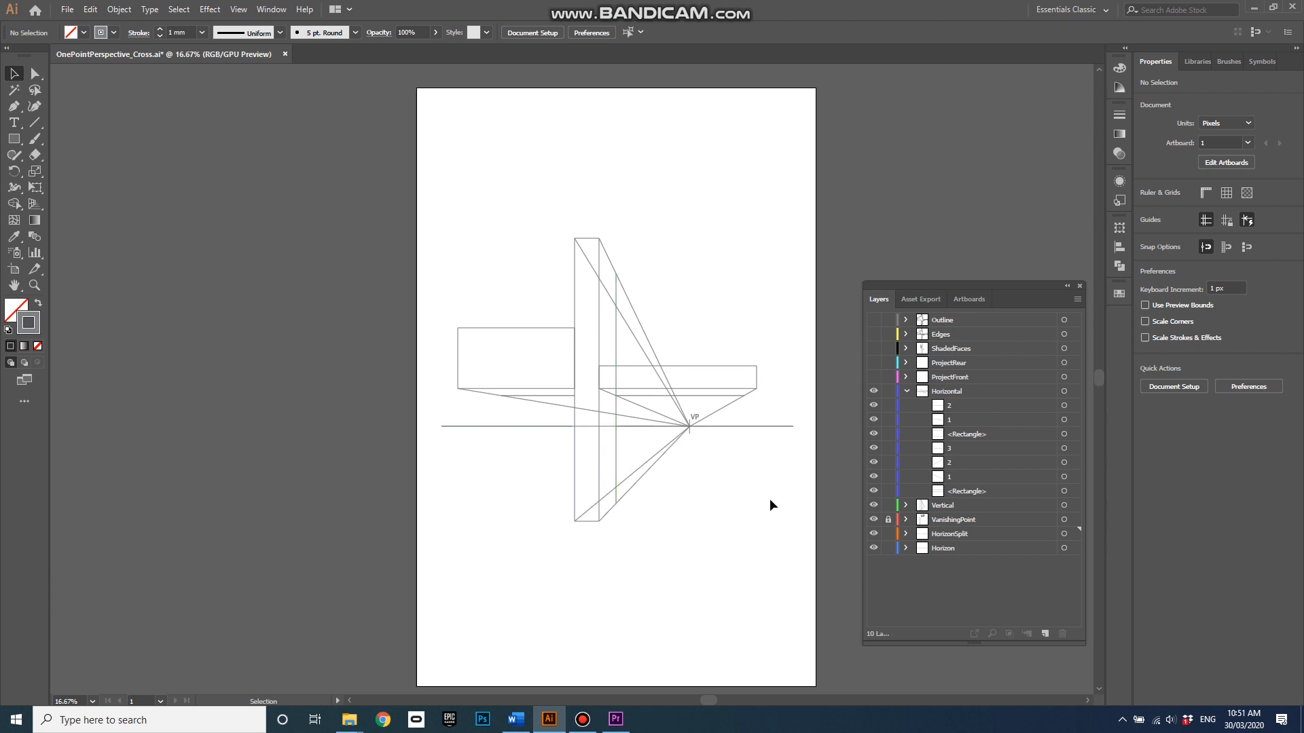
Collapse the Horizontal layer and switch on the ProjectFront layer
click(905, 391)
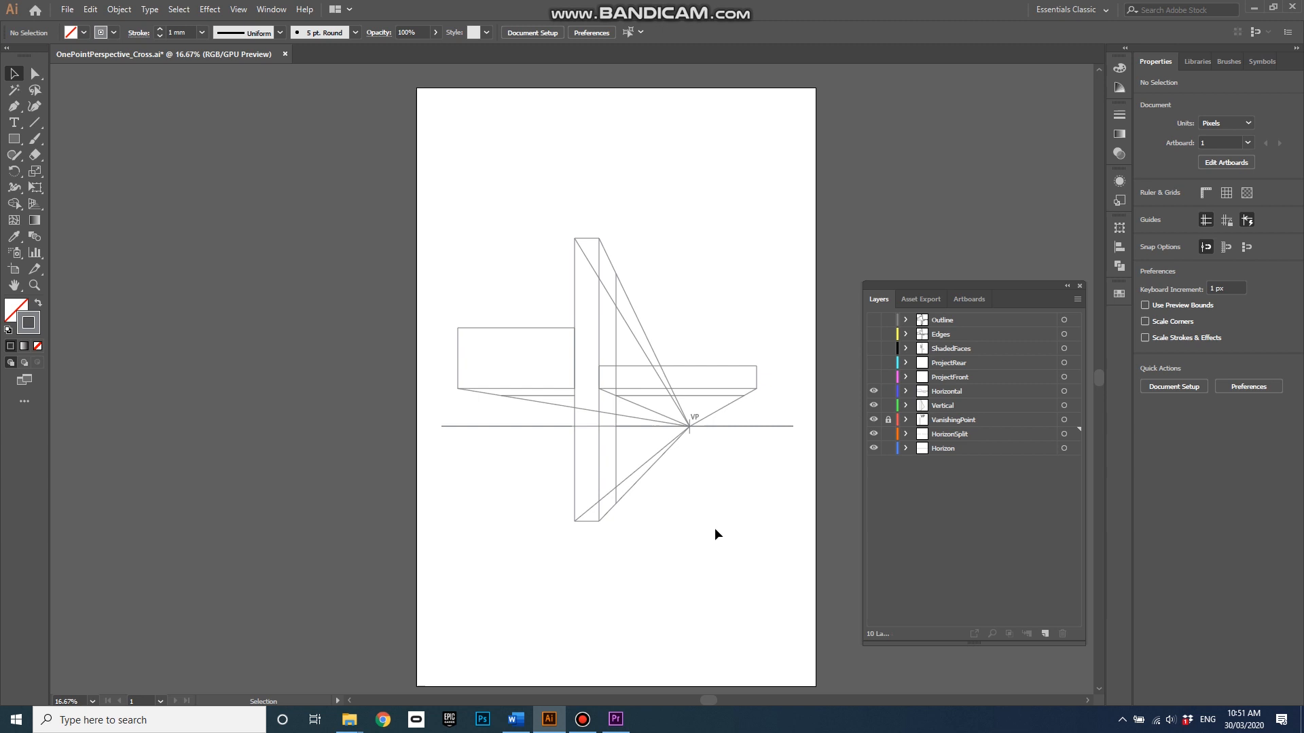
mouse_move(589, 368)
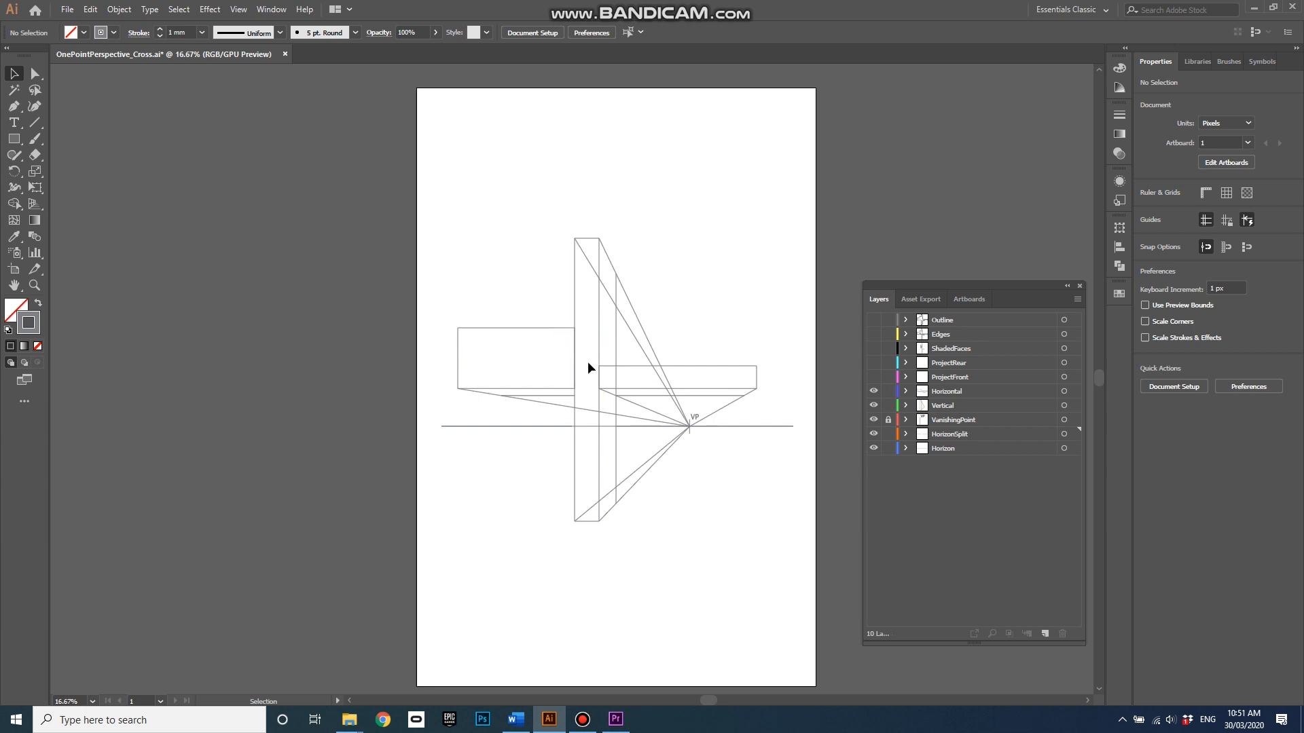
mouse_move(593, 375)
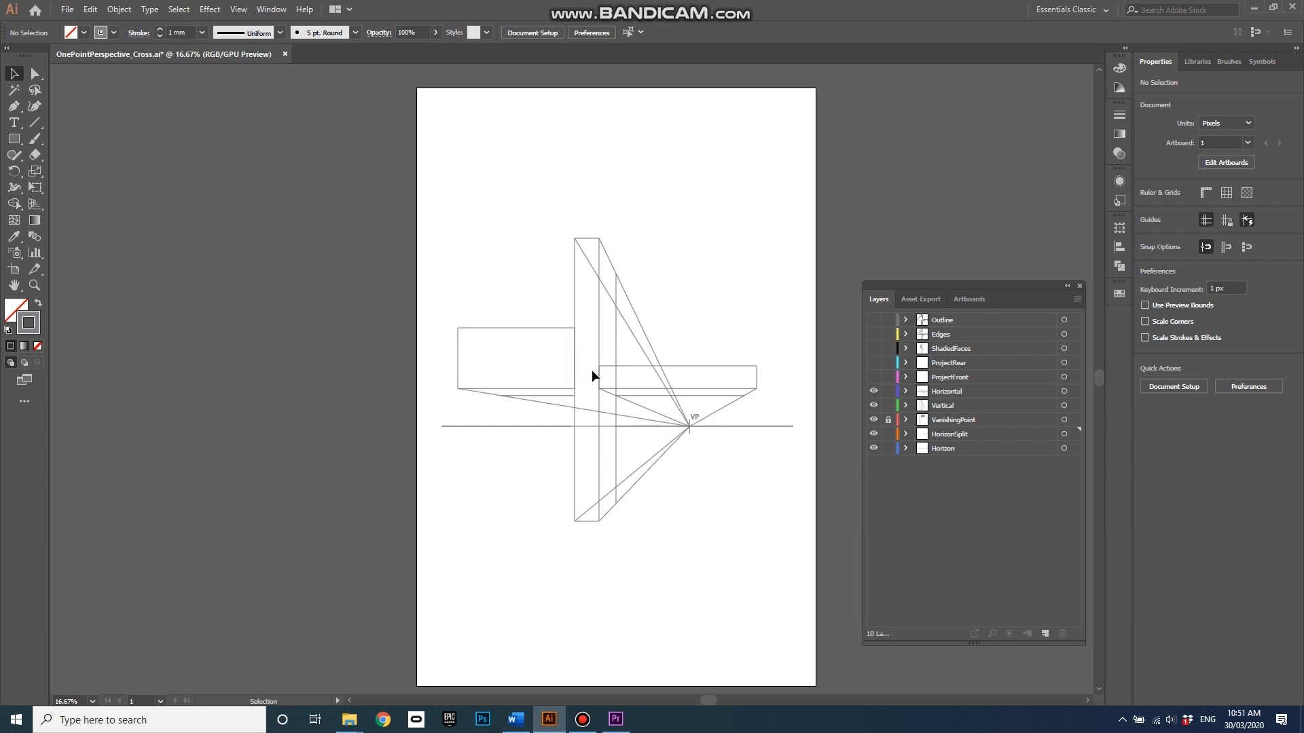
mouse_move(587, 380)
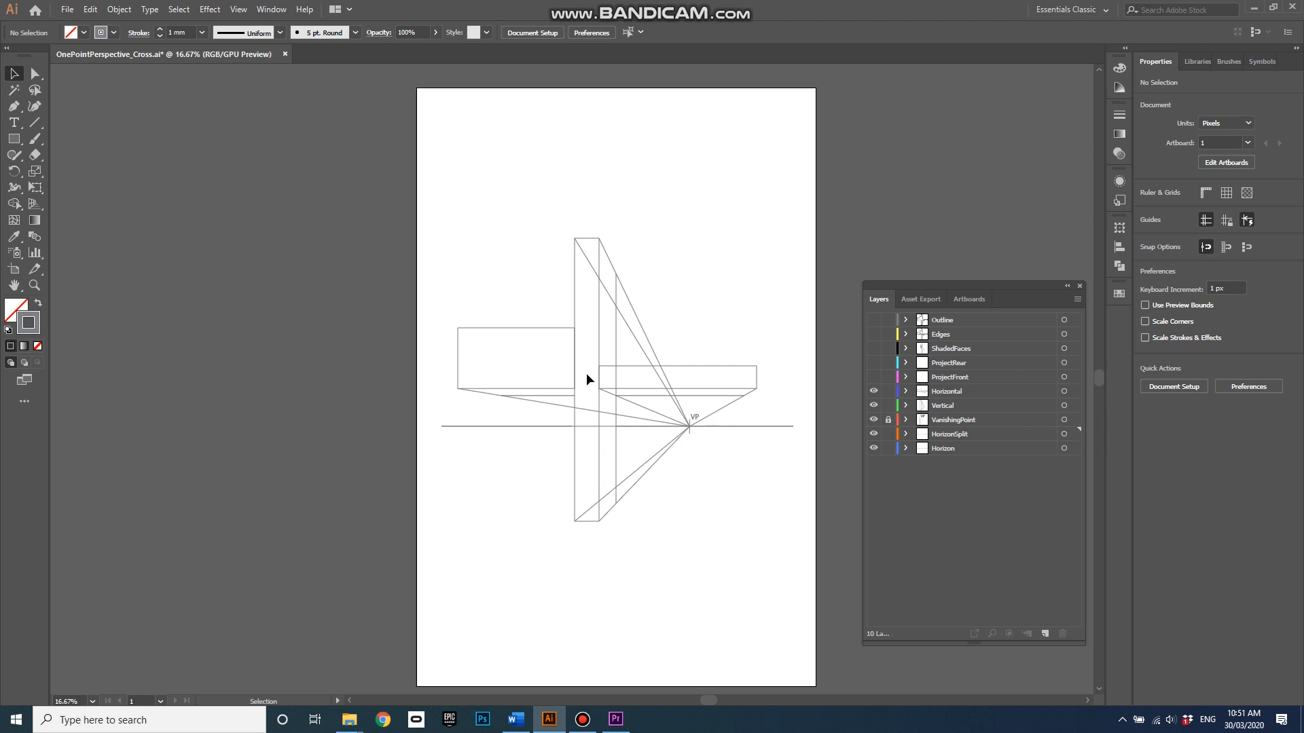
mouse_move(823, 389)
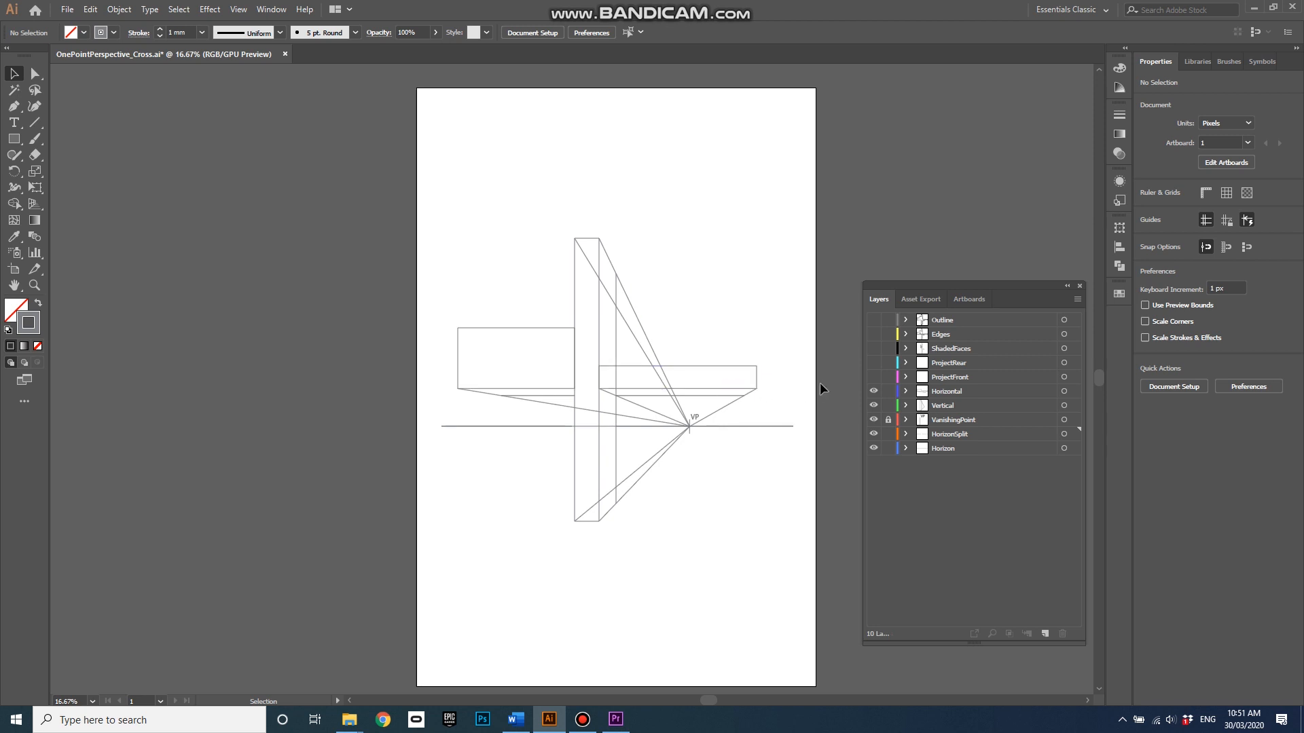
click(873, 377)
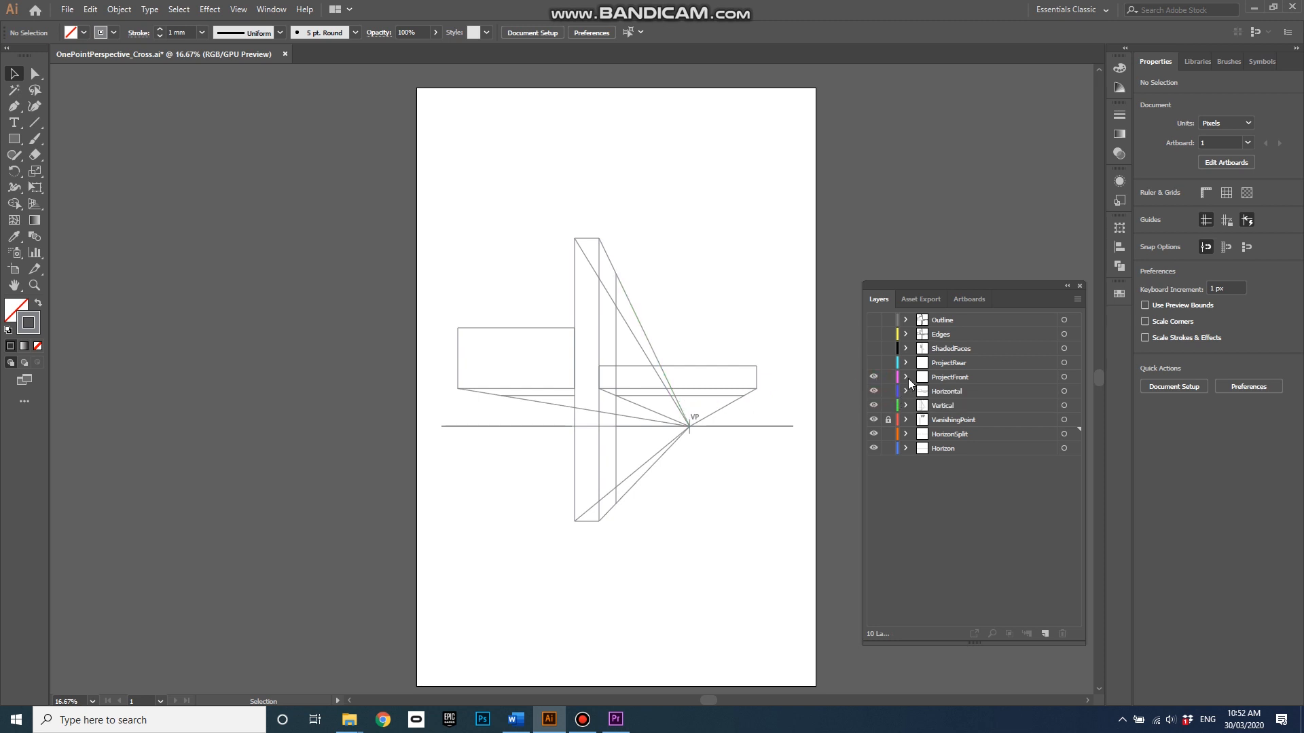
Expand the ProjectFront layer to list its green front rectangle pieces
click(906, 377)
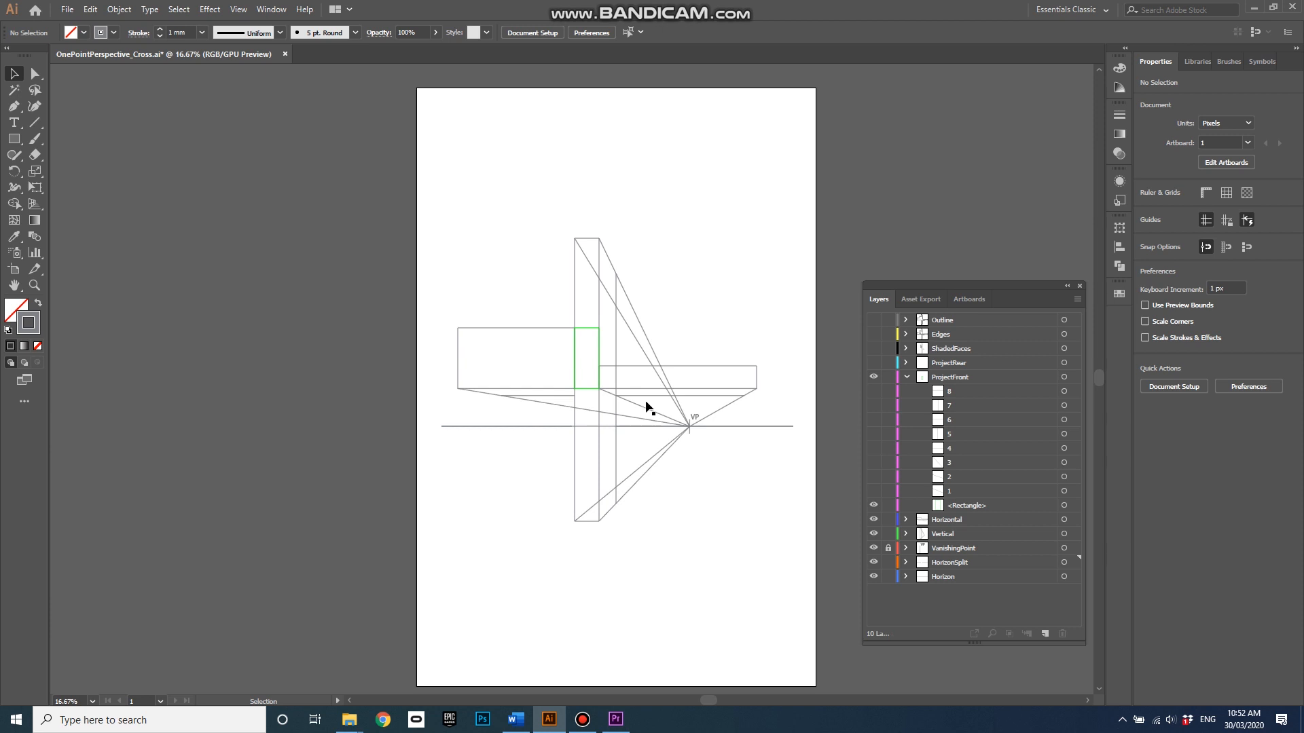
mouse_move(694, 453)
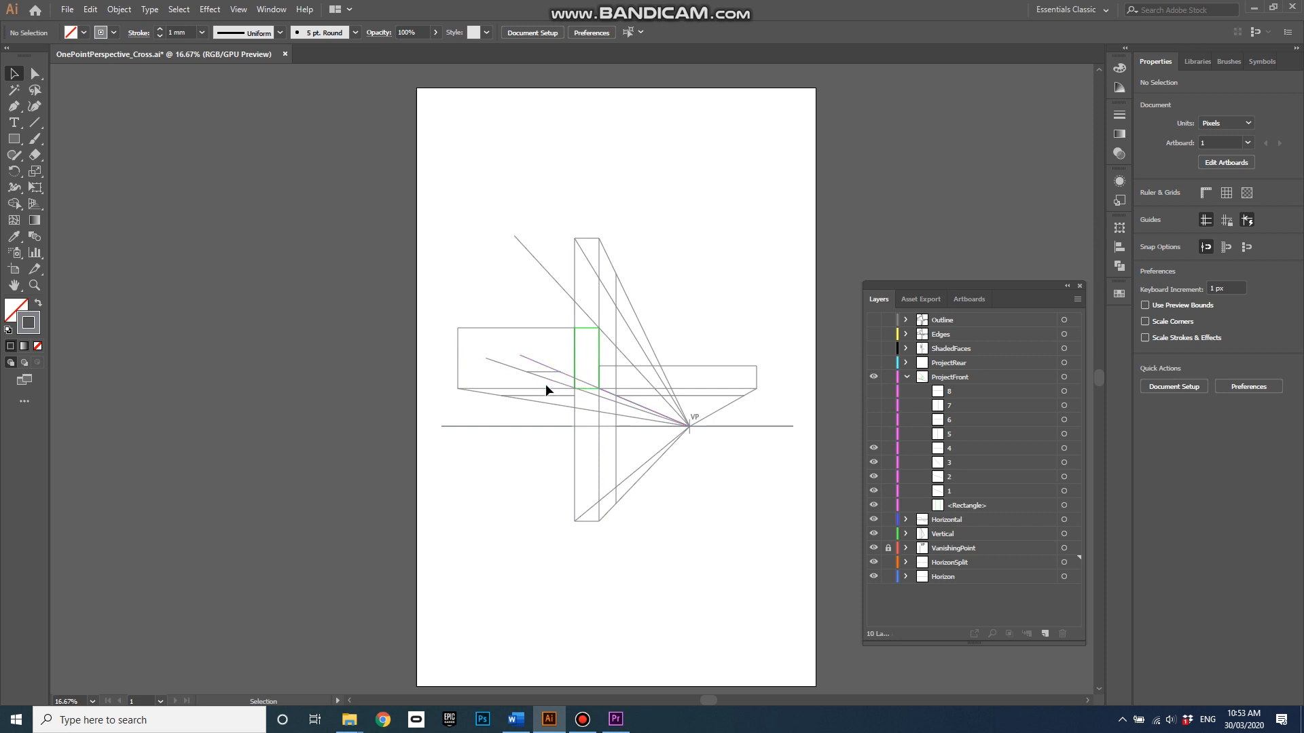
mouse_move(559, 375)
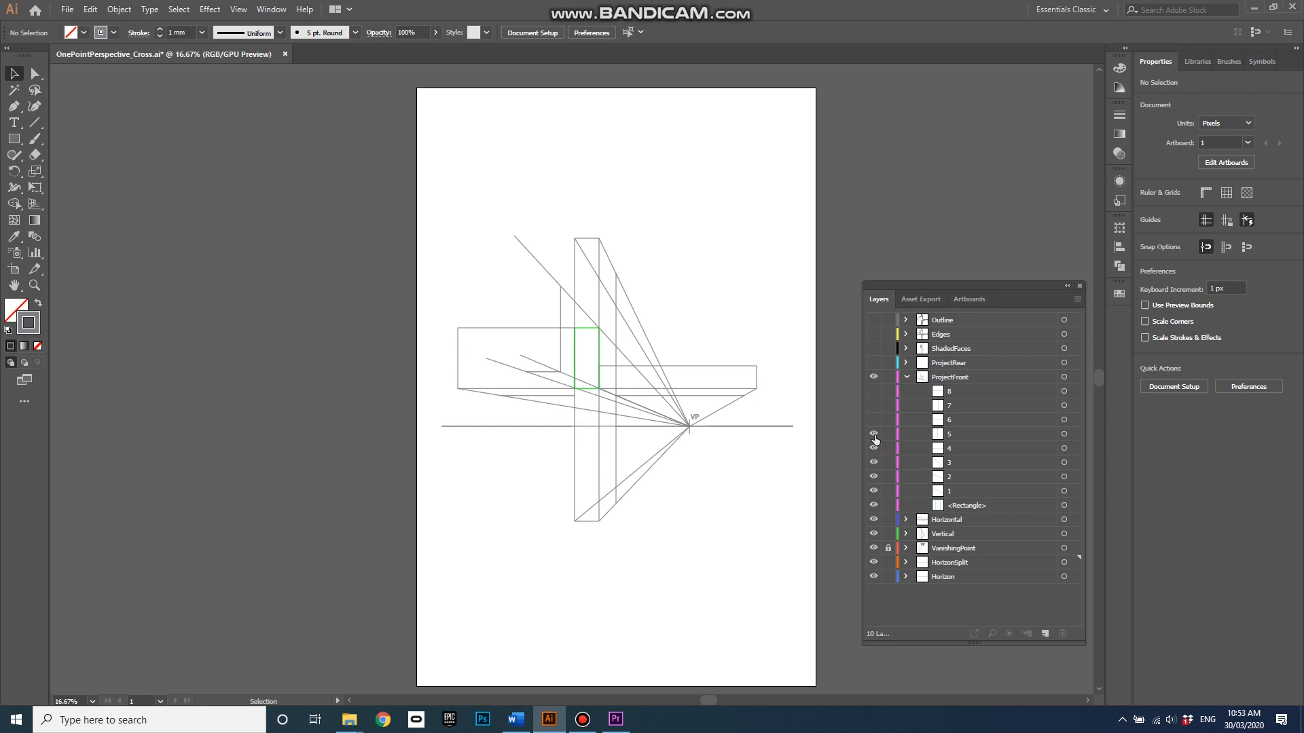
mouse_move(804, 445)
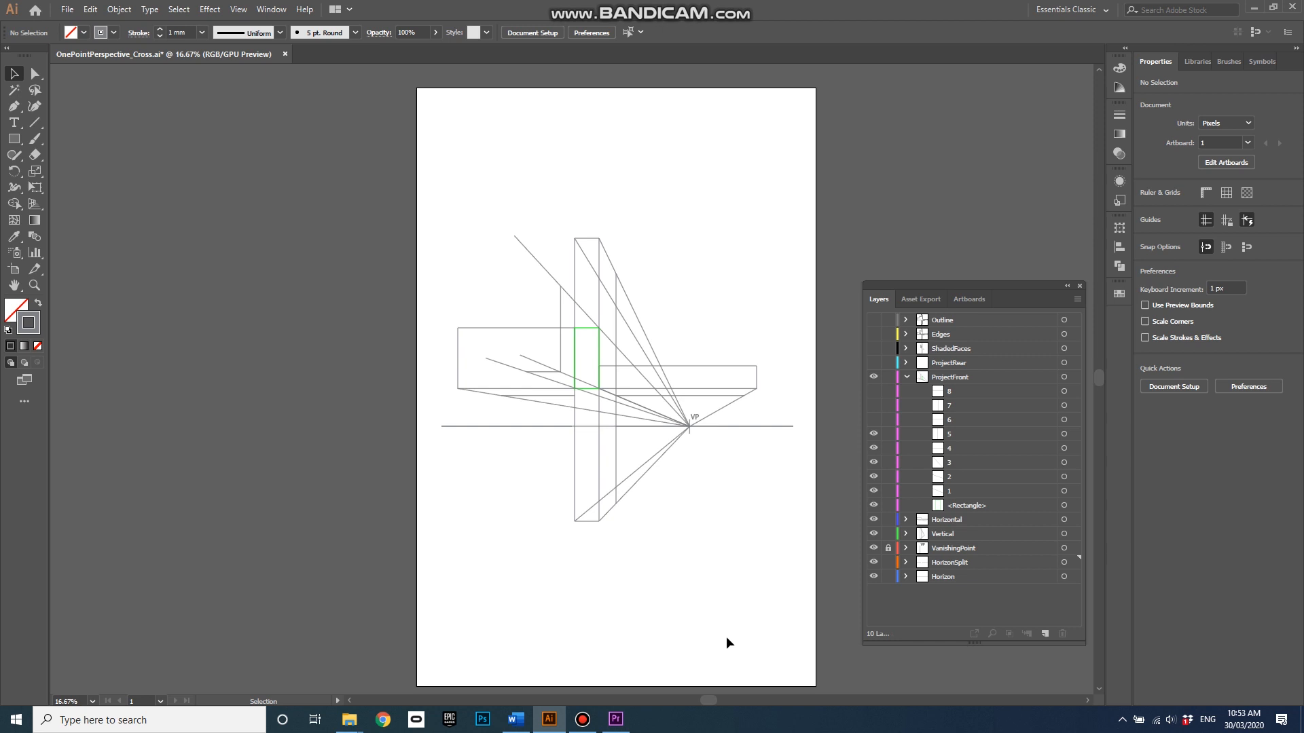
mouse_move(724, 610)
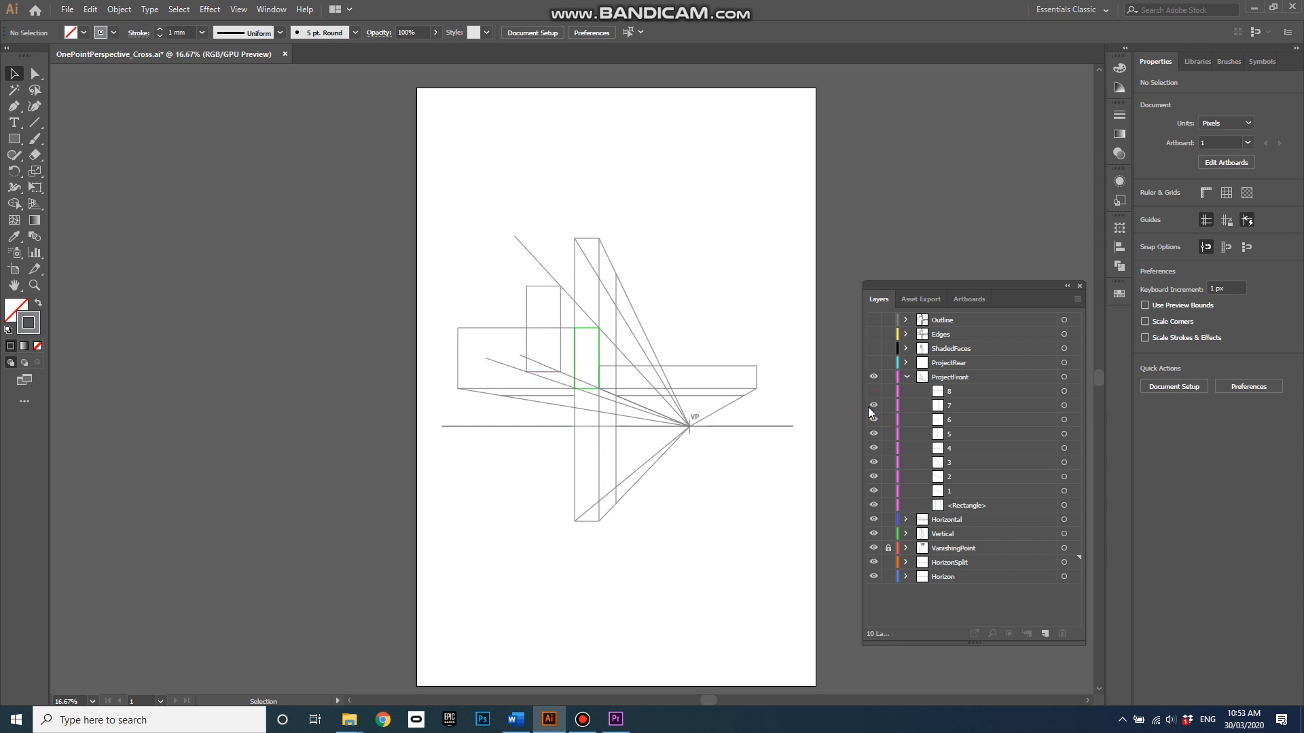
mouse_move(528, 376)
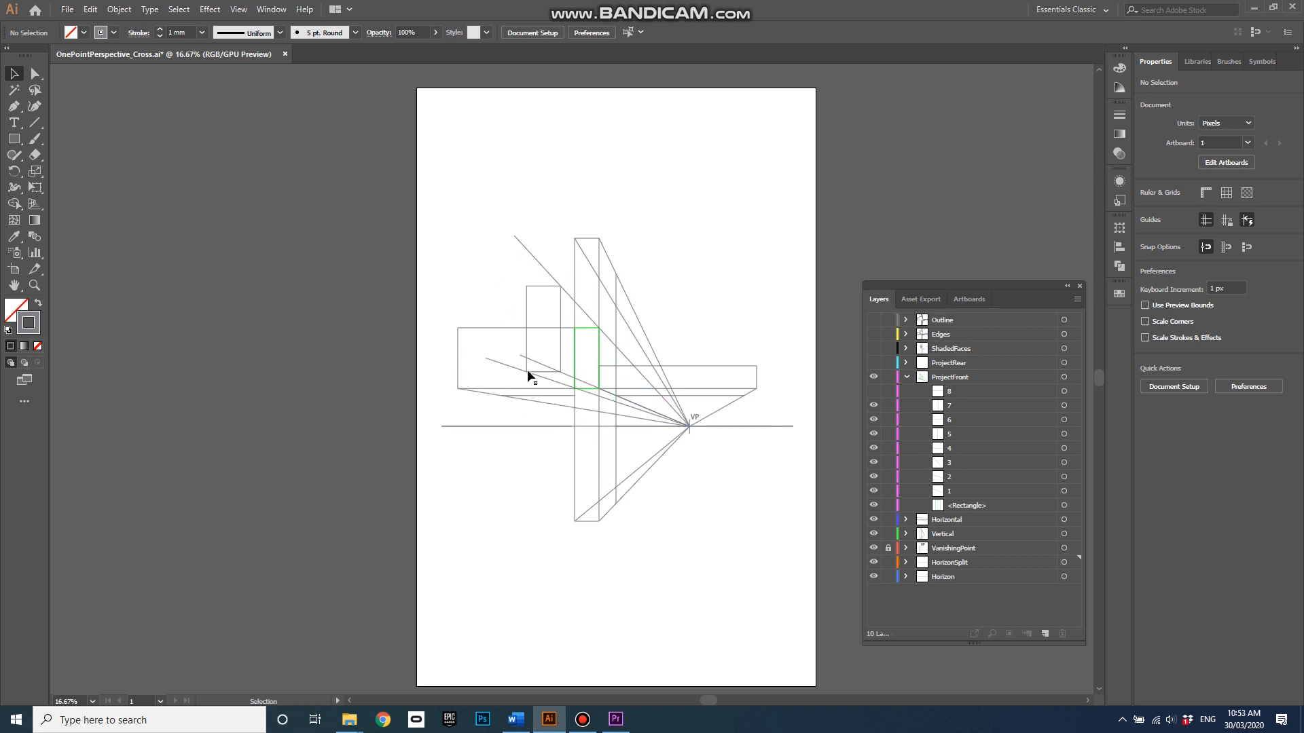
mouse_move(537, 291)
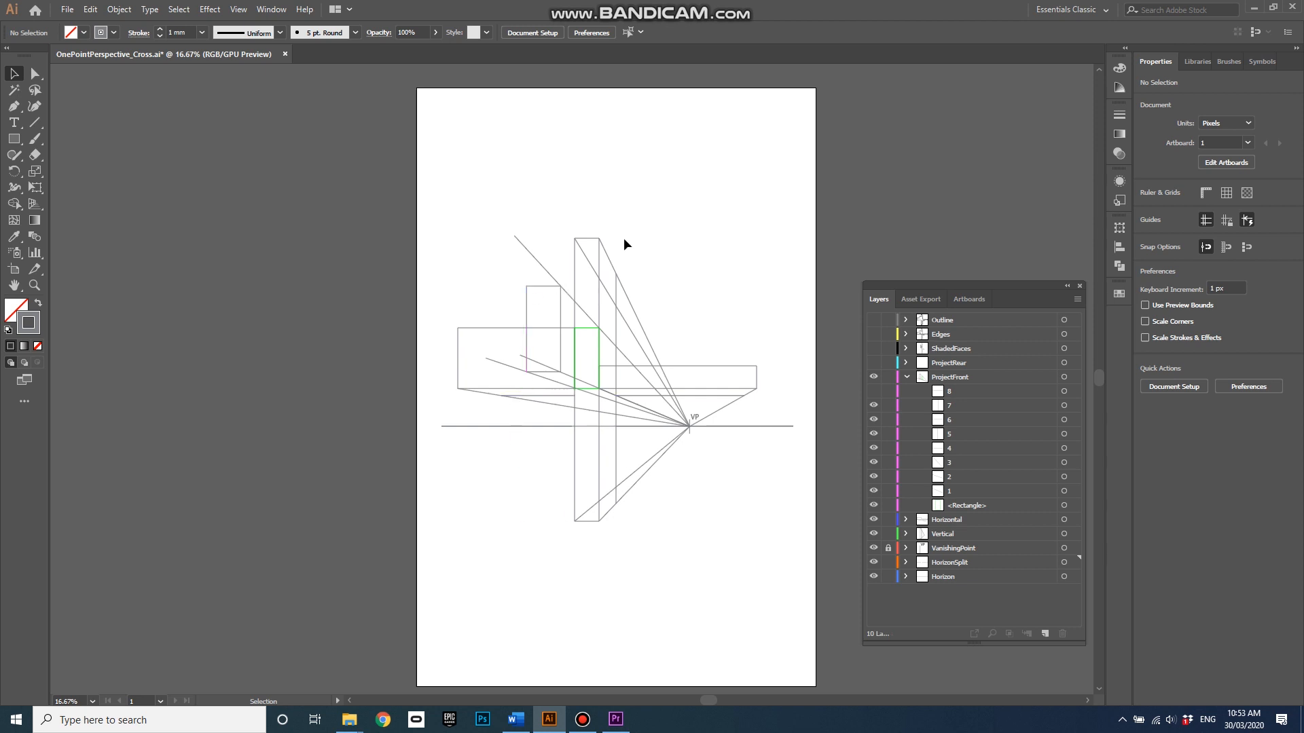
mouse_move(474, 293)
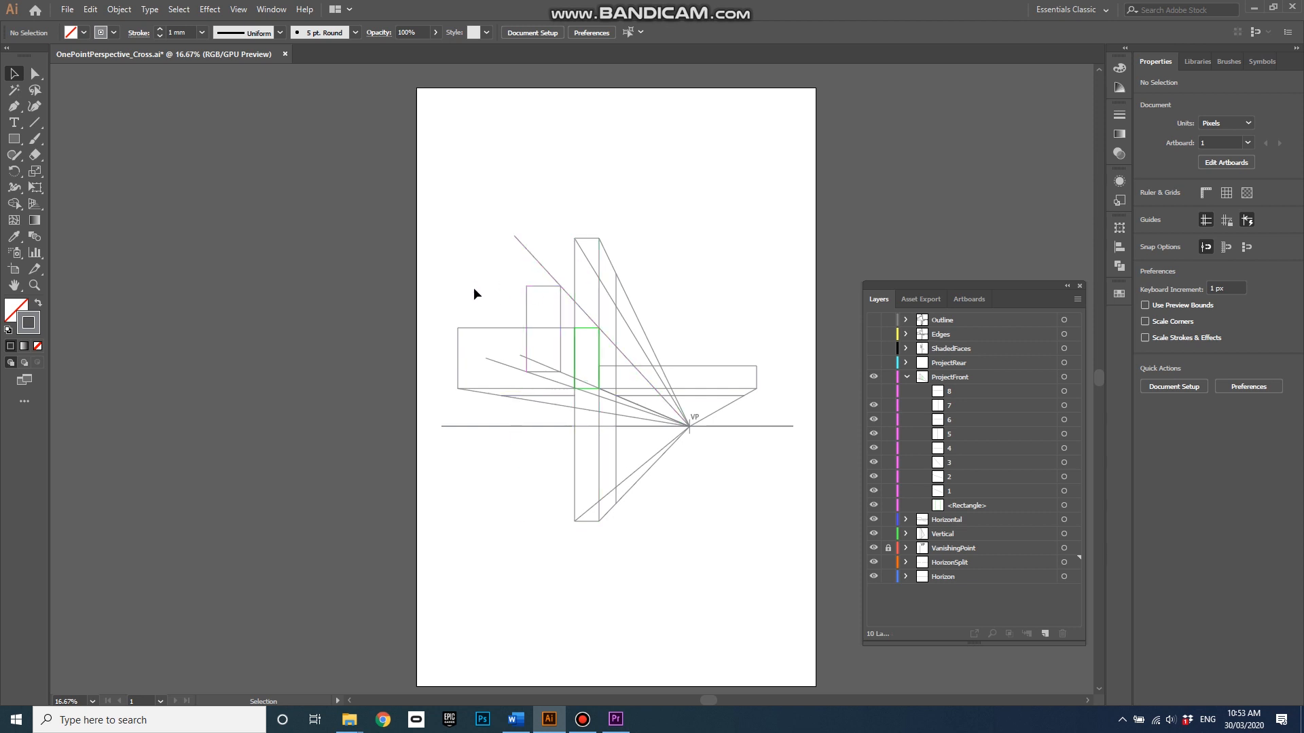
mouse_move(560, 497)
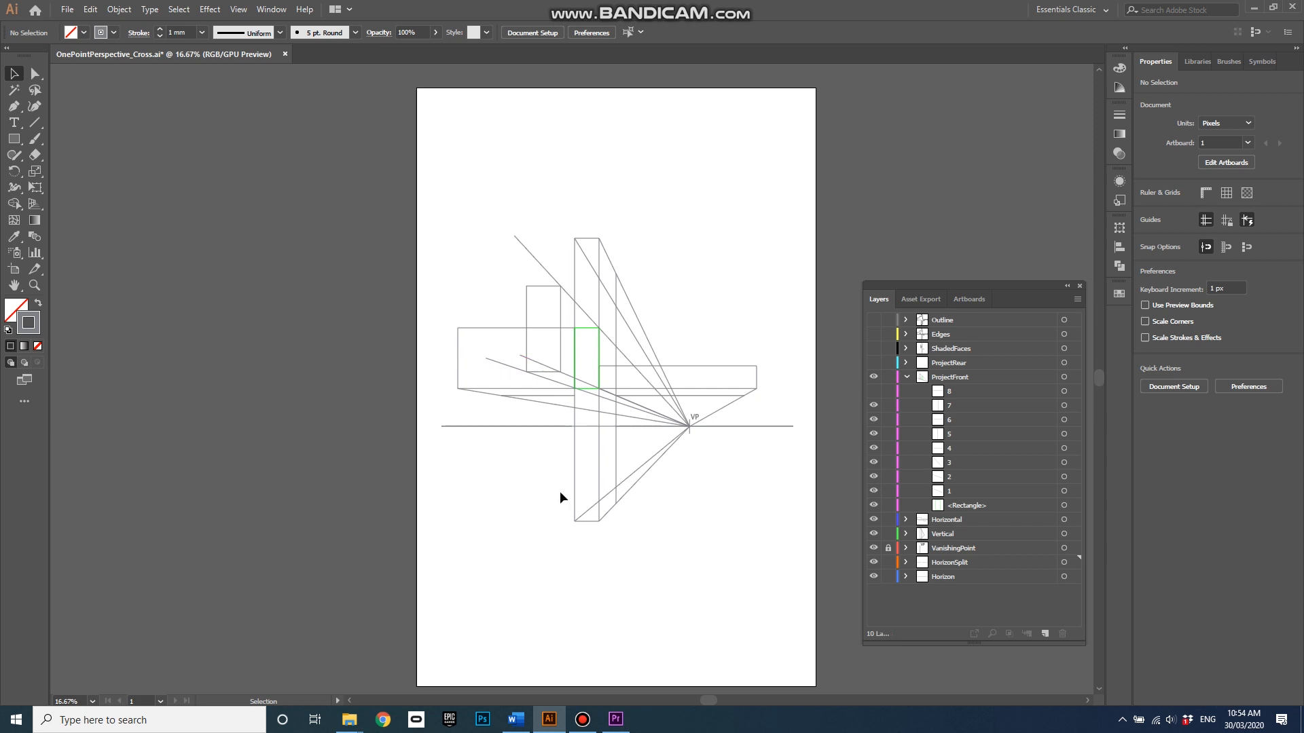
mouse_move(525, 331)
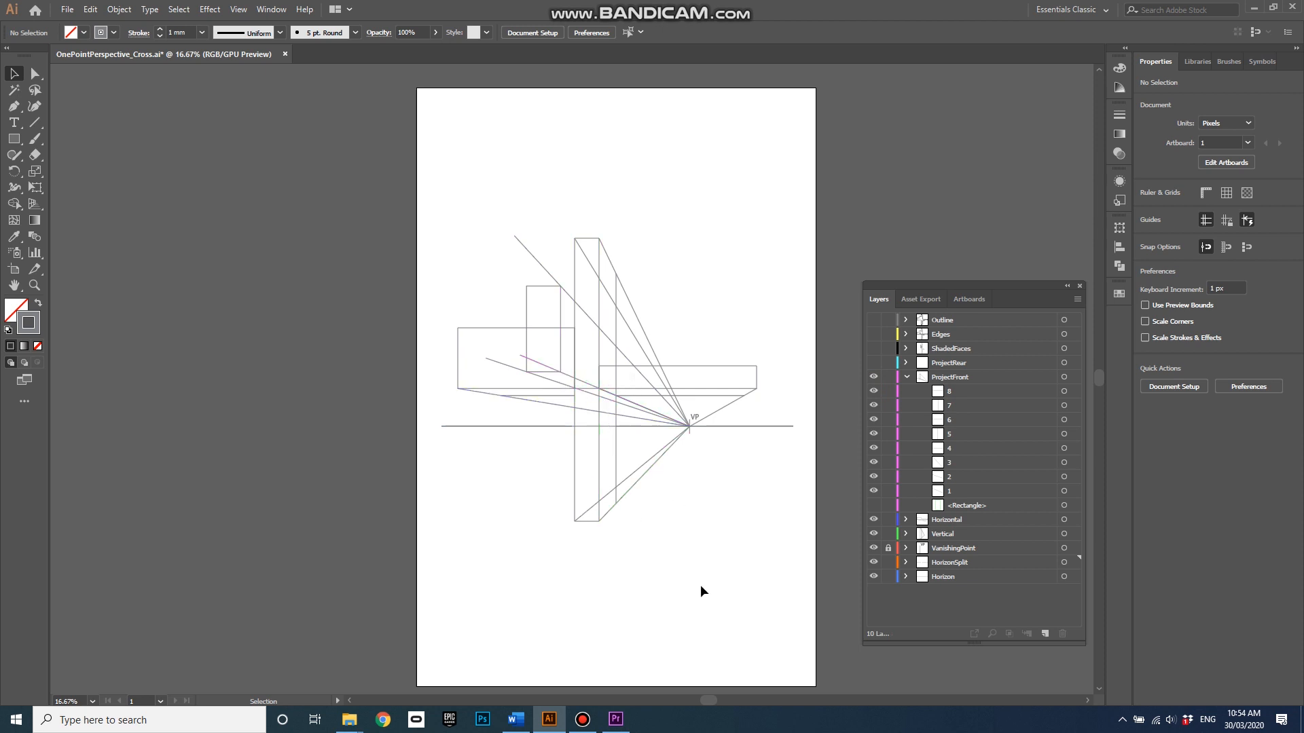
Fold away the ProjectFront layer's sublayers once the front projection lines are complete
click(905, 377)
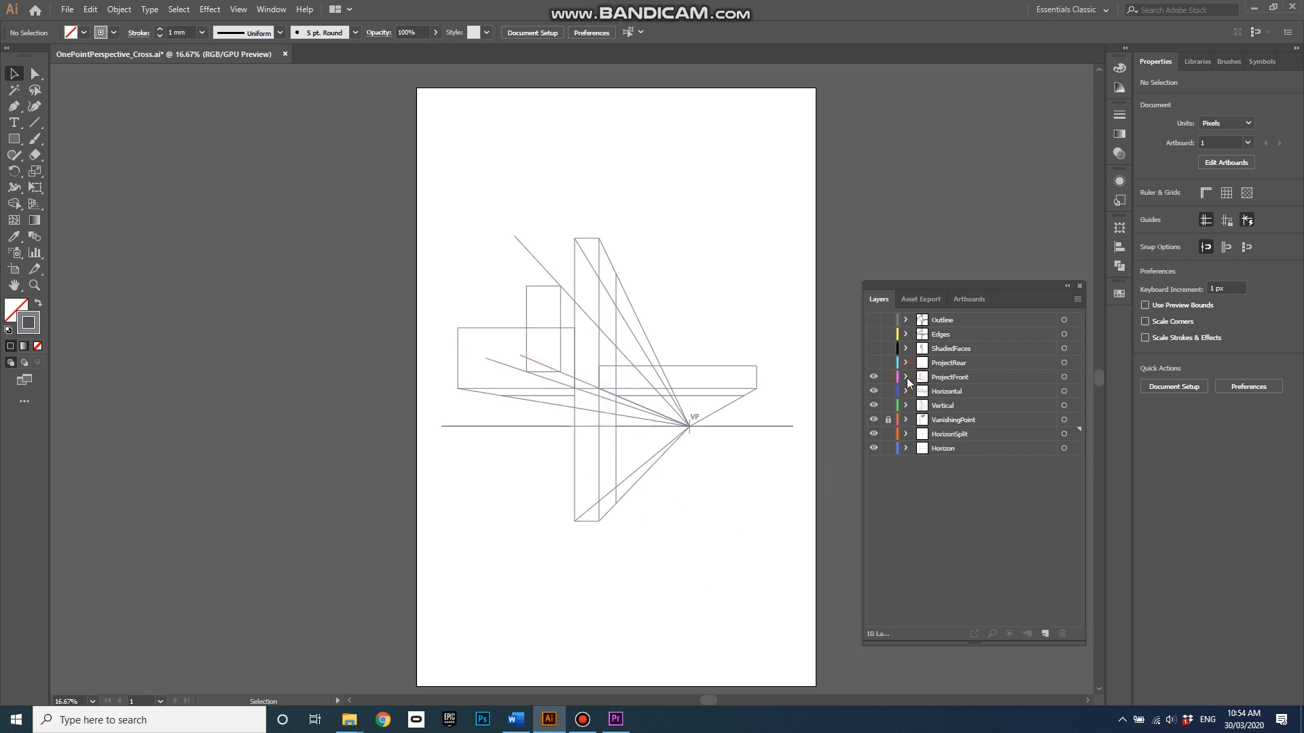
mouse_move(897, 377)
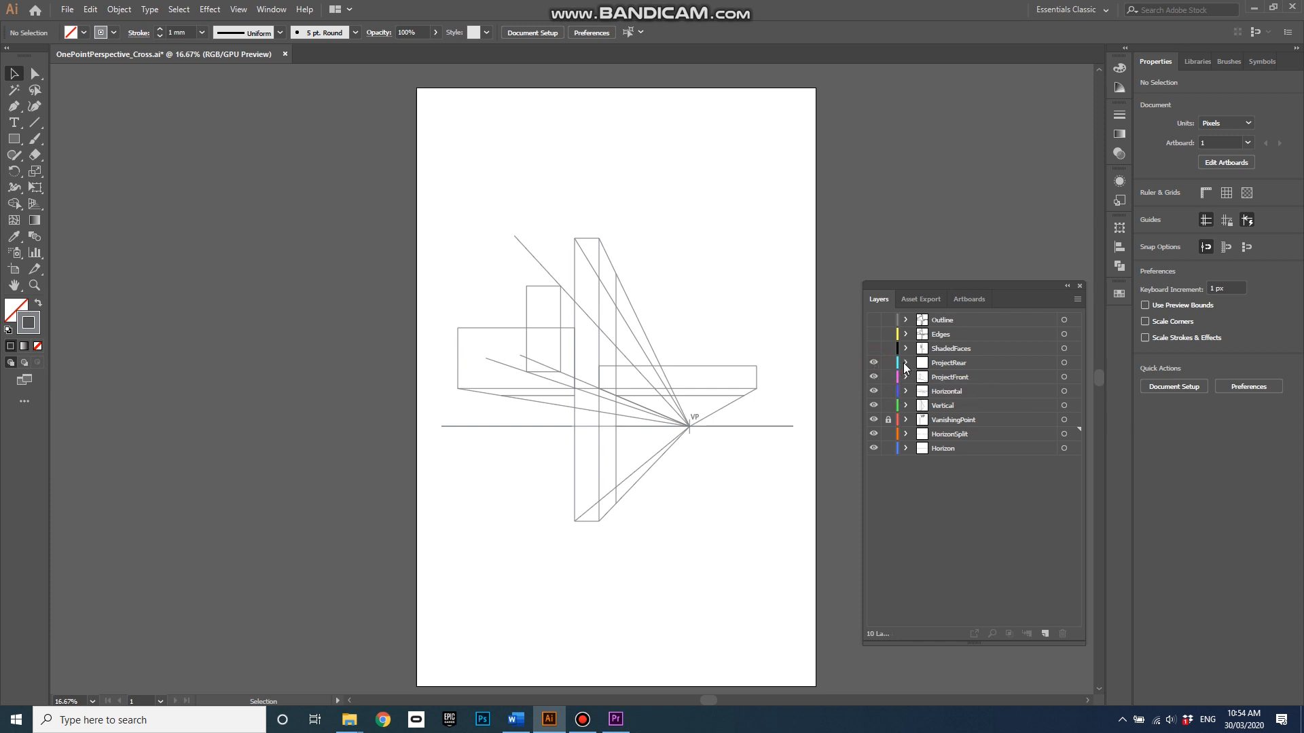
Reveal the ProjectRear layer's rear-edge lines toward VP, then collapse that layer
click(905, 363)
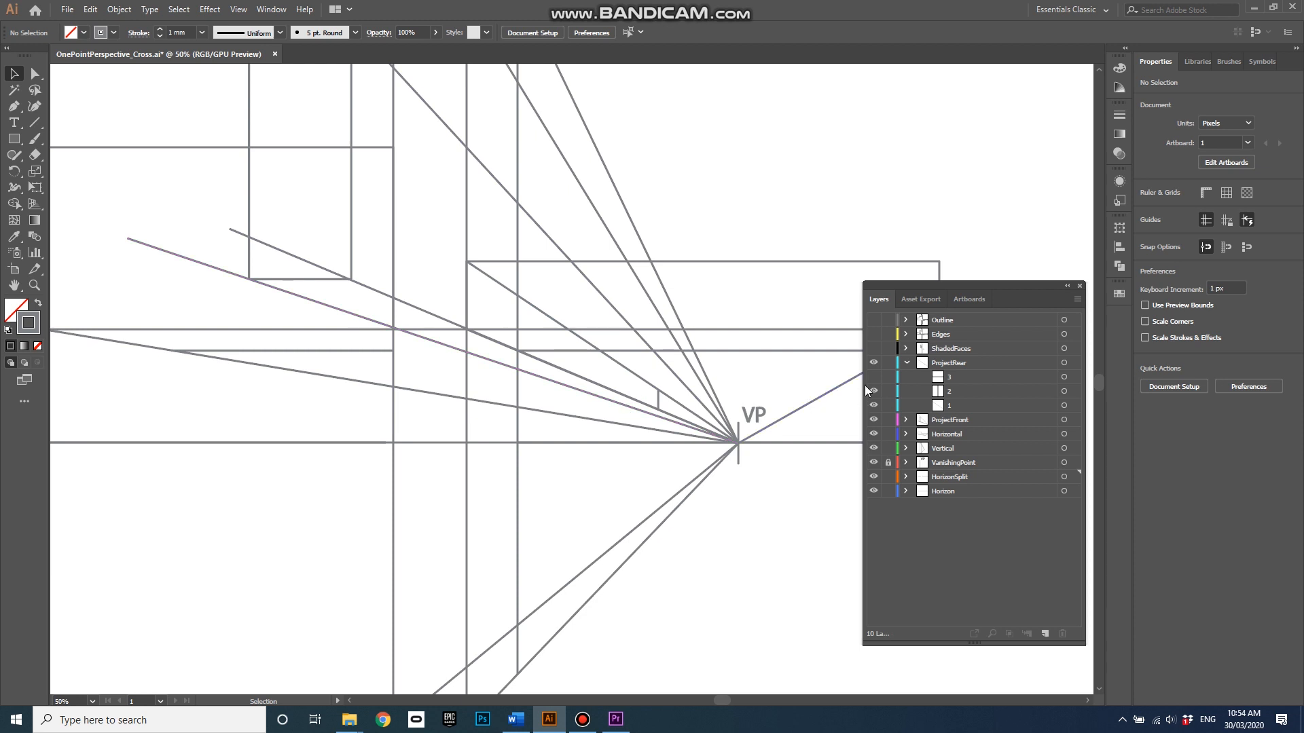
mouse_move(732, 554)
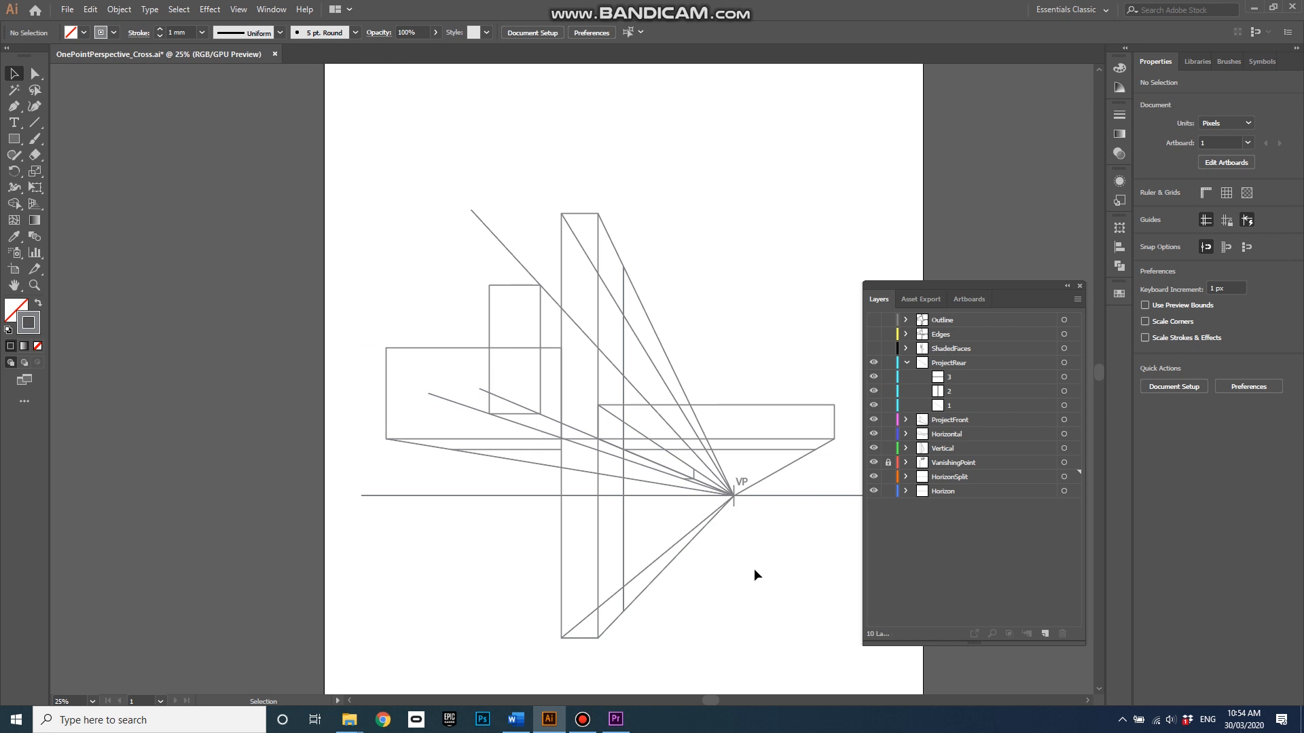
mouse_move(694, 600)
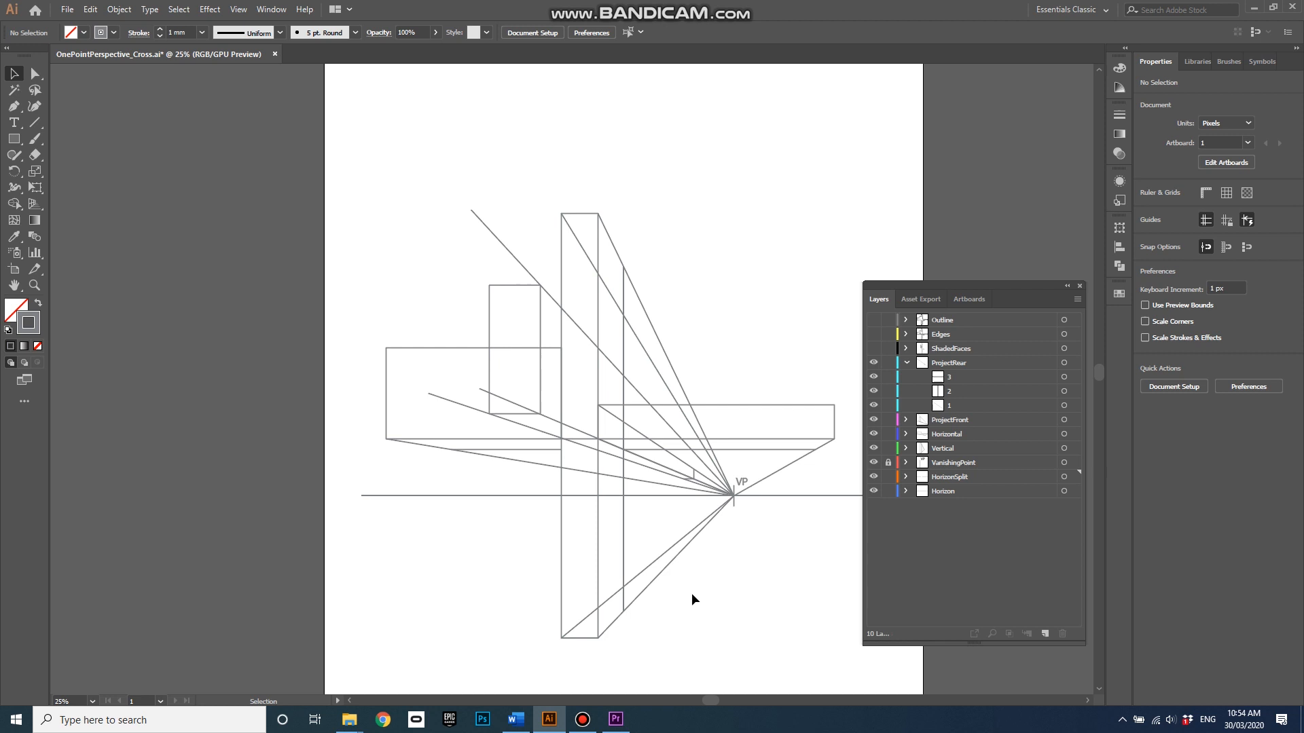
mouse_move(722, 590)
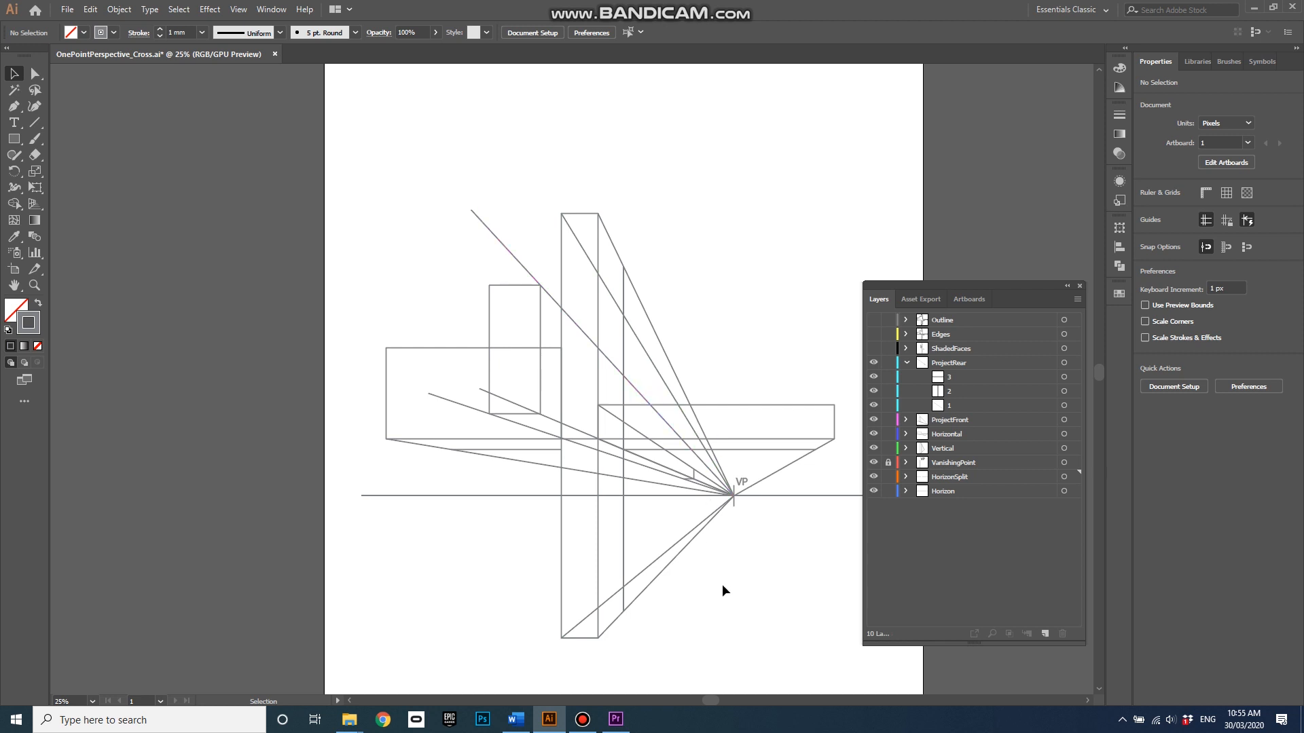
click(904, 362)
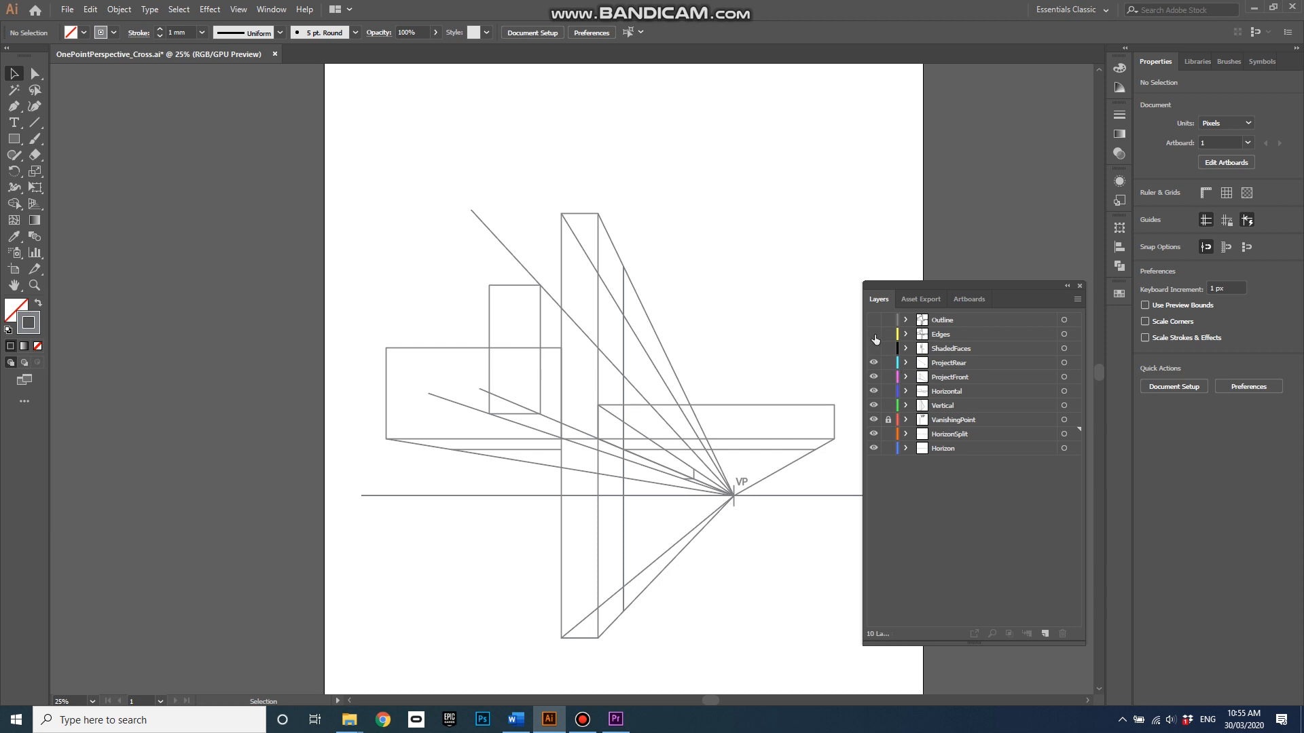
Turn on the Edges layer to show the cross's bold black edge lines
click(874, 334)
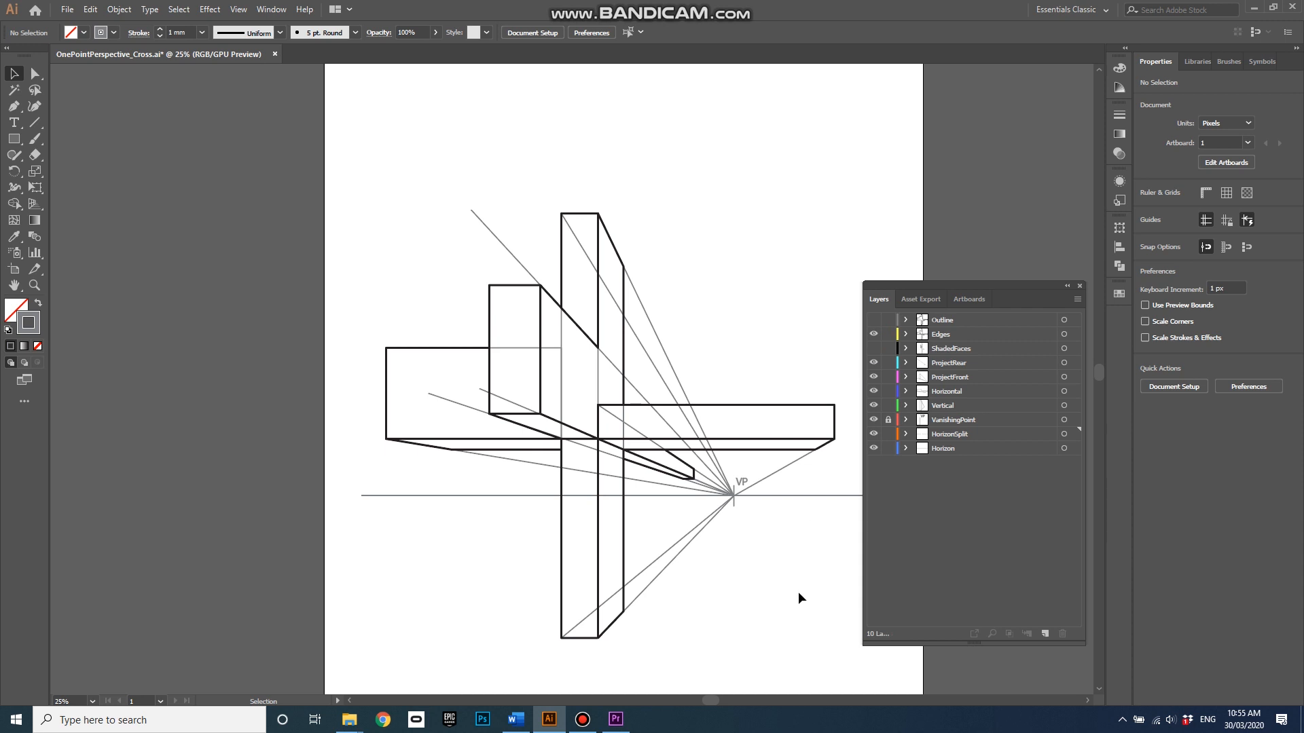
mouse_move(799, 593)
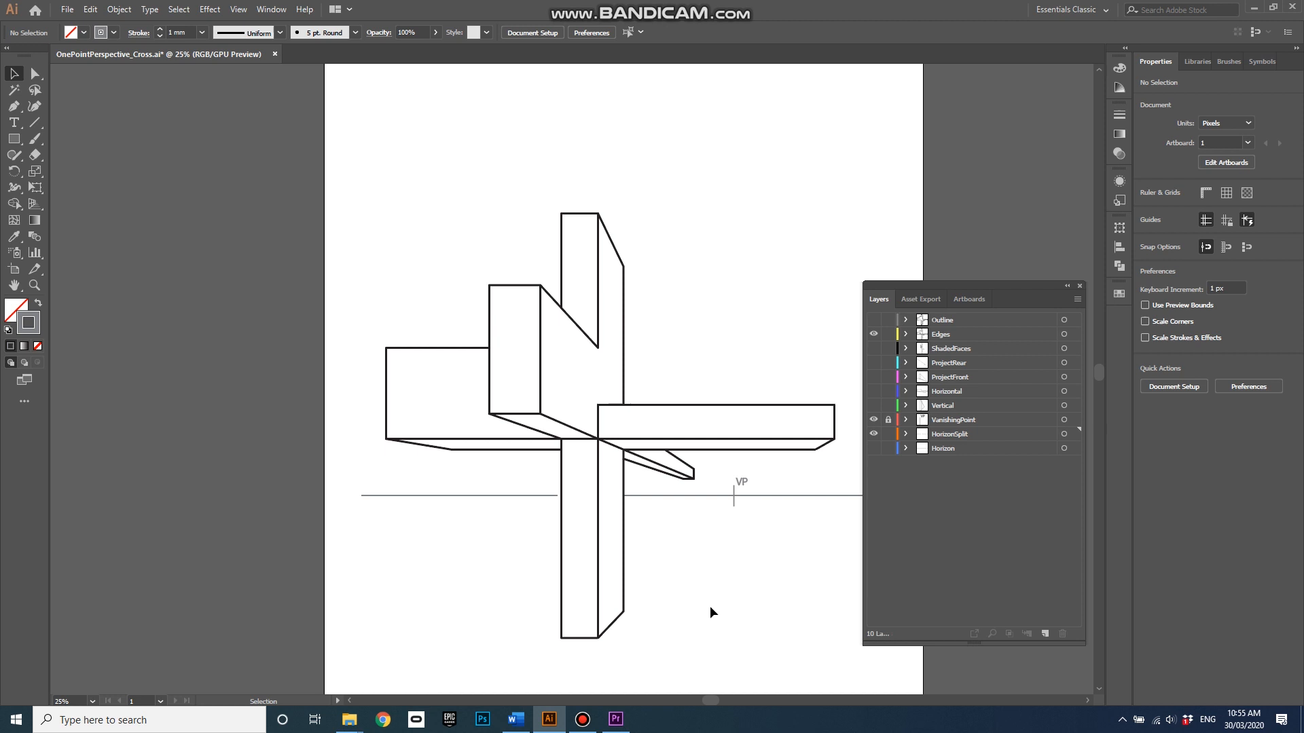
mouse_move(765, 620)
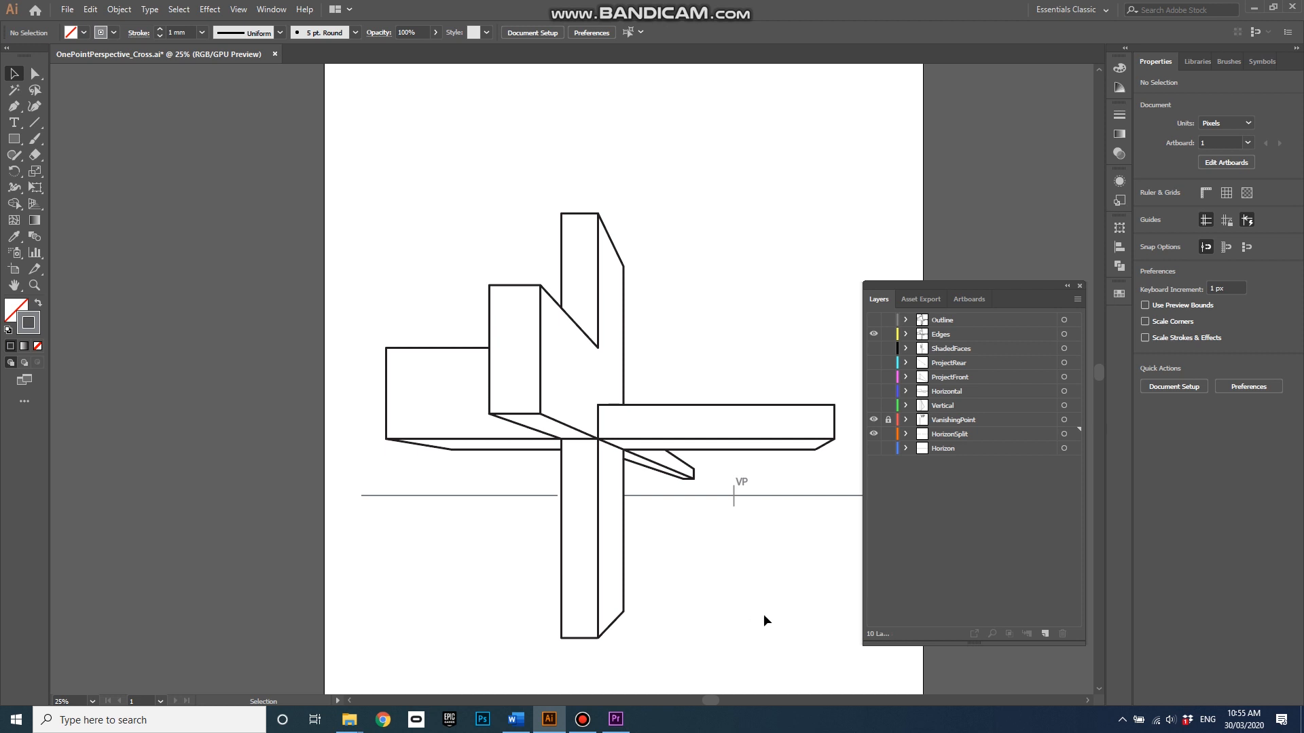
mouse_move(956, 360)
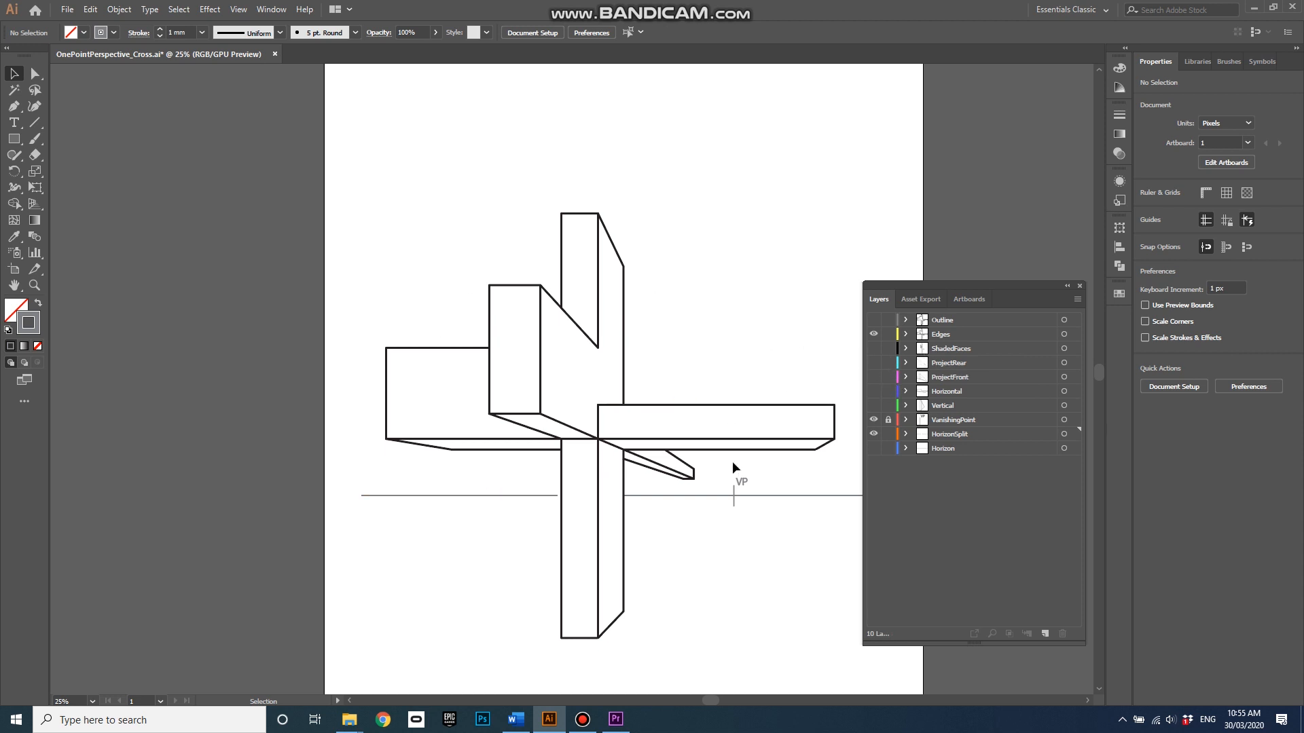
mouse_move(730, 491)
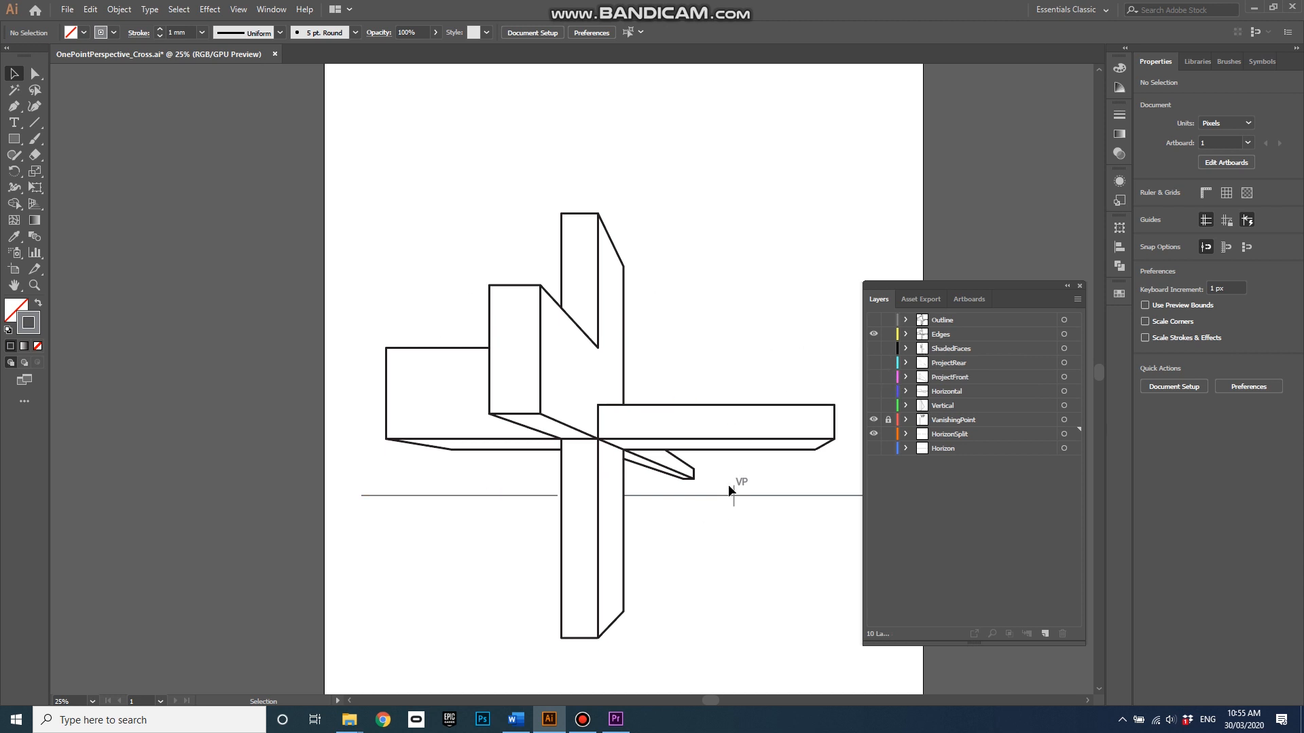
mouse_move(731, 433)
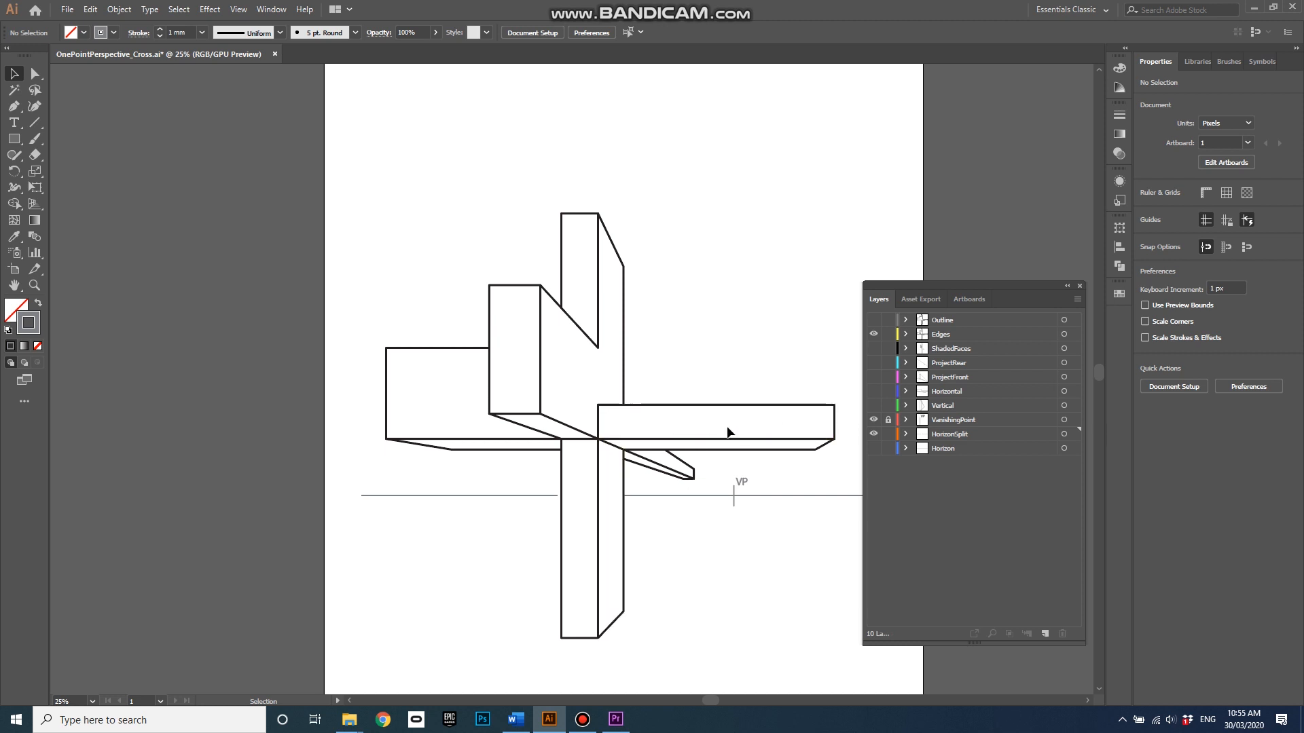
mouse_move(860, 406)
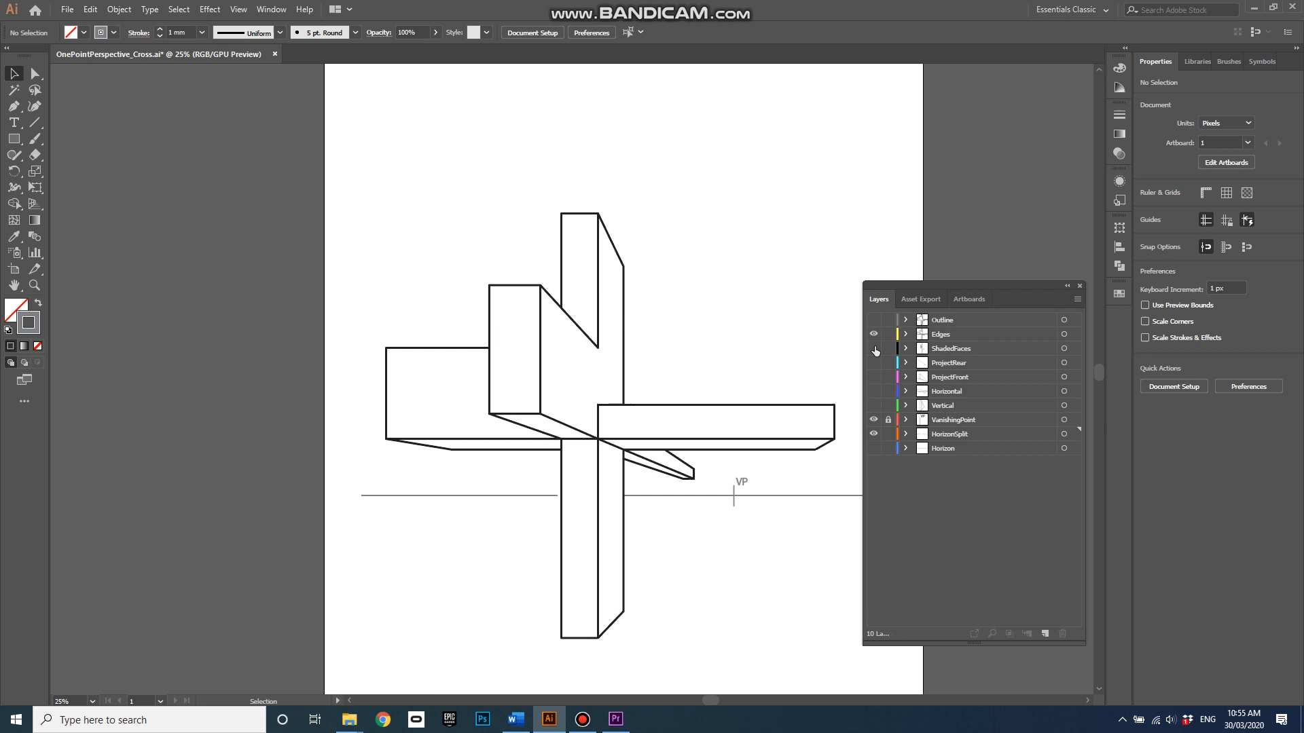
Turn on the ShadedFaces layer to fill the cross's receding sides with gray
click(873, 347)
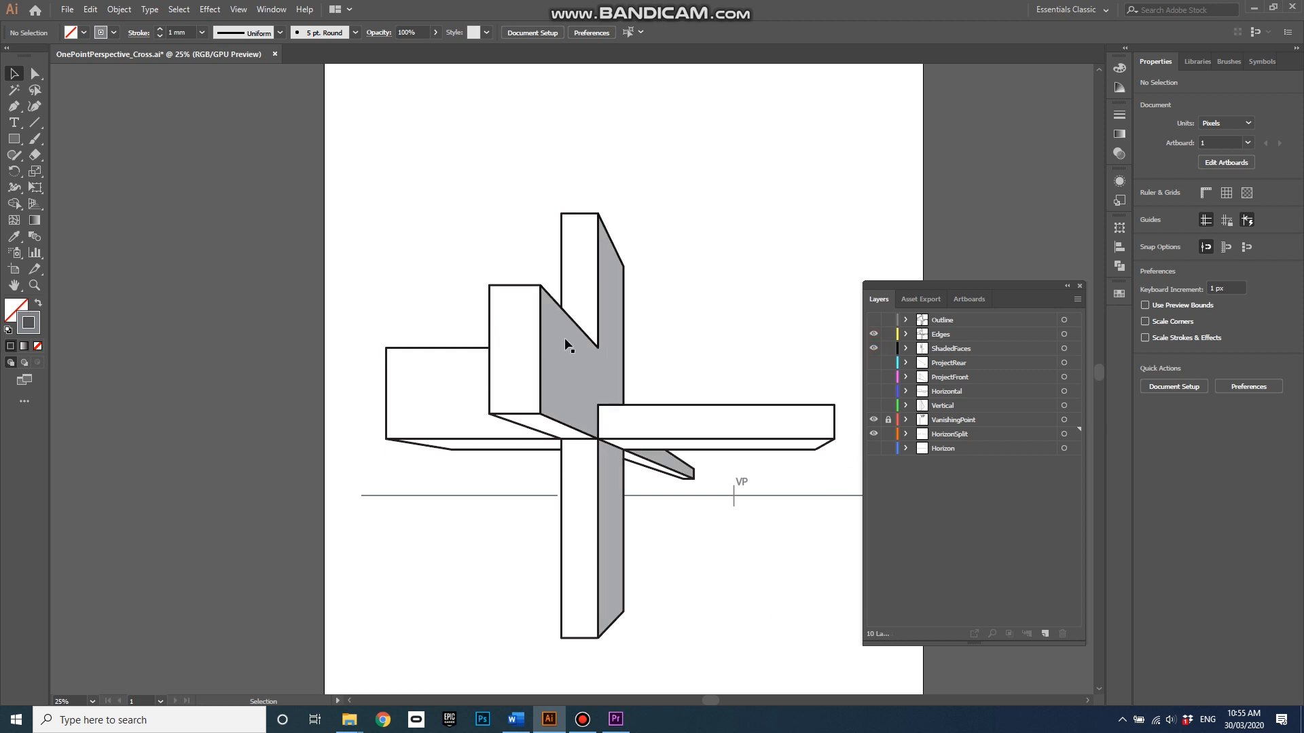
mouse_move(622, 552)
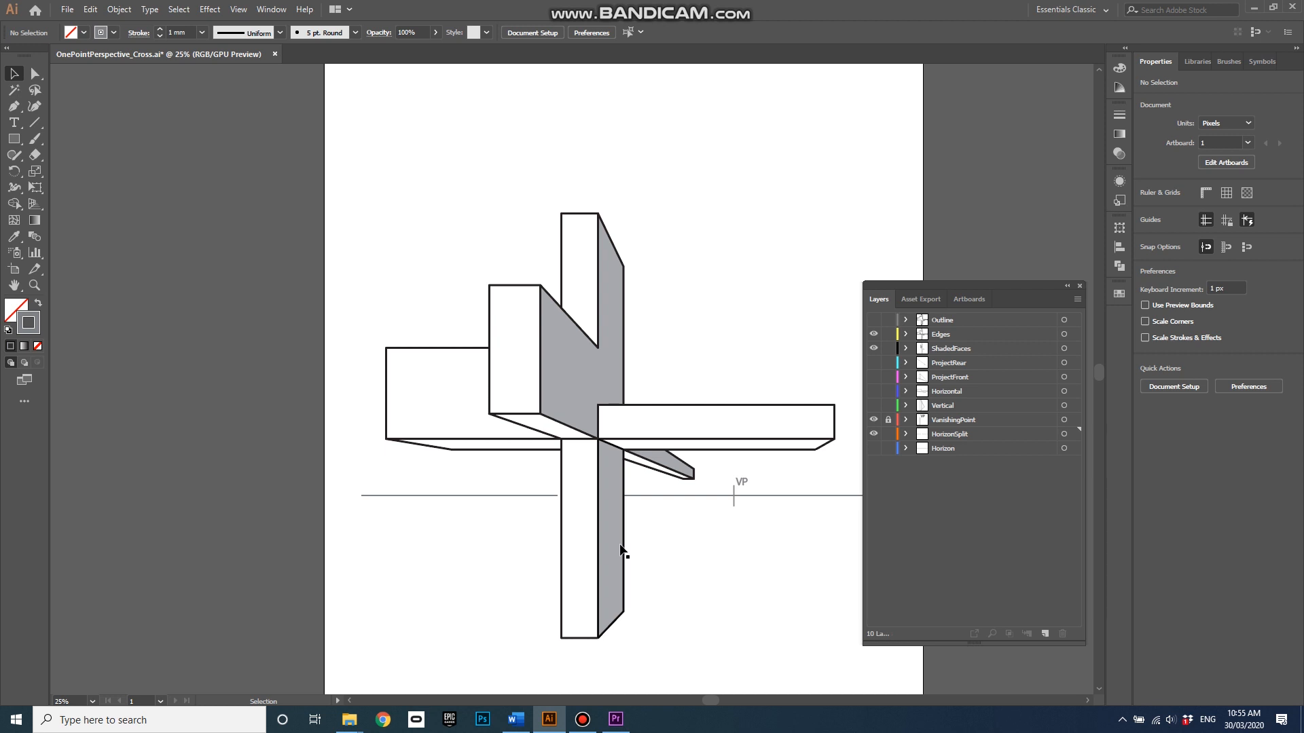
mouse_move(618, 515)
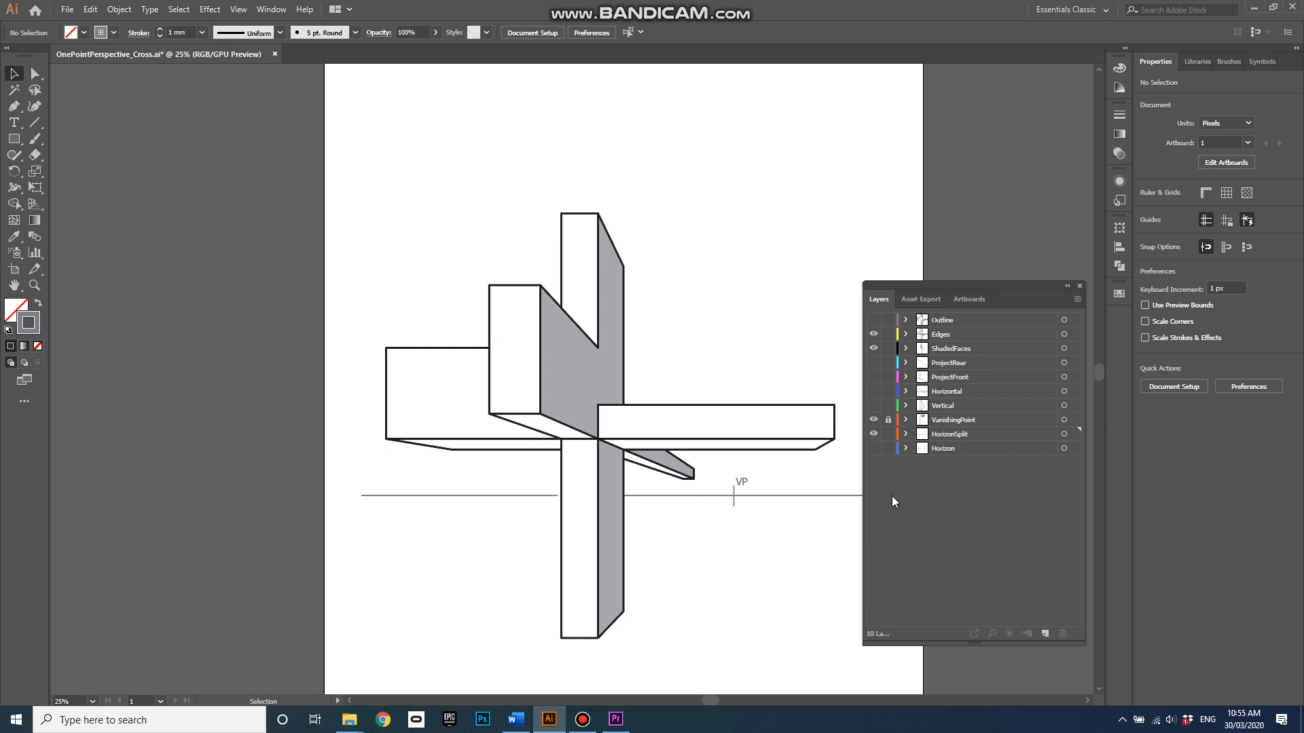
mouse_move(926, 588)
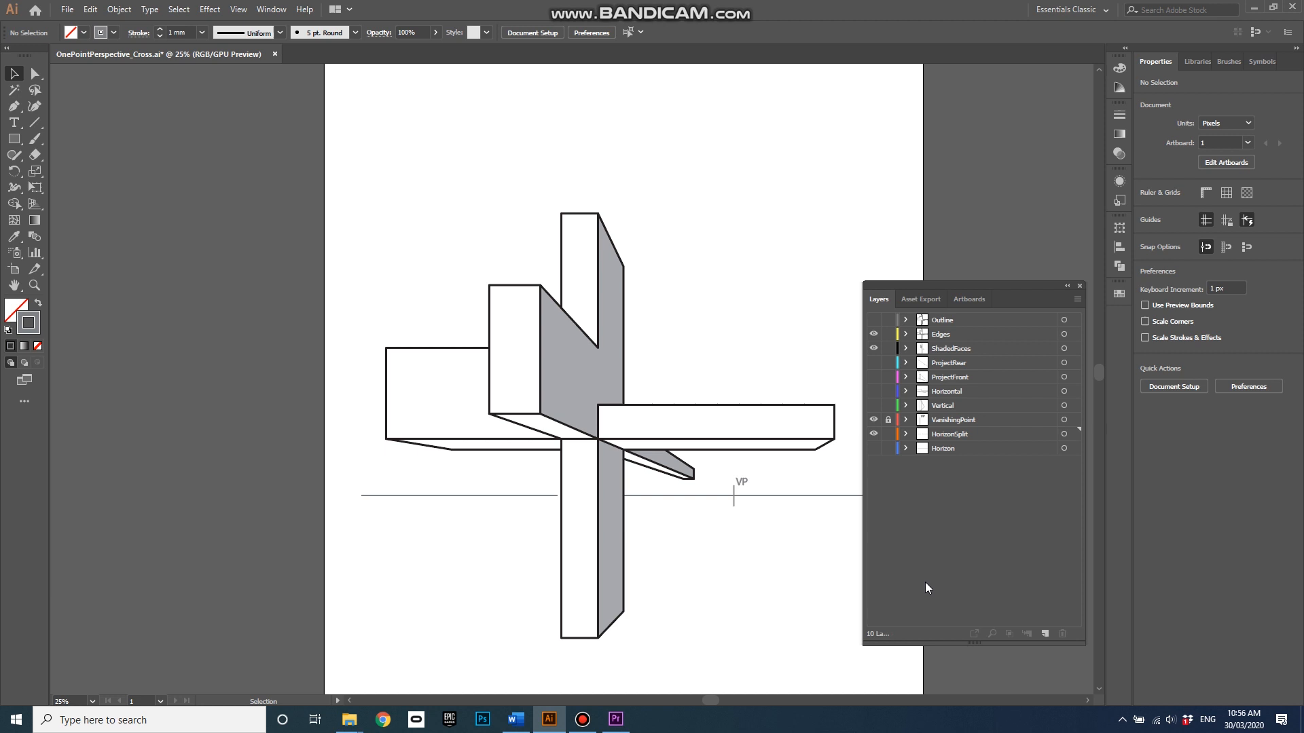
mouse_move(941, 533)
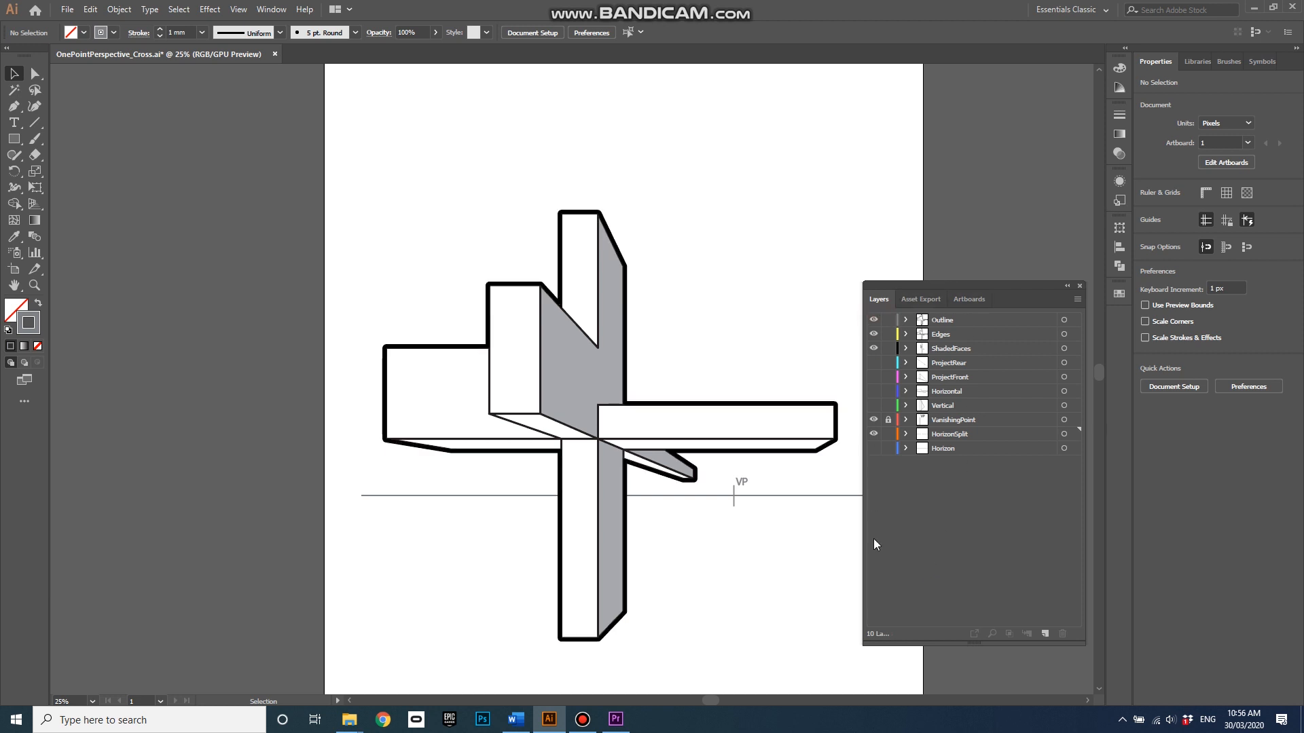
mouse_move(670, 465)
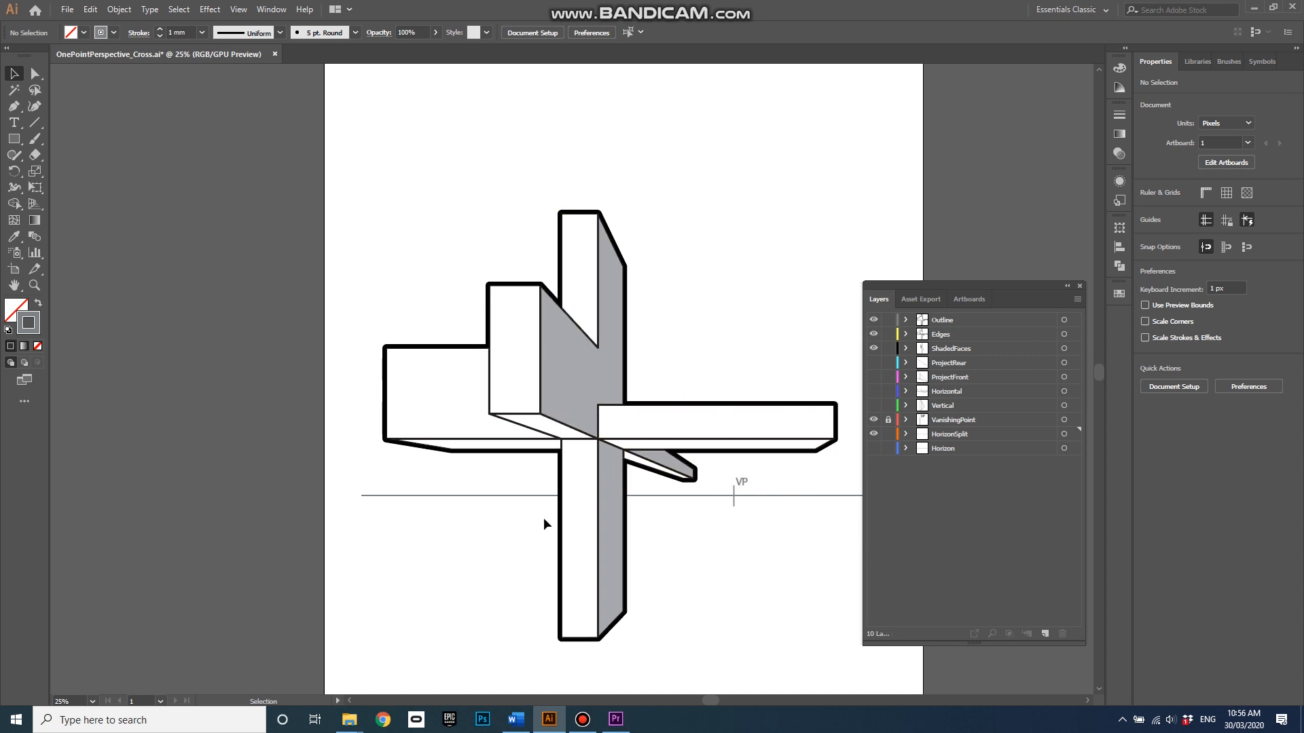
mouse_move(731, 595)
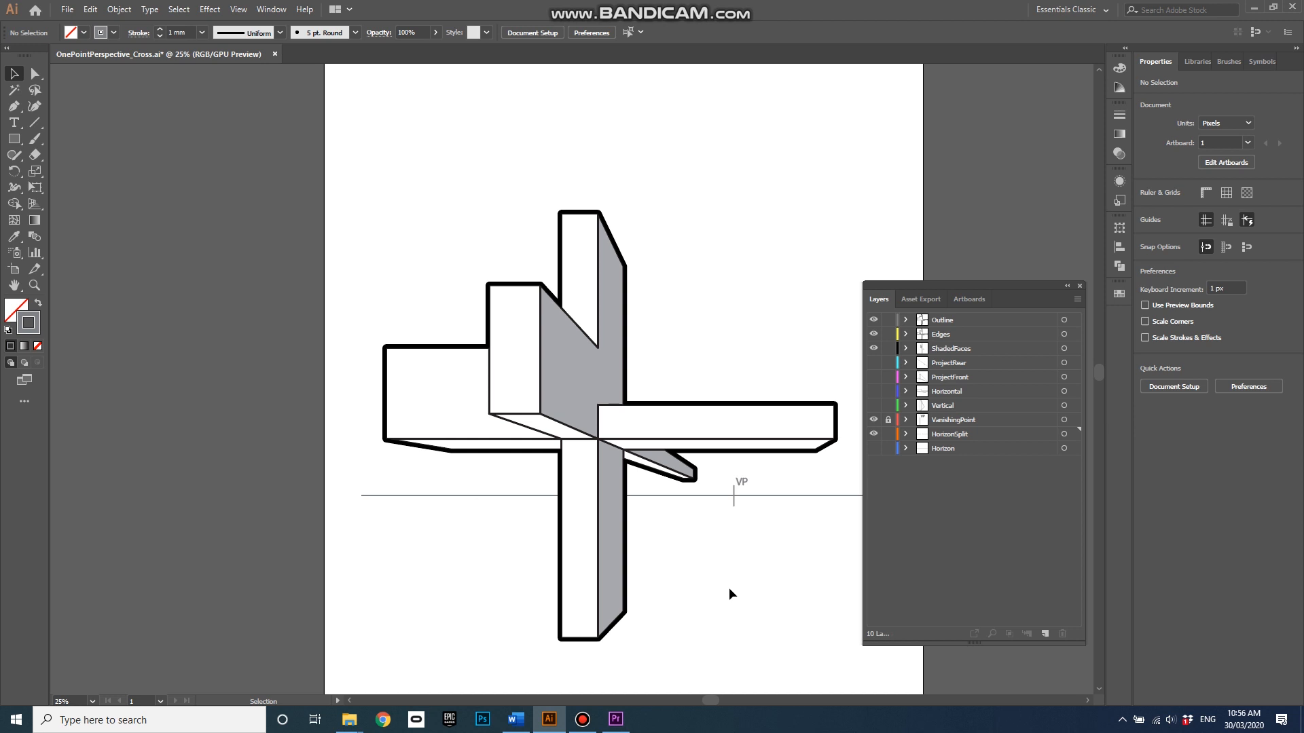